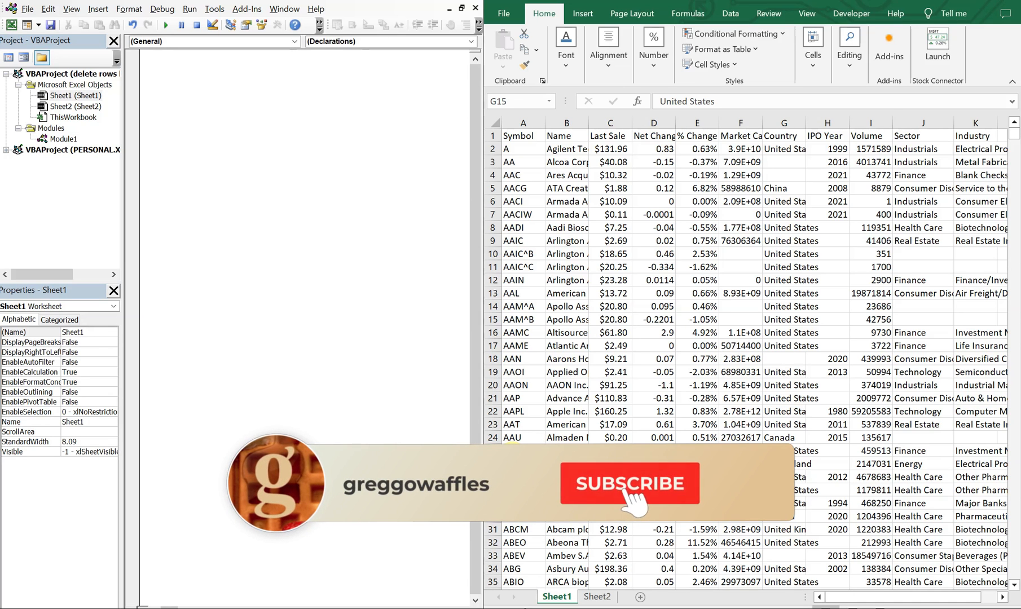
Bring up the blank Sheet2 while the VBA editor stays open beside the workbook.
{"action": "left_click", "coordinate": [629, 484]}
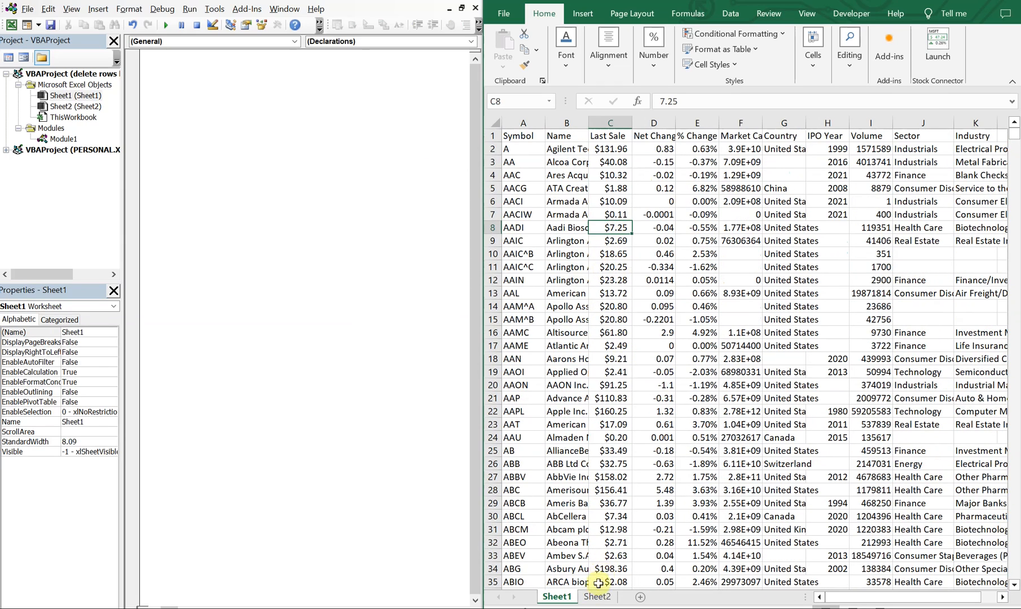
{"action": "left_click", "coordinate": [597, 597]}
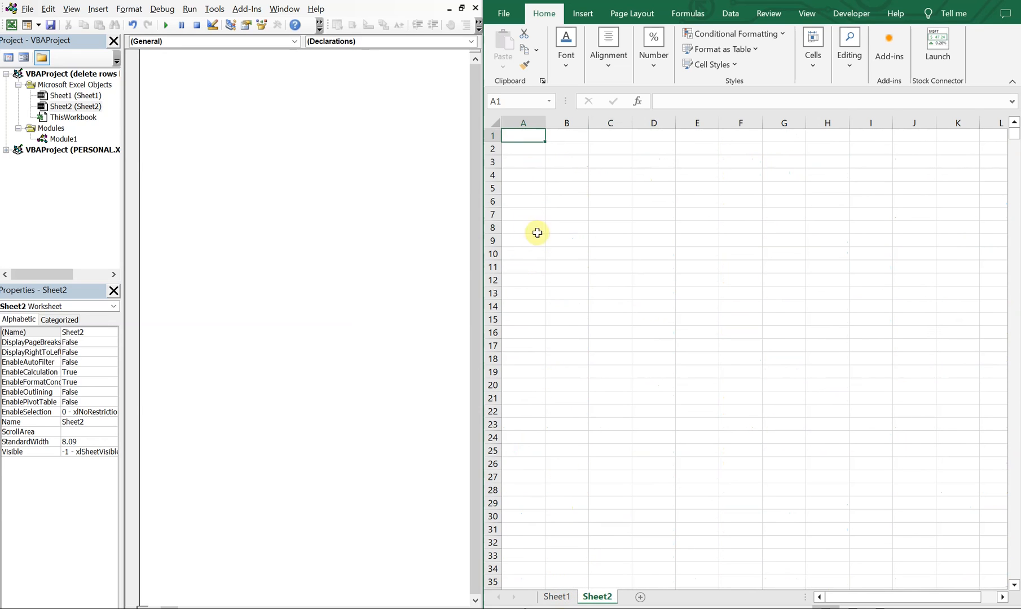
Copy the Industry column K from Sheet1 into cell A1 of Sheet2.
{"action": "left_click", "coordinate": [557, 596]}
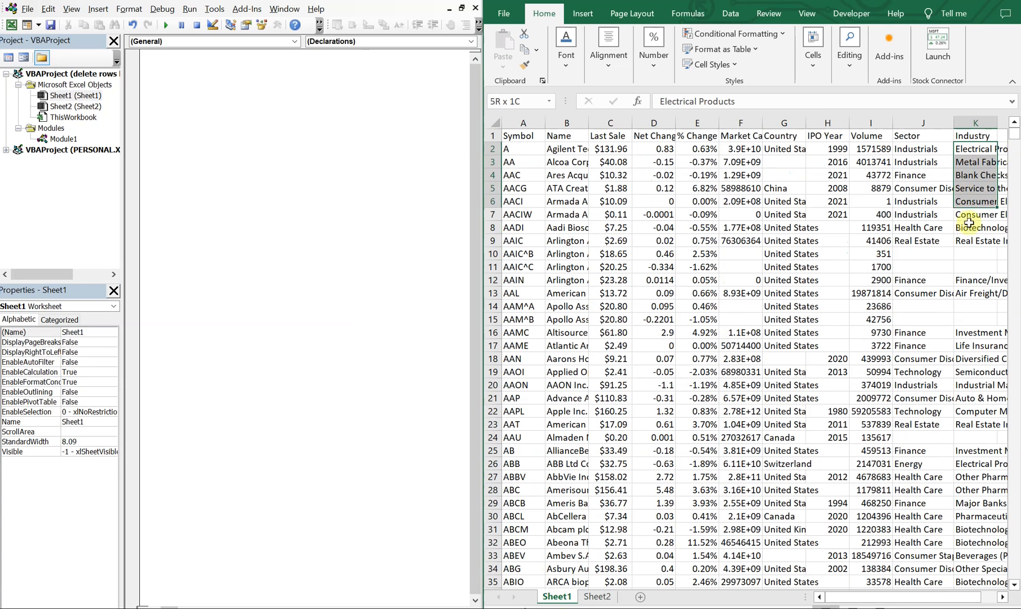
{"action": "left_click", "coordinate": [976, 135]}
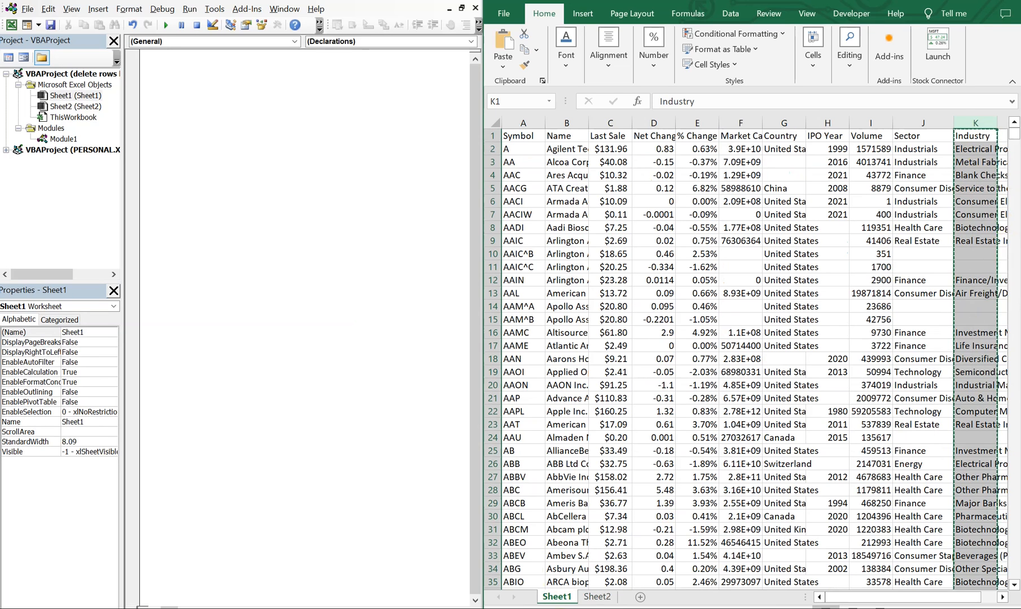
{"action": "left_click", "coordinate": [596, 597]}
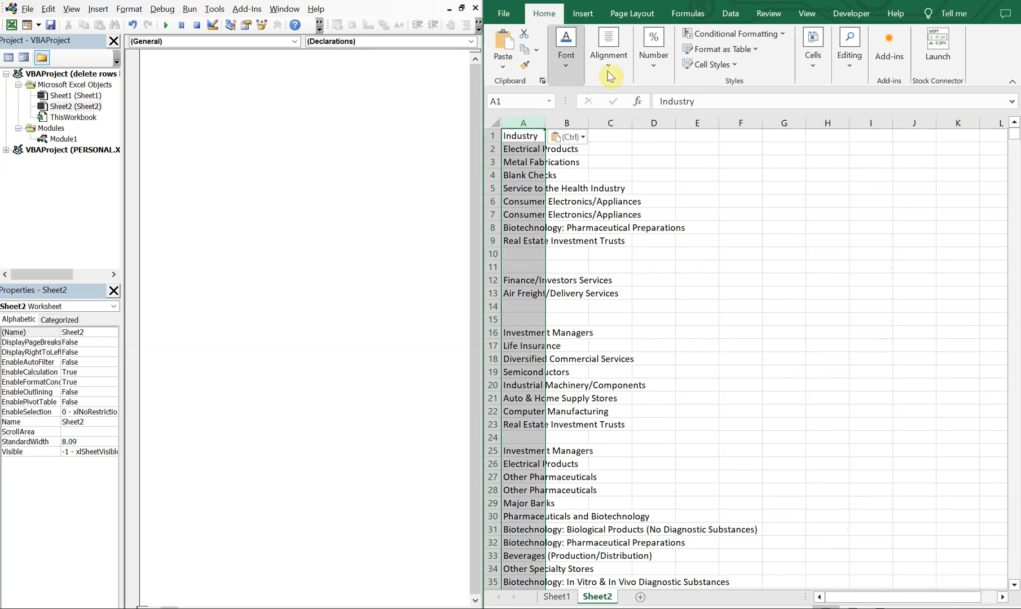
{"action": "left_click", "coordinate": [730, 13]}
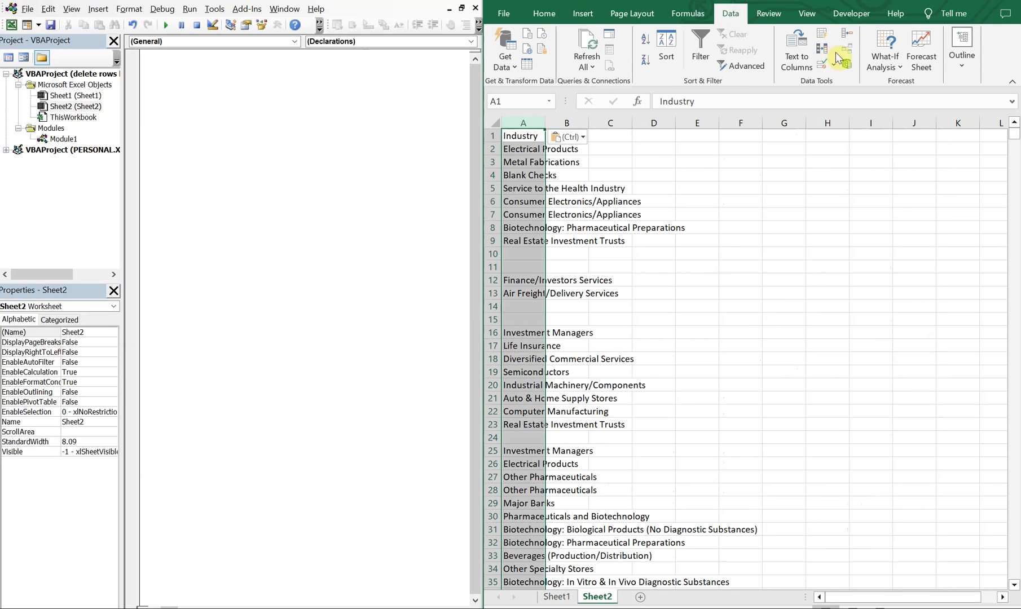
{"action": "mouse_move", "coordinate": [827, 50]}
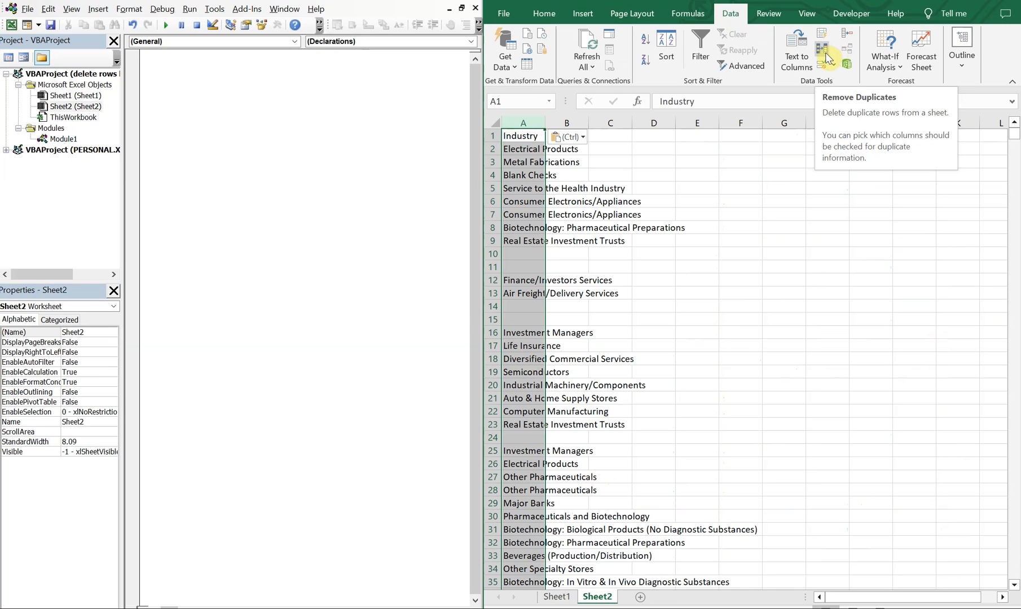
Remove duplicate industries on Sheet2, delete rows 14–154, and go back to Sheet1.
{"action": "left_click", "coordinate": [823, 48]}
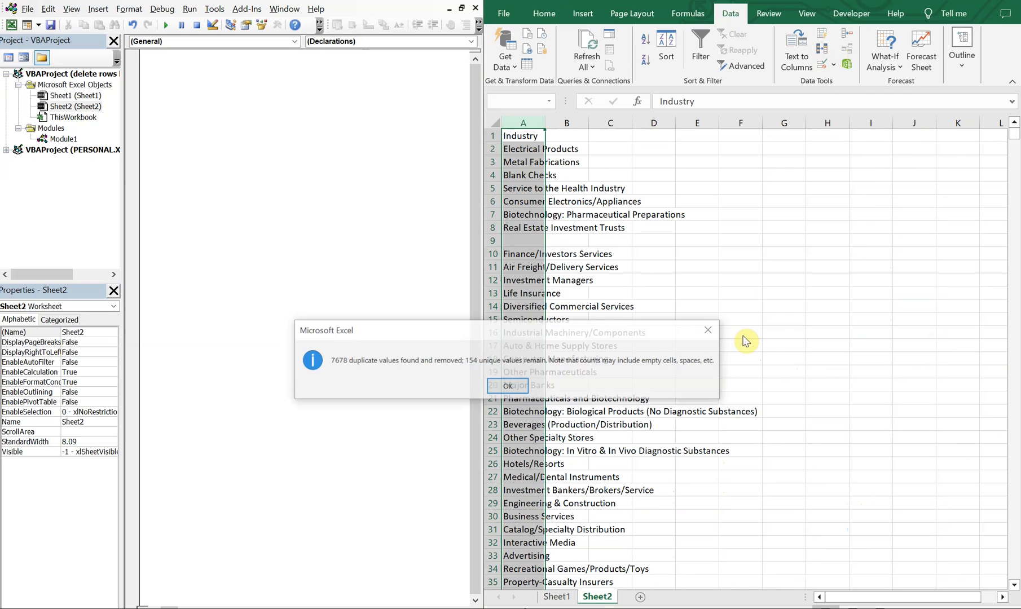
{"action": "left_click", "coordinate": [506, 386]}
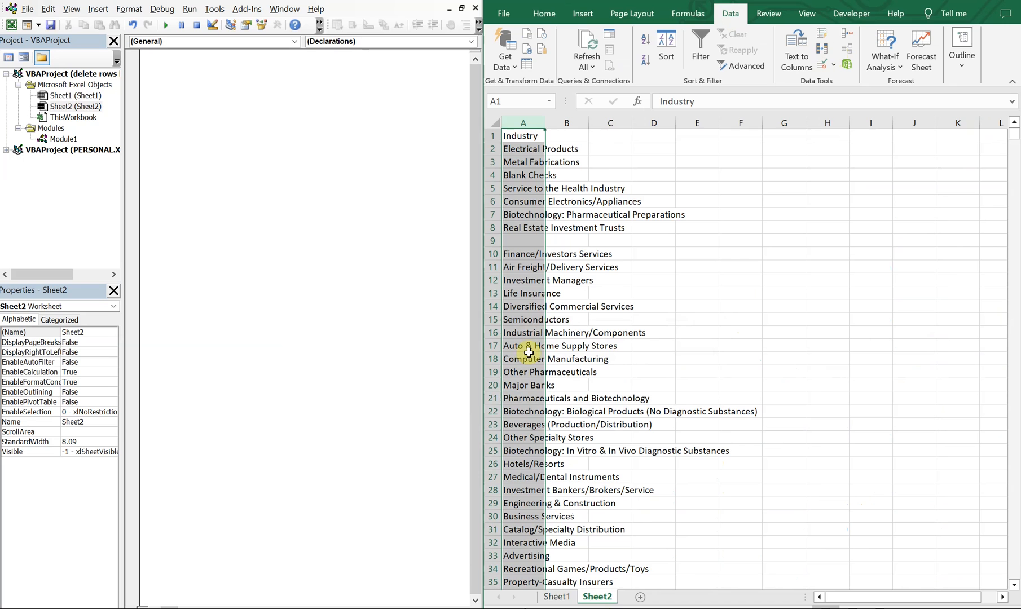
{"action": "left_click", "coordinate": [523, 306]}
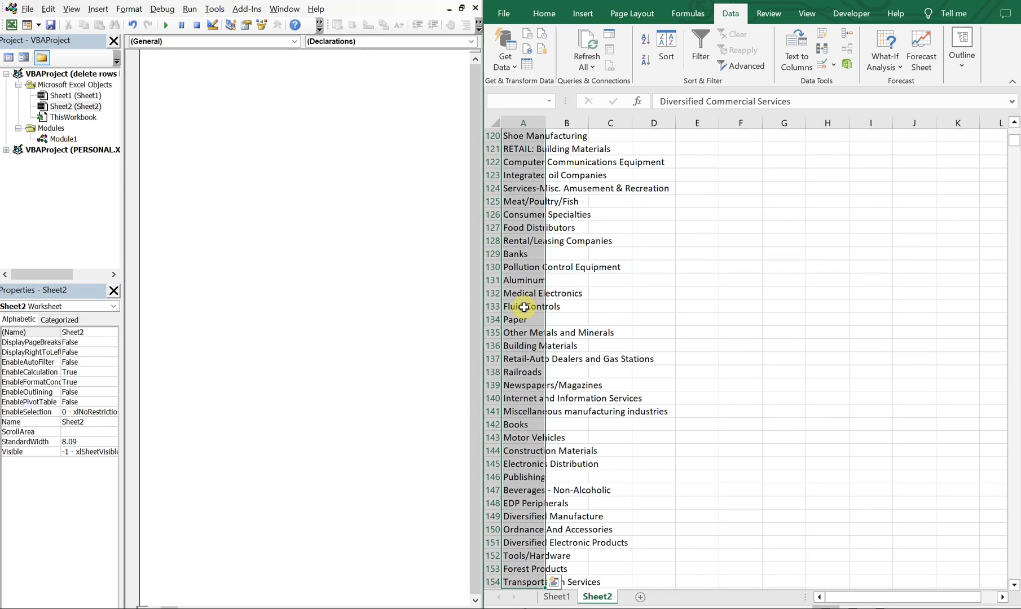
{"action": "right_click", "coordinate": [573, 477]}
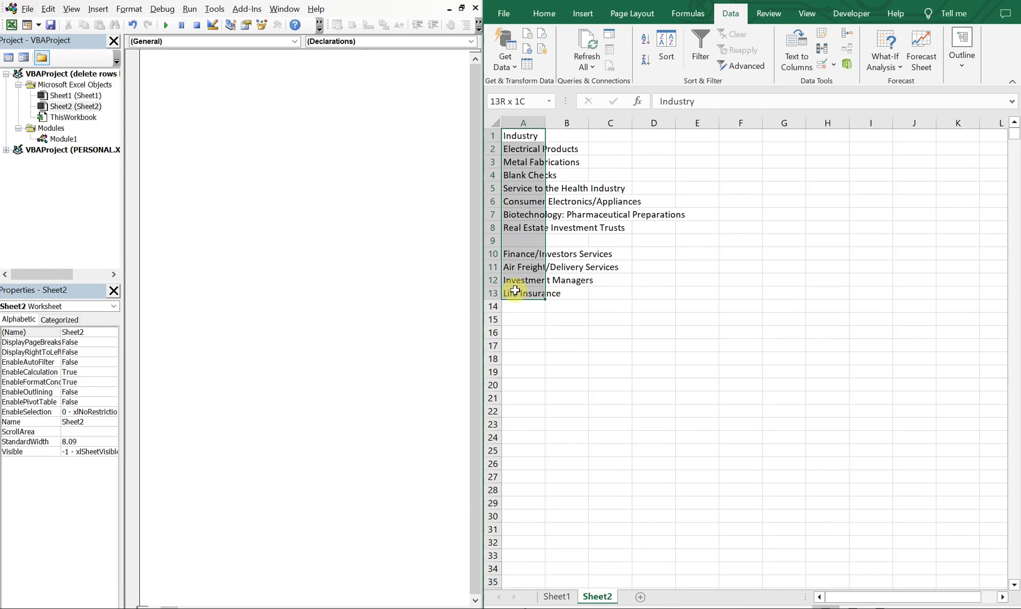
{"action": "left_click", "coordinate": [523, 240]}
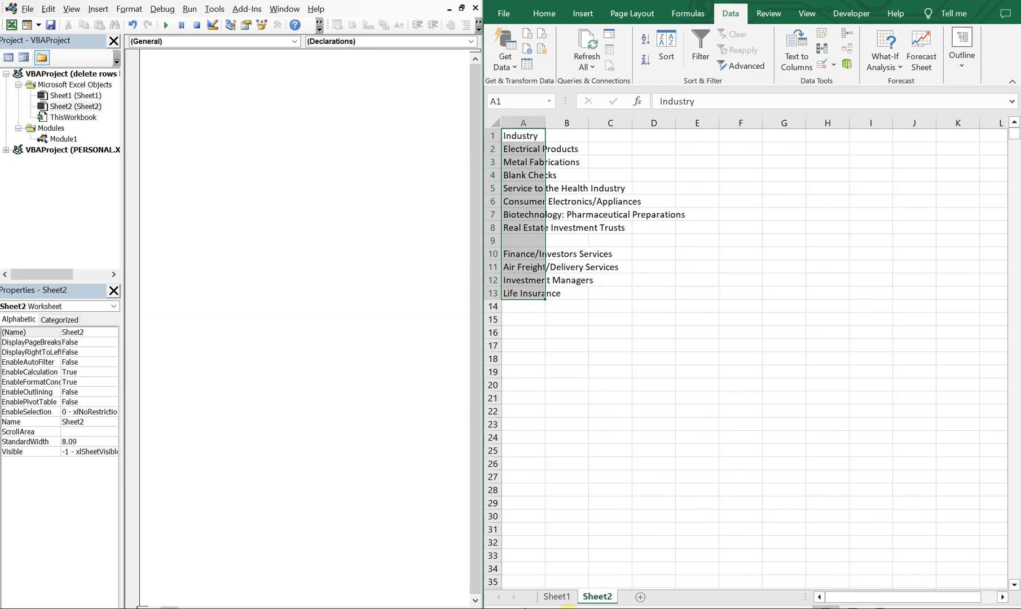
{"action": "left_click", "coordinate": [557, 596]}
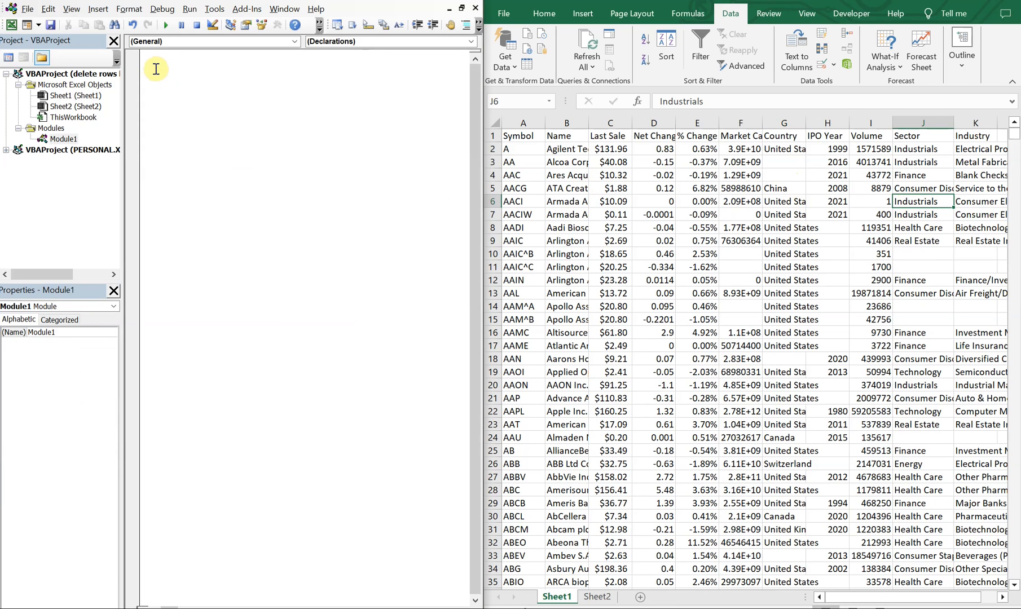
Create the Sub delete_rows_based_on_list macro in Module1.
{"action": "type", "text": "Sub d"}
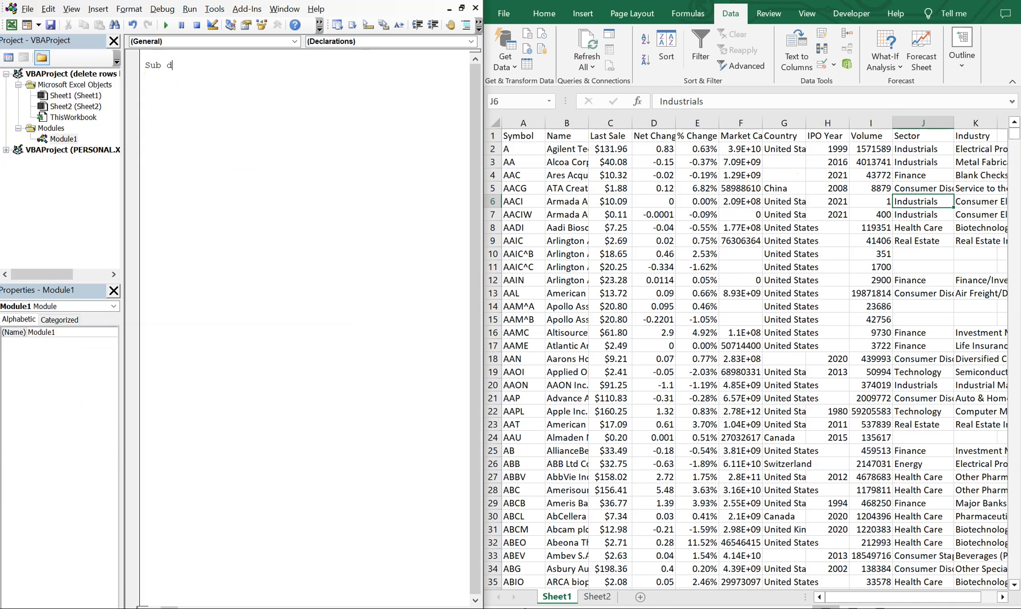
{"action": "type", "text": "elet"}
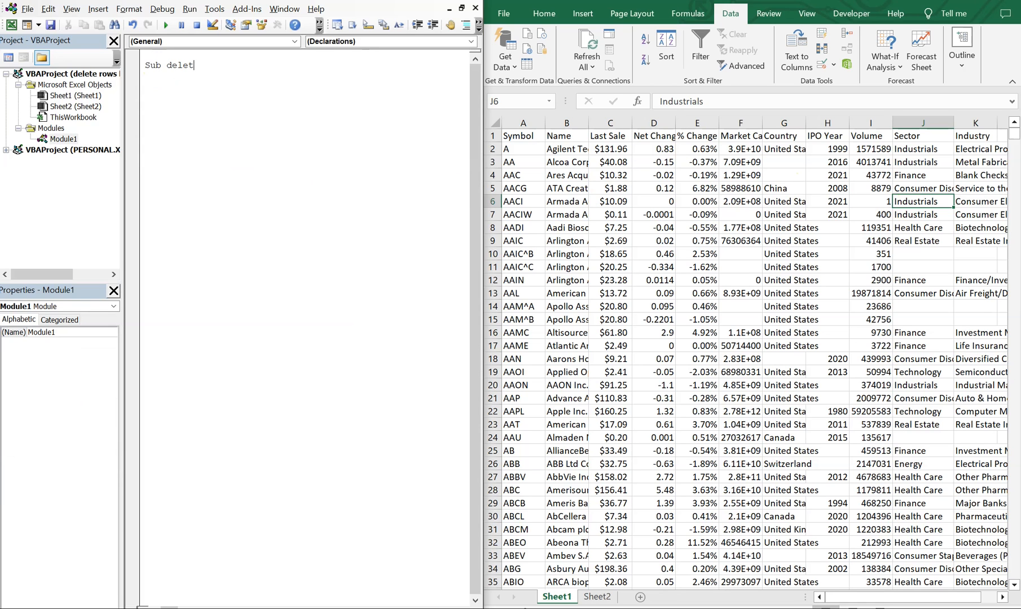
{"action": "type", "text": "e_row"}
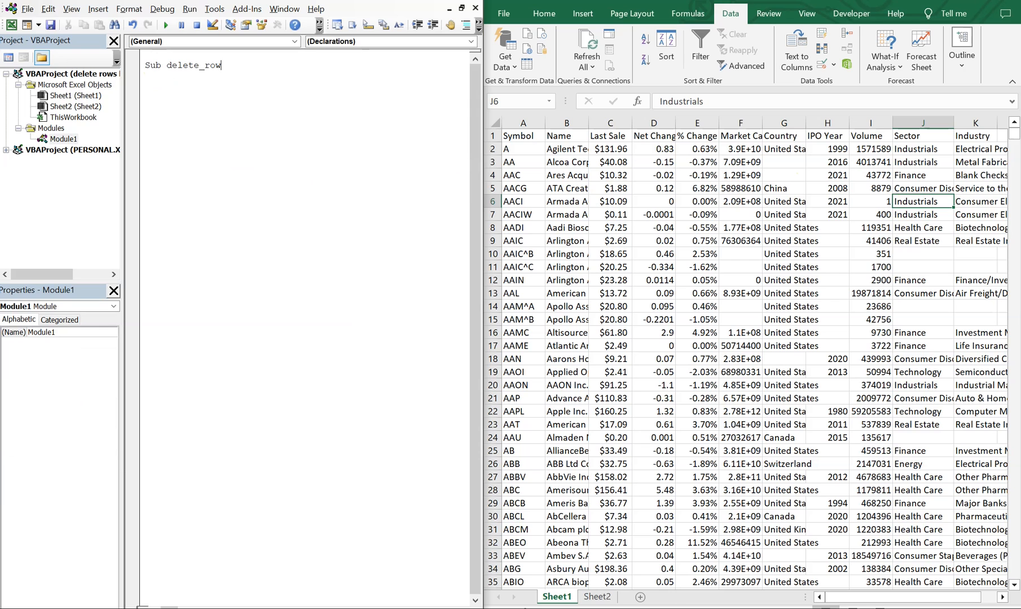
{"action": "type", "text": "s_based_"}
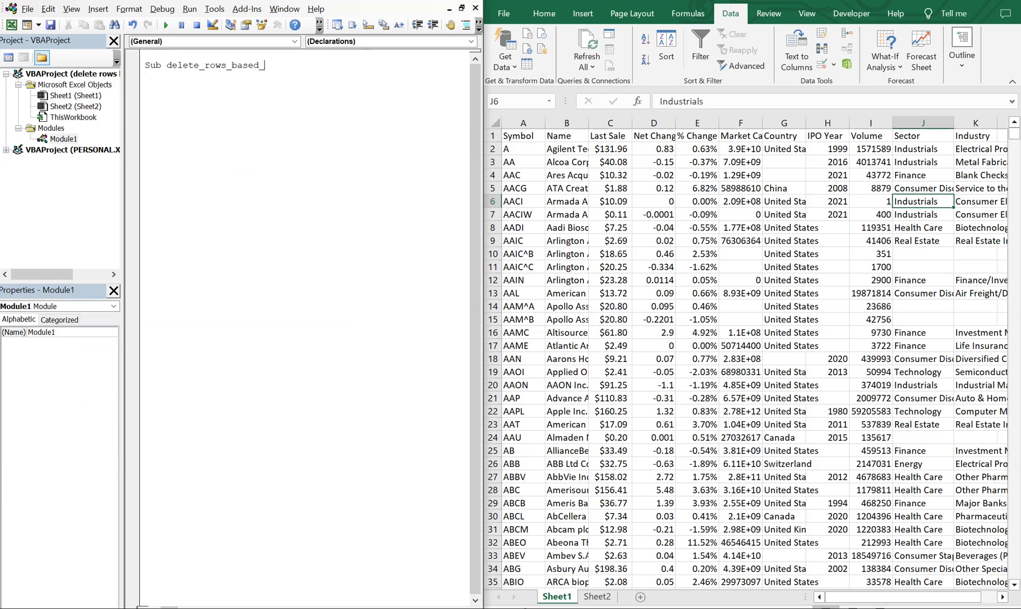
{"action": "type", "text": "on_list"}
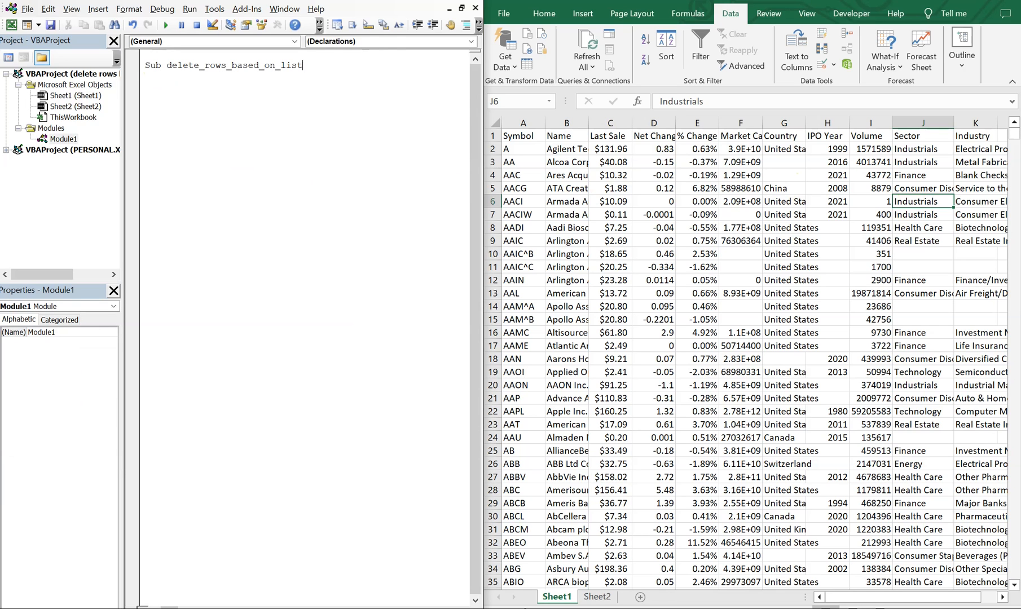
{"action": "key", "text": "Enter"}
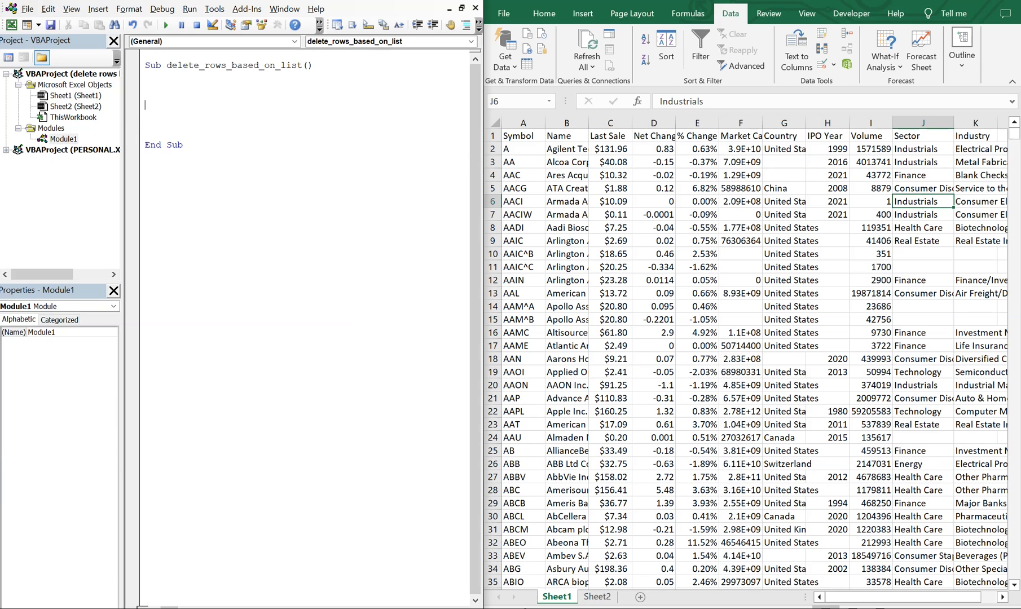
Declare ws1 and ws2 As Worksheet.
{"action": "type", "text": "Dim"}
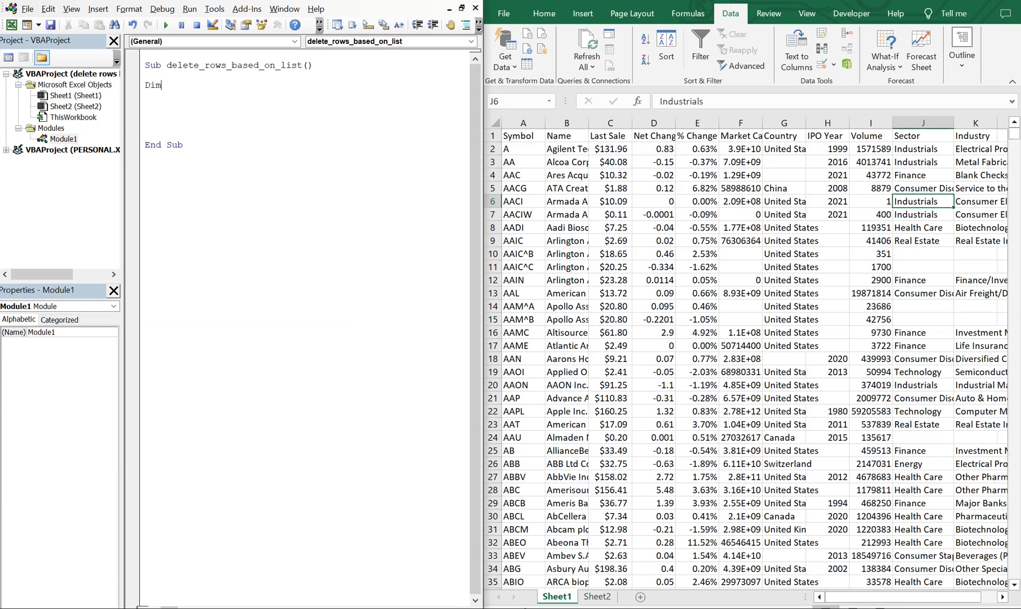
{"action": "type", "text": "ws1"}
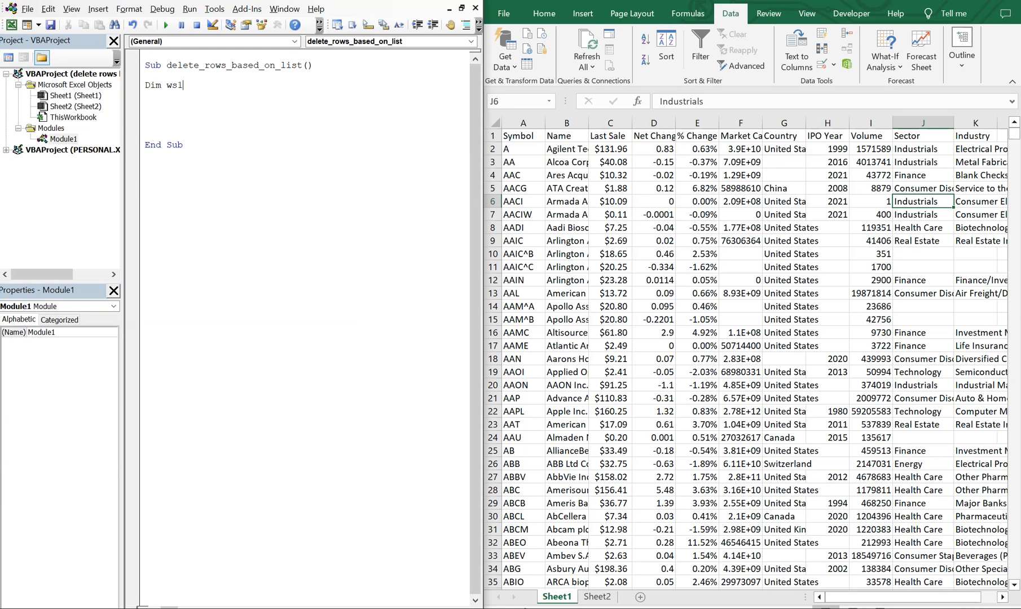
{"action": "type", "text": "as"}
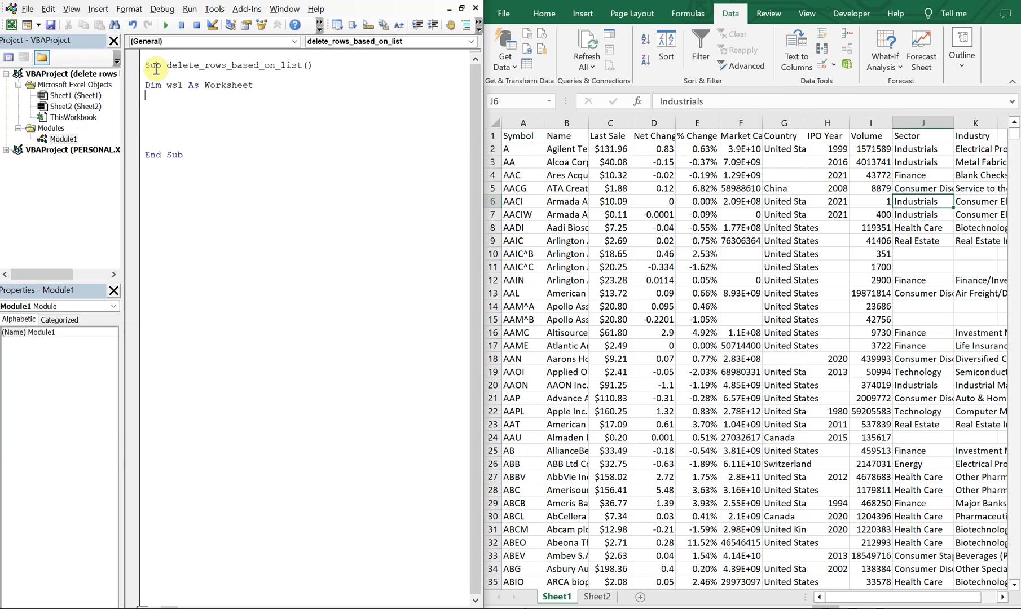
{"action": "type", "text": "Dim ws2"}
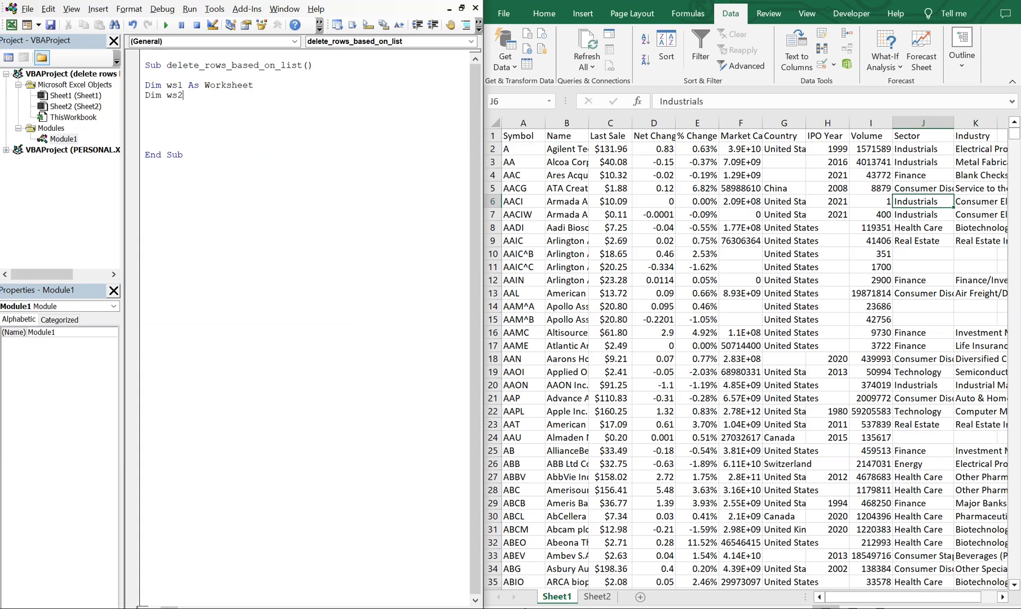
{"action": "type", "text": "as works"}
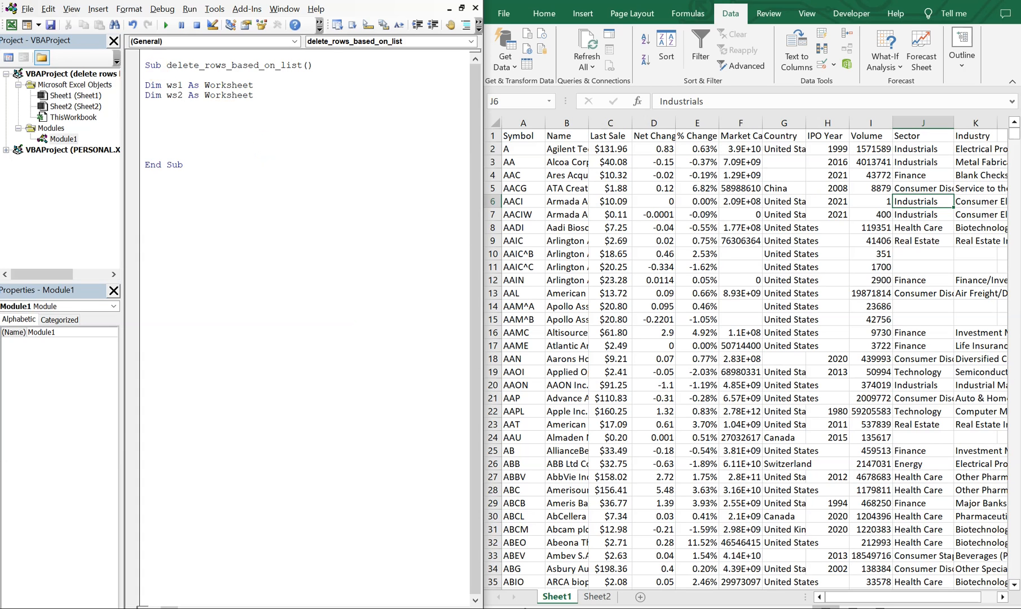
Declare row_count1, row_count2, i and j As Long.
{"action": "type", "text": "Dim"}
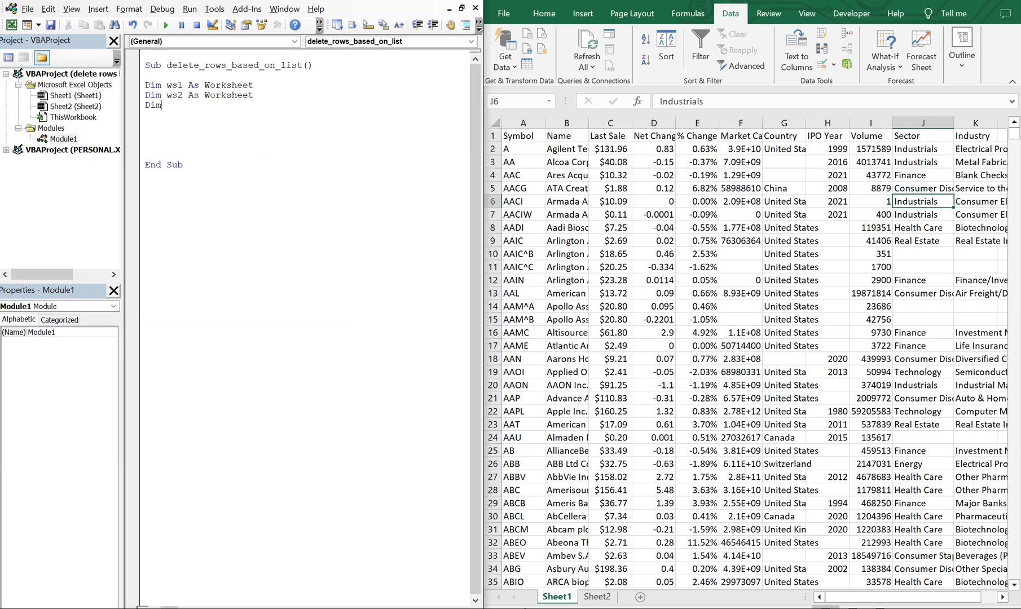
{"action": "type", "text": "row"}
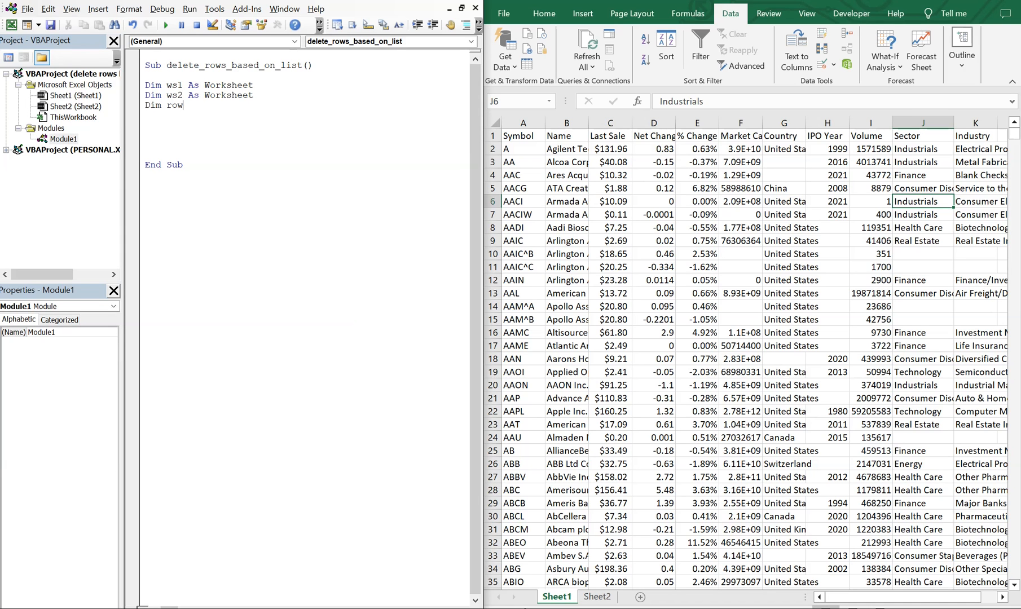
{"action": "type", "text": "_count1 As Long"}
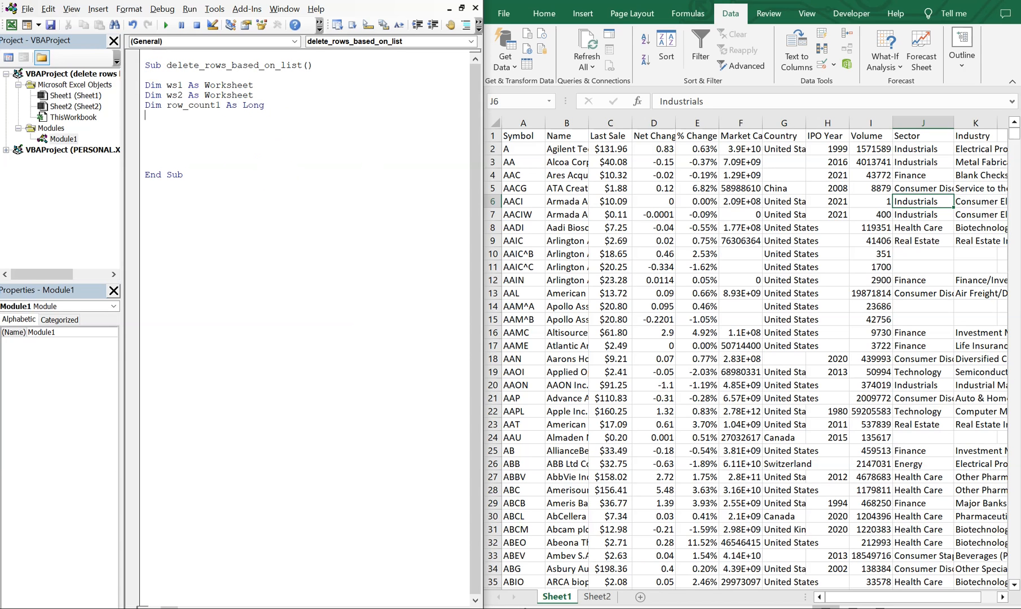
{"action": "type", "text": "Dim row_count2 as l"}
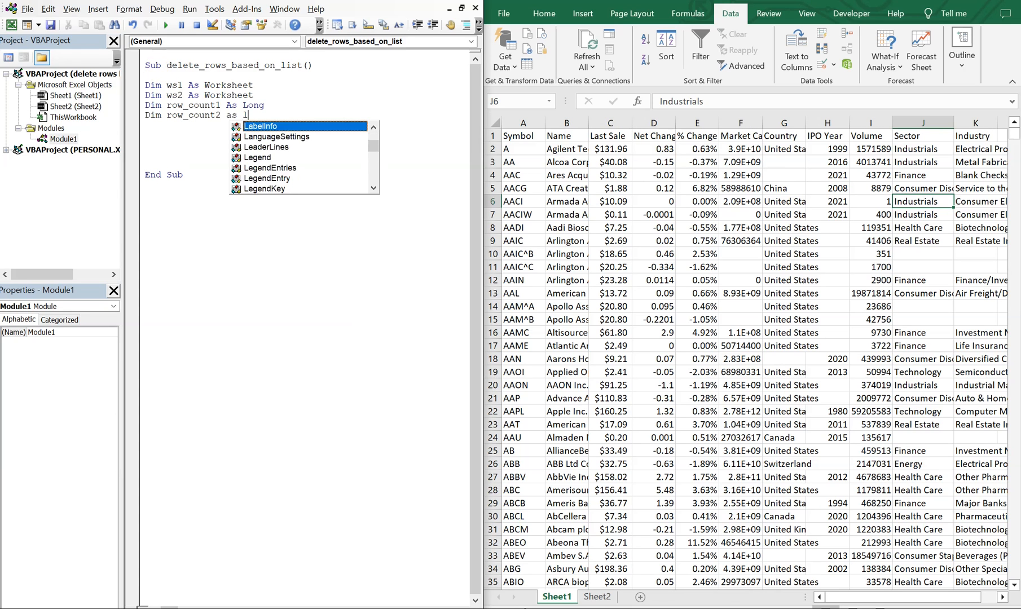
{"action": "type", "text": "Long"}
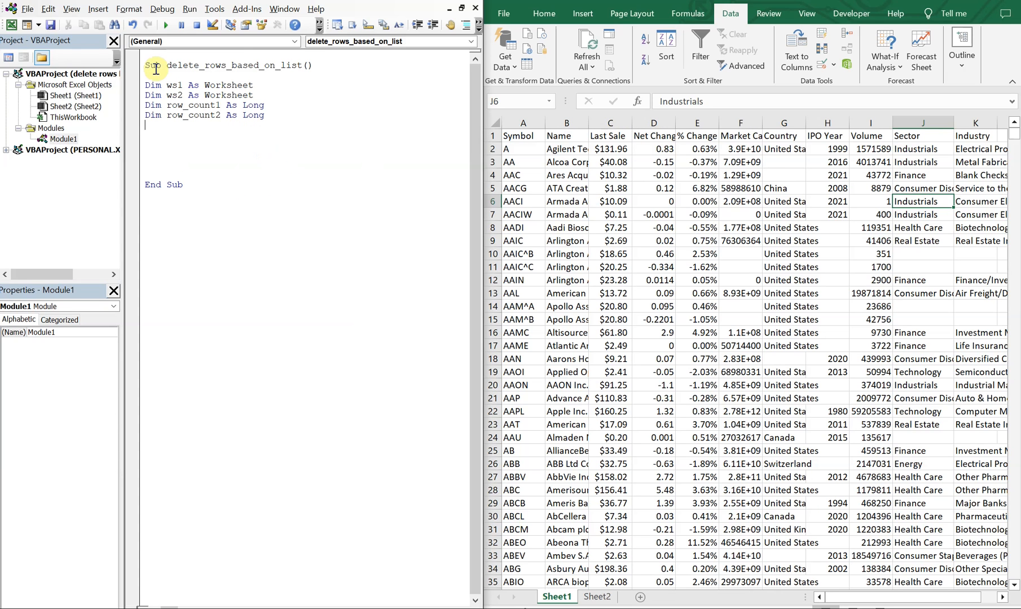
{"action": "type", "text": "Dim i as"}
{"action": "type", "text": "Dim j As Long"}
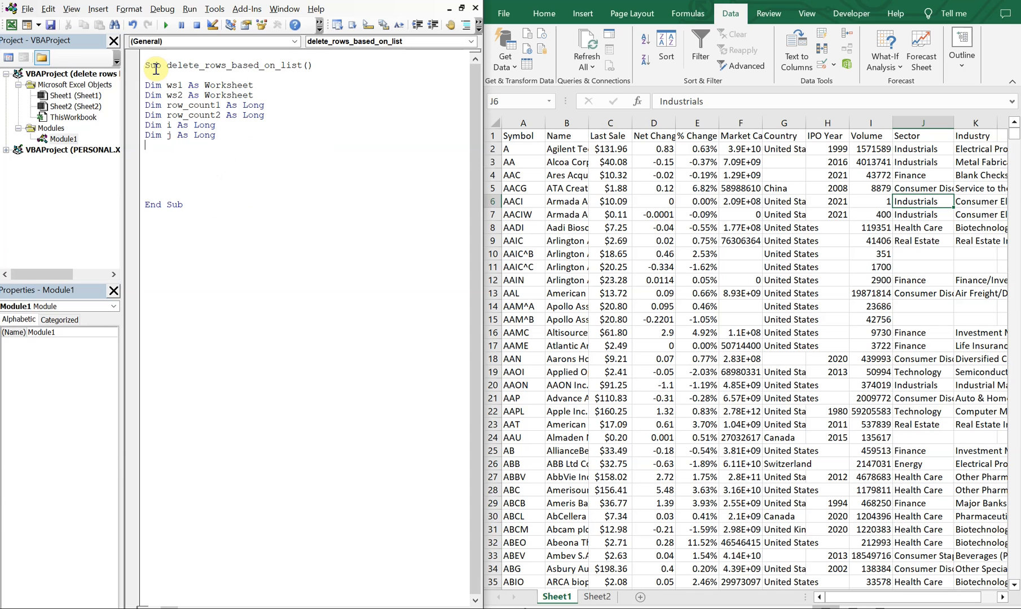
Type the partial line Set ws1 = ThisWorkbook.Sheets( in the macro.
{"action": "type", "text": "Set"}
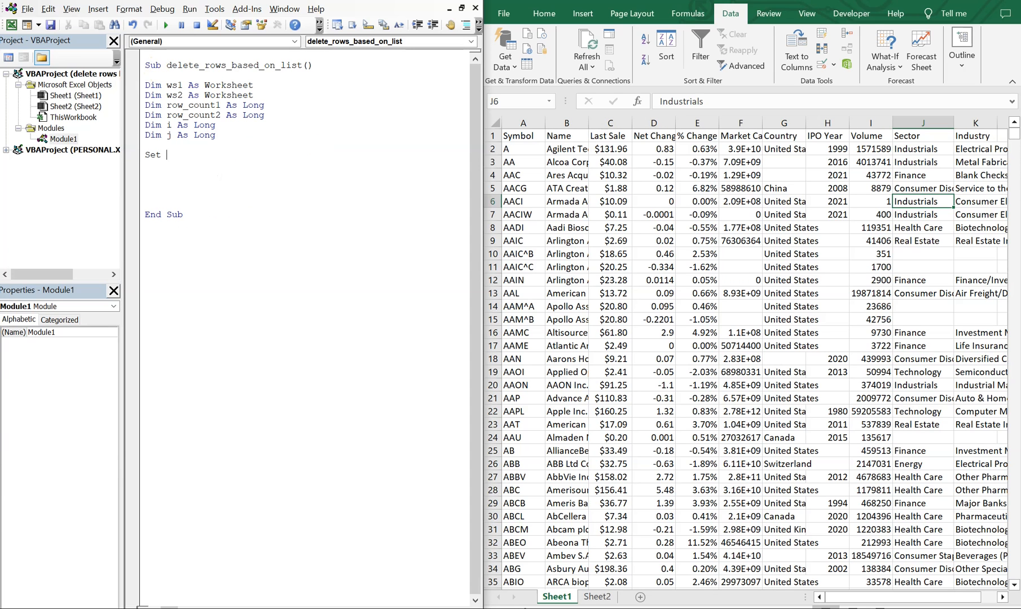
{"action": "type", "text": "ws1 = T"}
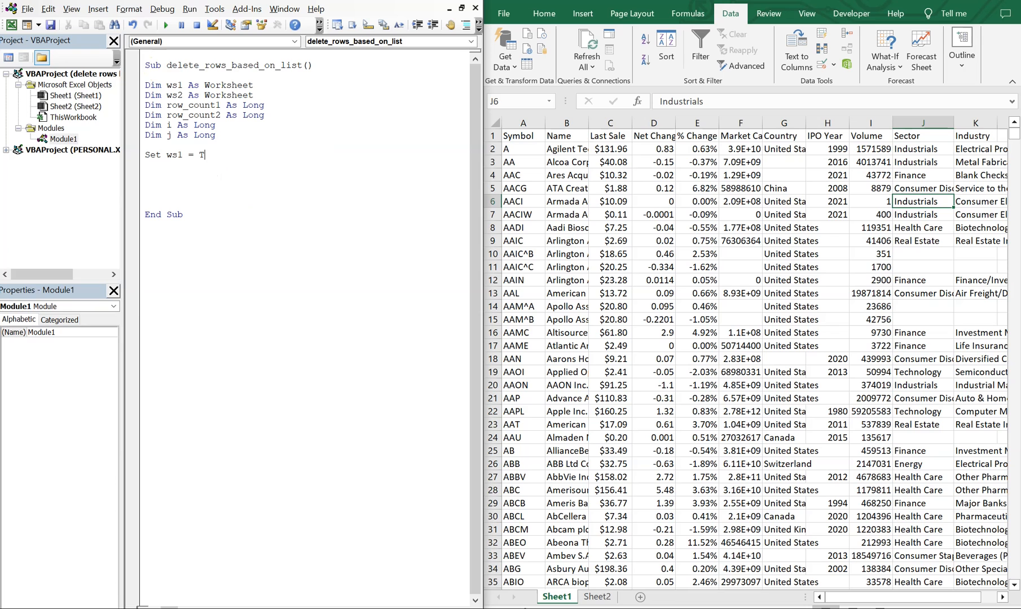
{"action": "type", "text": "hiswrok"}
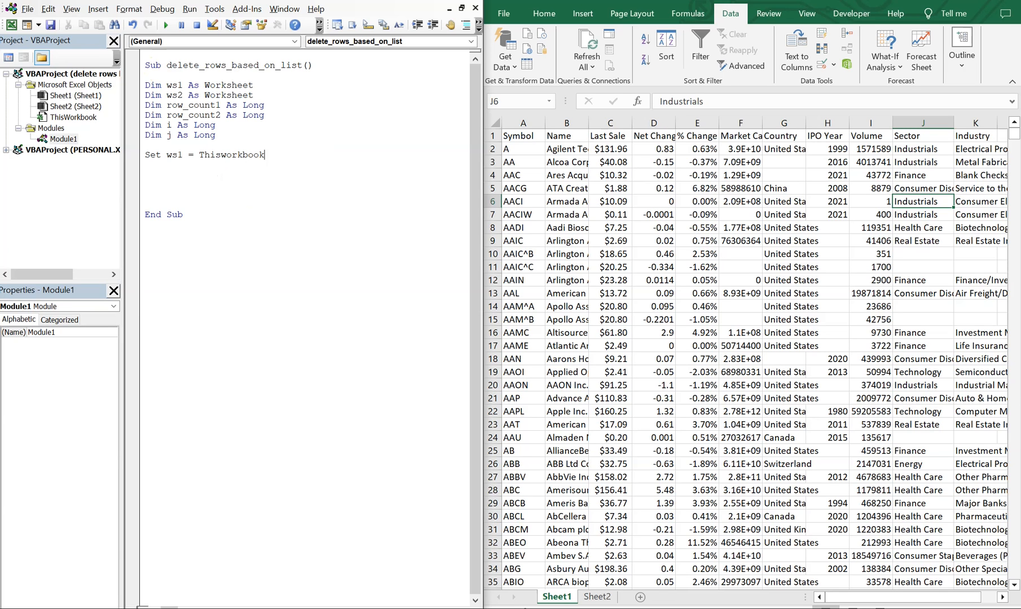
{"action": "type", "text": "."}
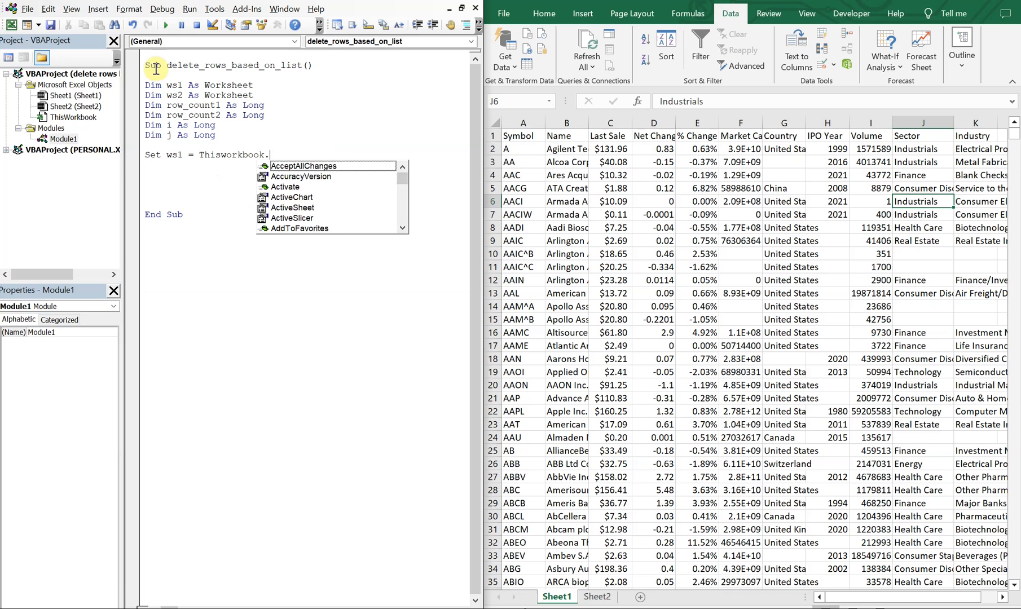
{"action": "type", "text": "Sheets("}
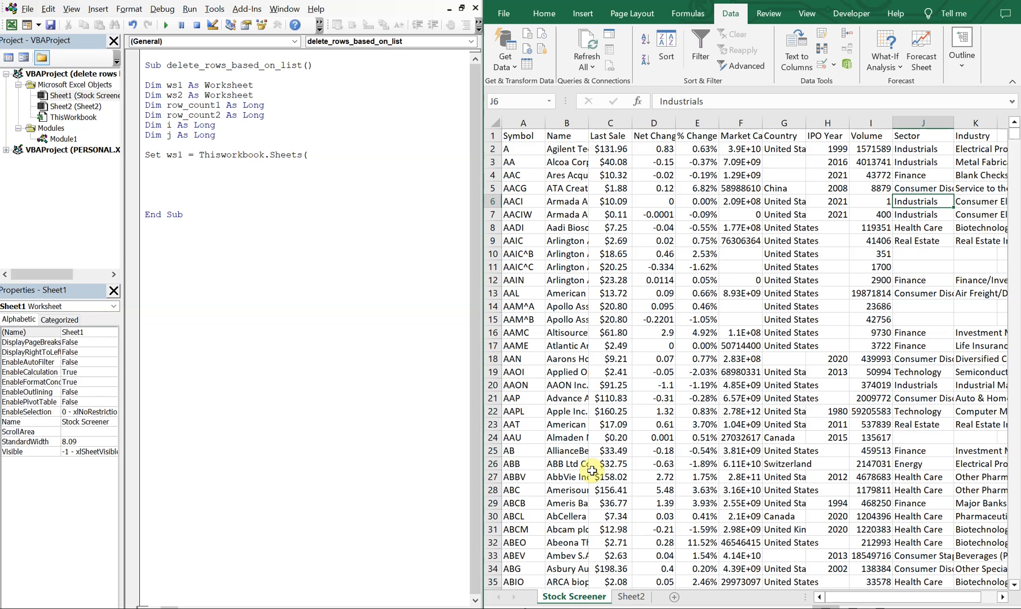
Rename the Sheet2 tab to 'Industries to Delete' and inspect its first entries.
{"action": "right_click", "coordinate": [631, 597]}
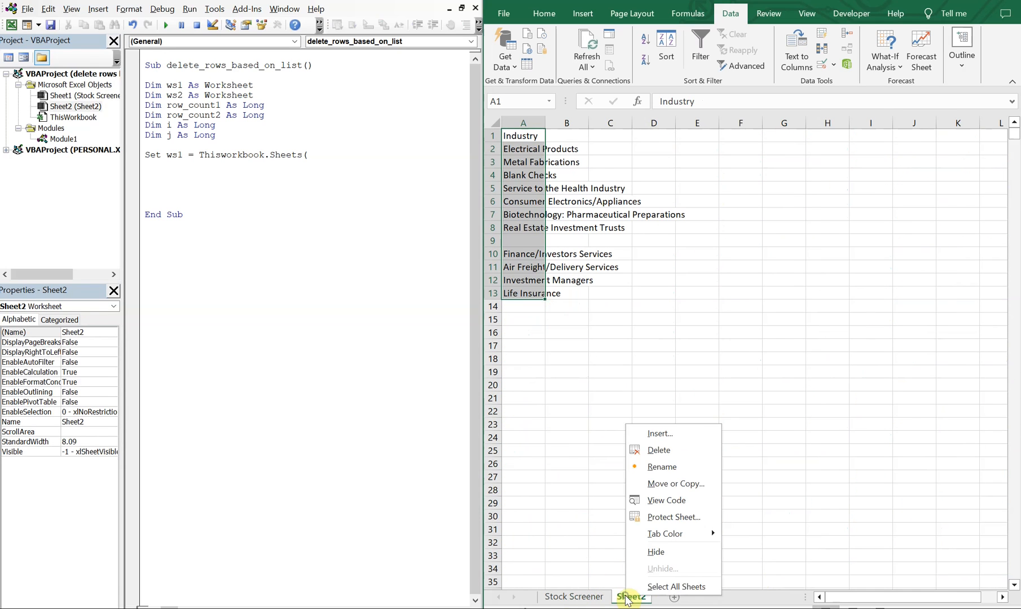
{"action": "left_click", "coordinate": [578, 596]}
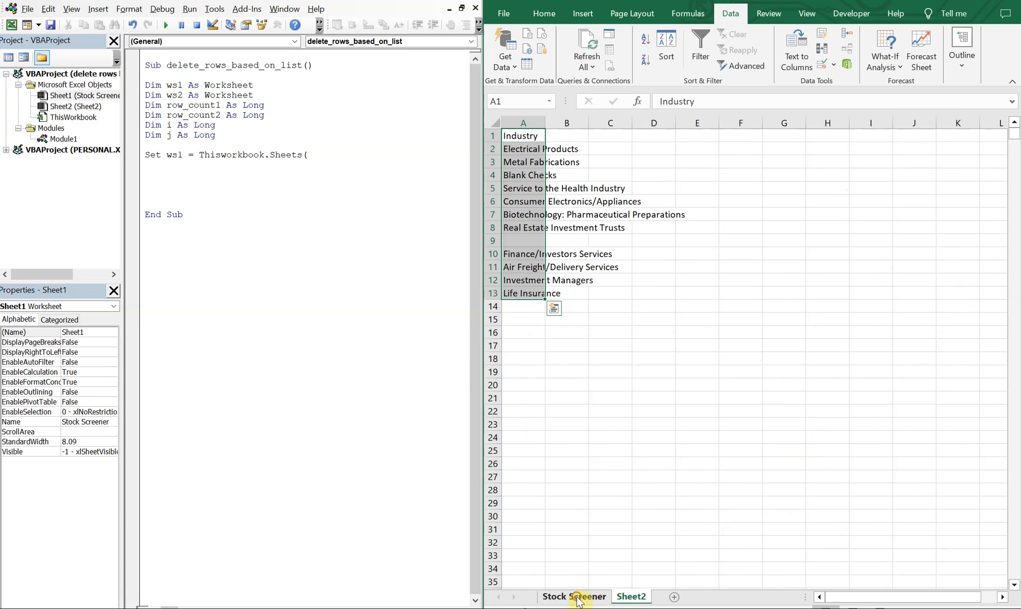
{"action": "left_click", "coordinate": [574, 596]}
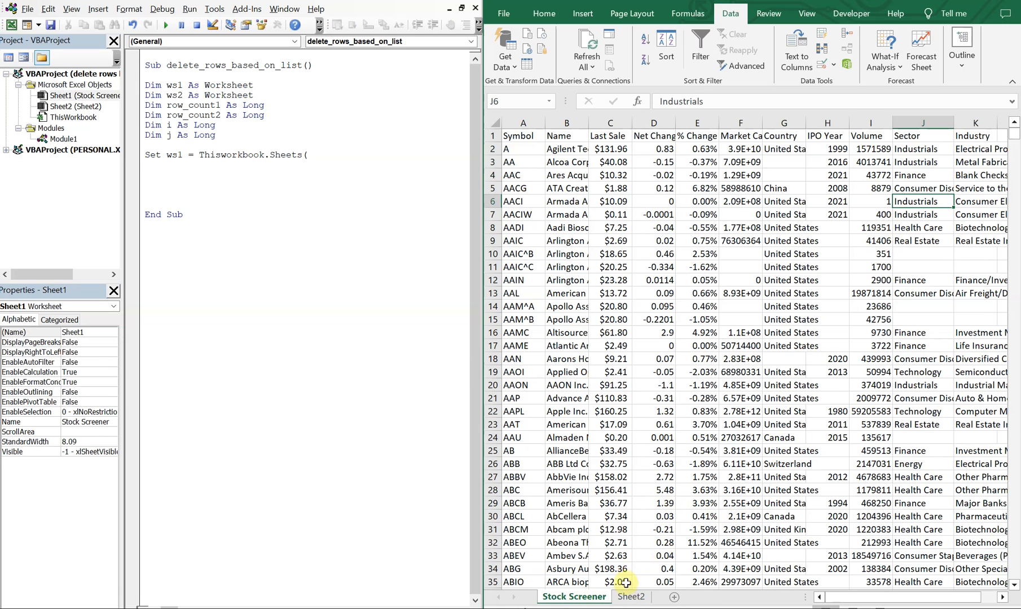
{"action": "left_click", "coordinate": [631, 597]}
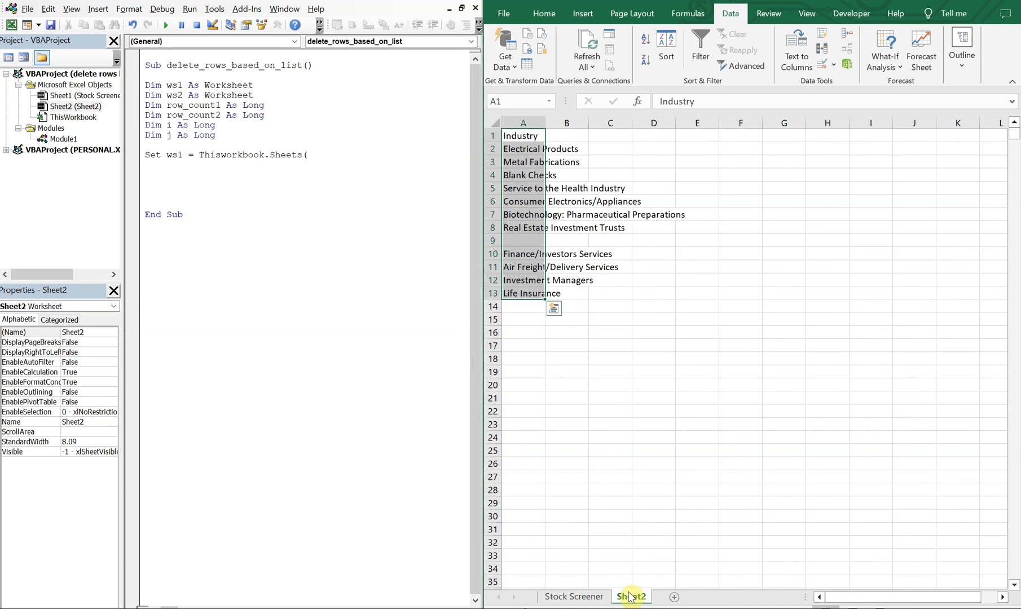
{"action": "right_click", "coordinate": [631, 597]}
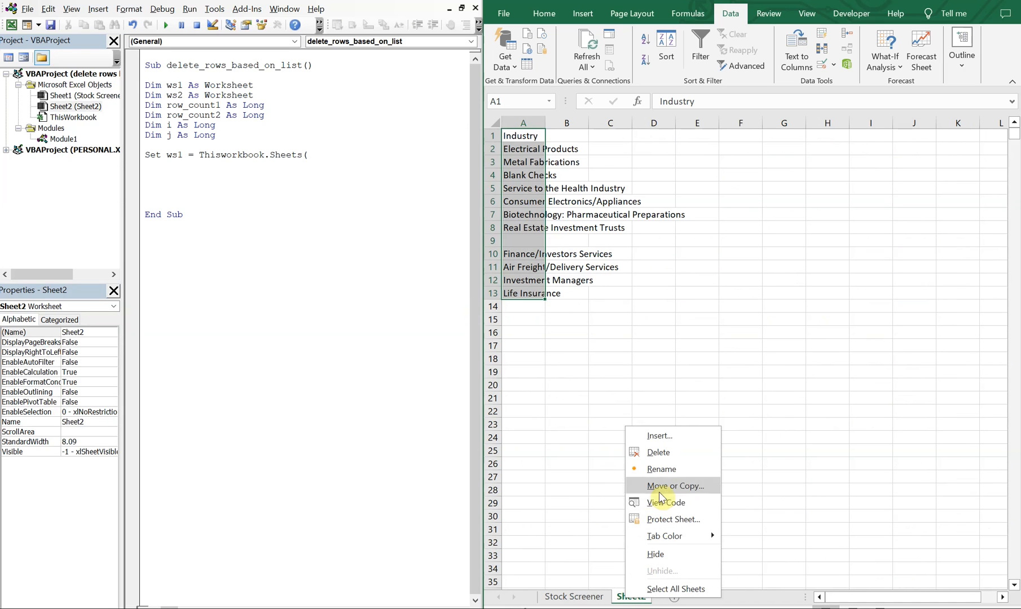
{"action": "left_click", "coordinate": [638, 529]}
{"action": "type", "text": "Industries to Delete"}
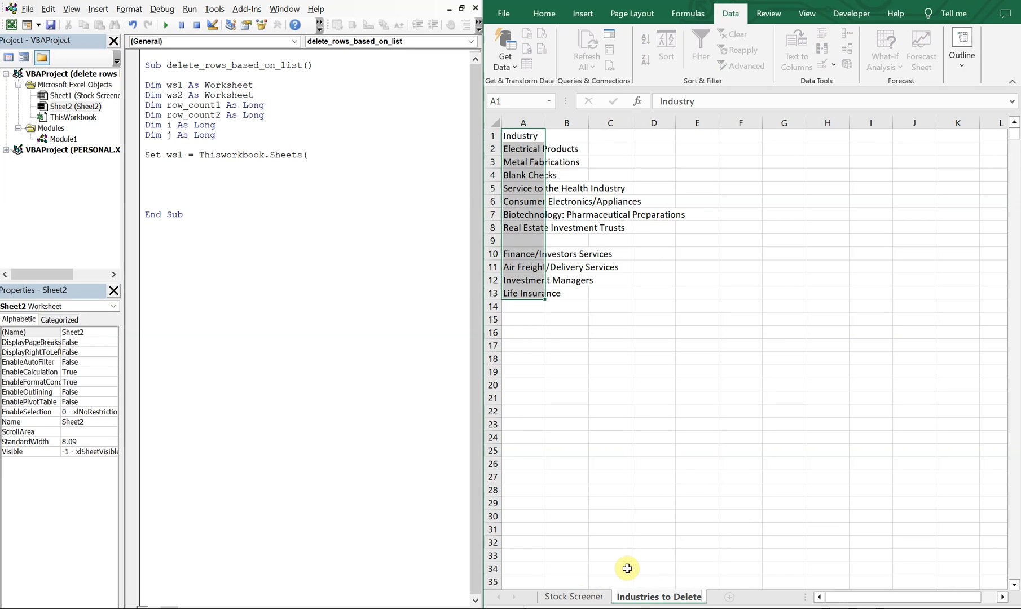
{"action": "left_click", "coordinate": [612, 570]}
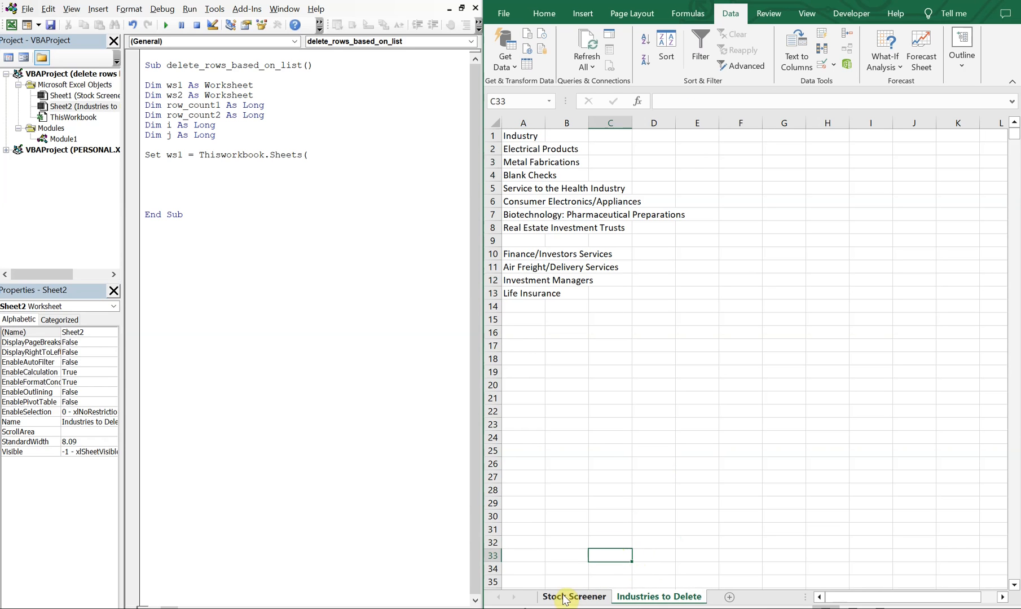
{"action": "mouse_move", "coordinate": [515, 286]}
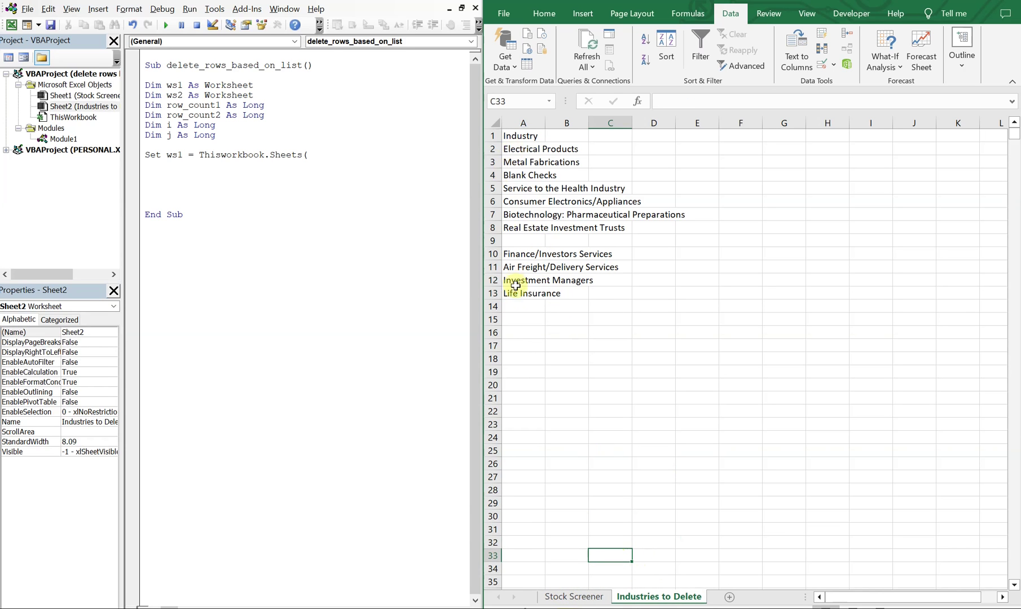
{"action": "left_click", "coordinate": [522, 136]}
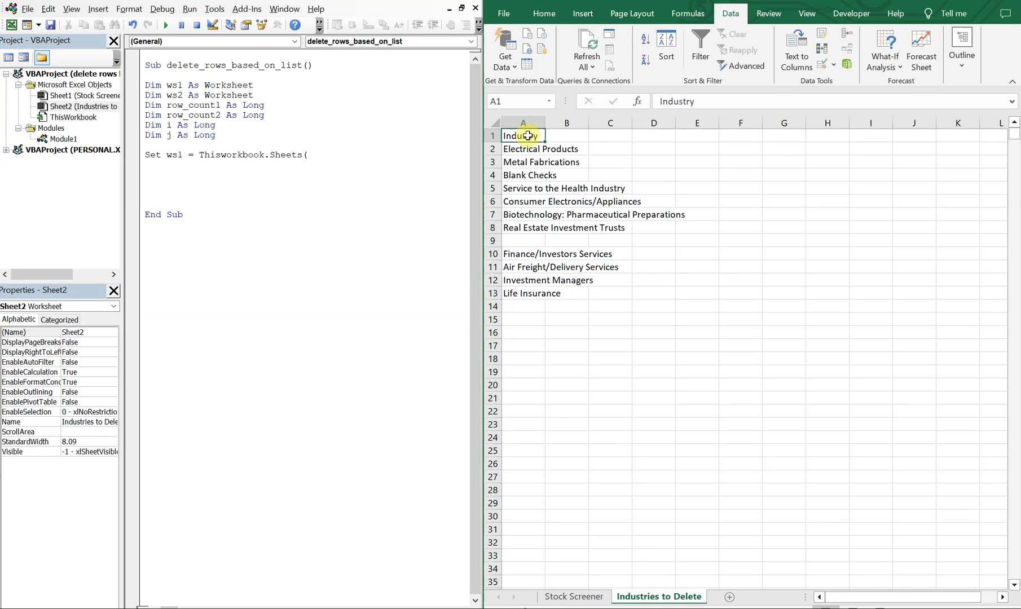
{"action": "left_click", "coordinate": [523, 149]}
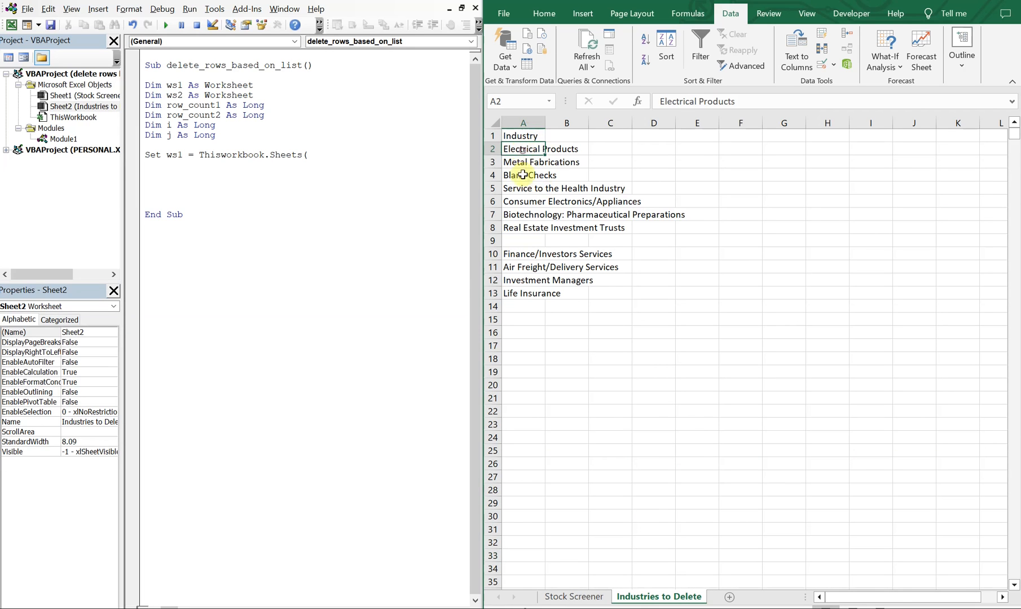
Complete the ws1 line with Sheets("Stock Screener").
{"action": "left_click", "coordinate": [523, 372]}
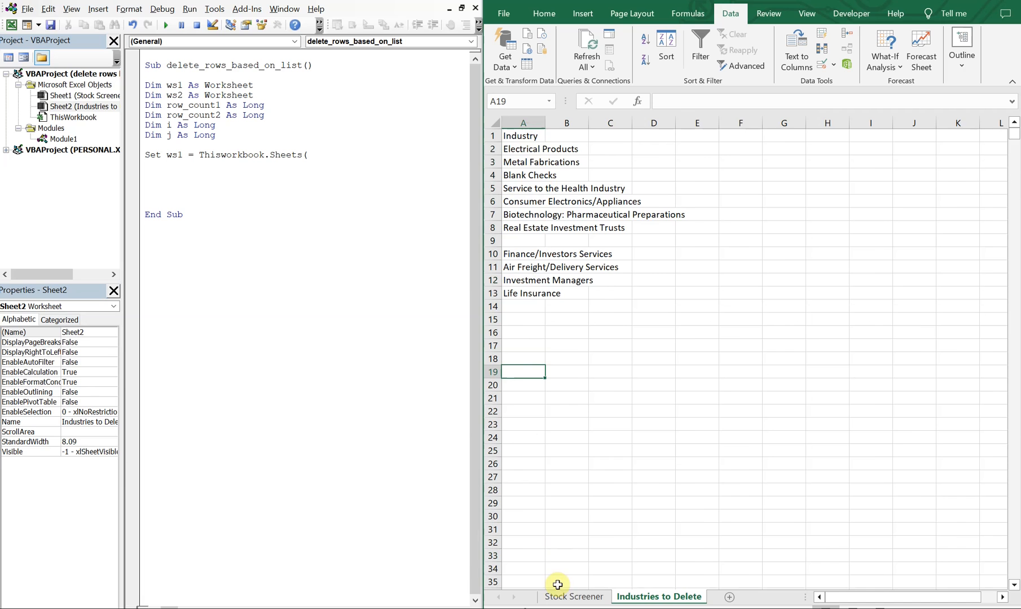
{"action": "left_click", "coordinate": [573, 597]}
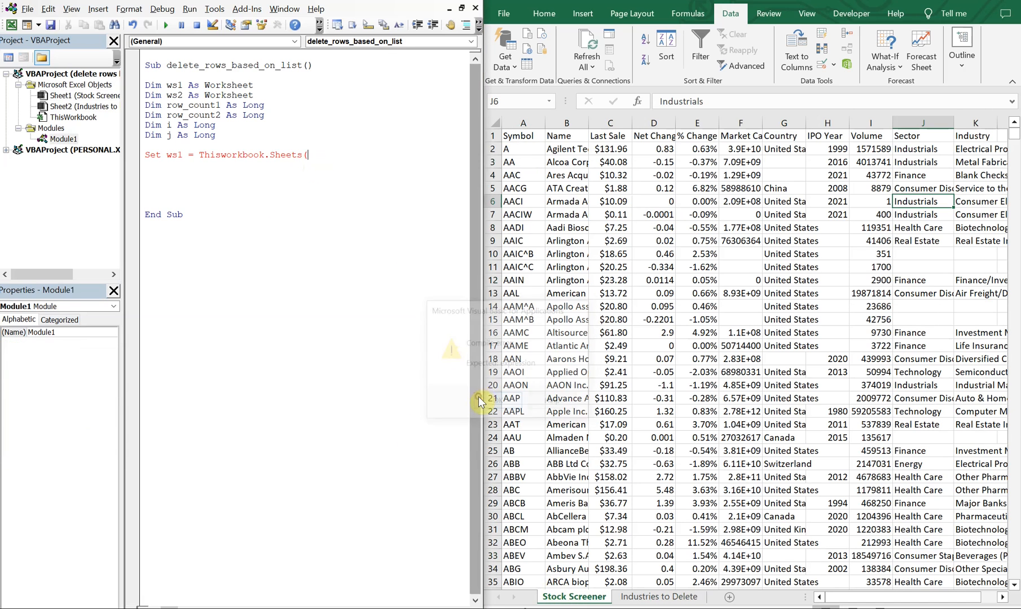
{"action": "type", "text": "\"Stock"}
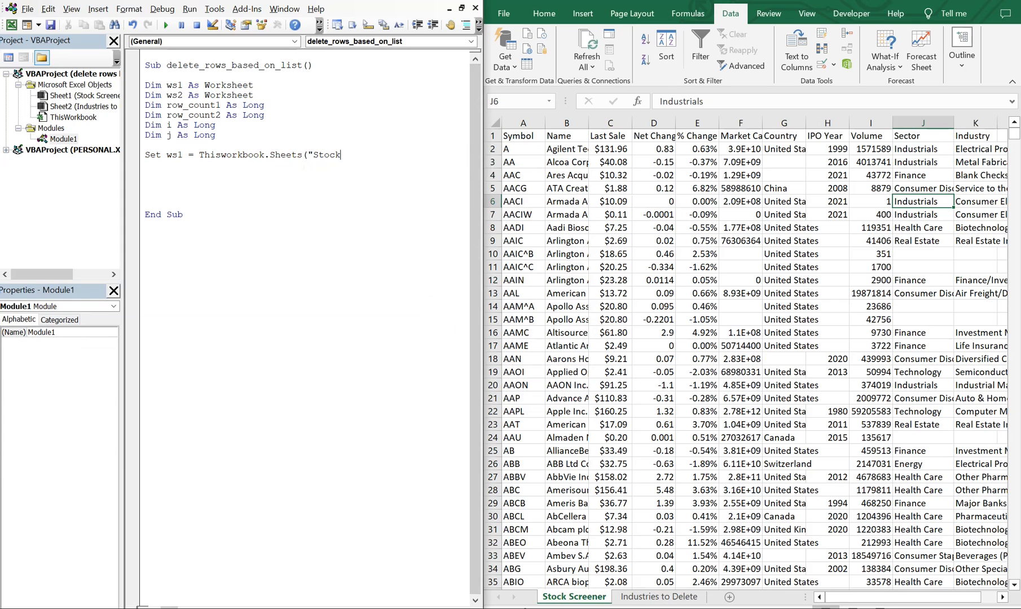
{"action": "type", "text": "Screener\")"}
{"action": "left_click", "coordinate": [311, 165]}
{"action": "type", "text": "Set ws2 = T"}
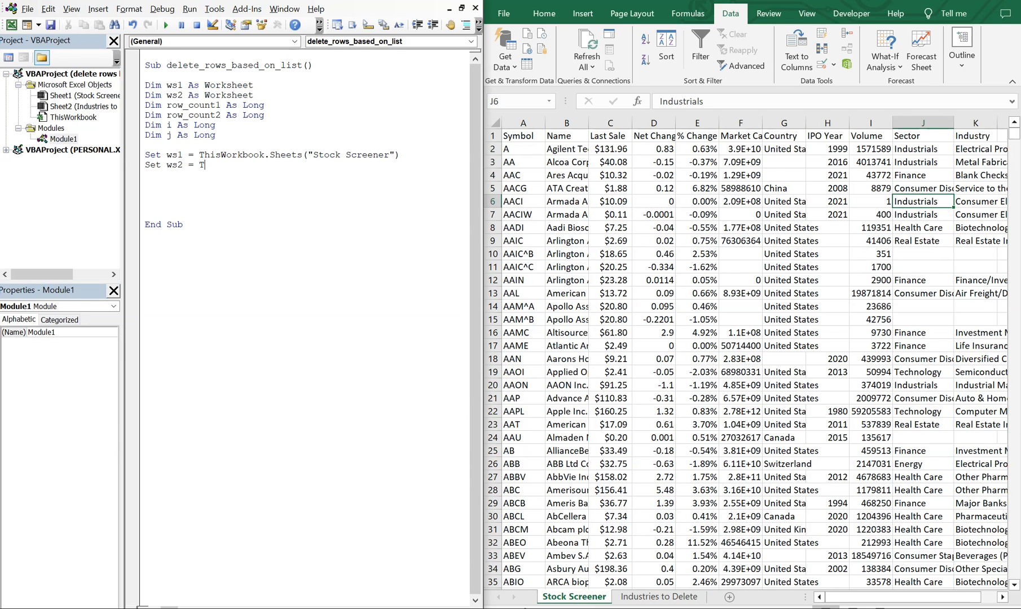
Add Set ws2 = ThisWorkbook.Sheets("Industries to Delete") to the macro.
{"action": "type", "text": "hi"}
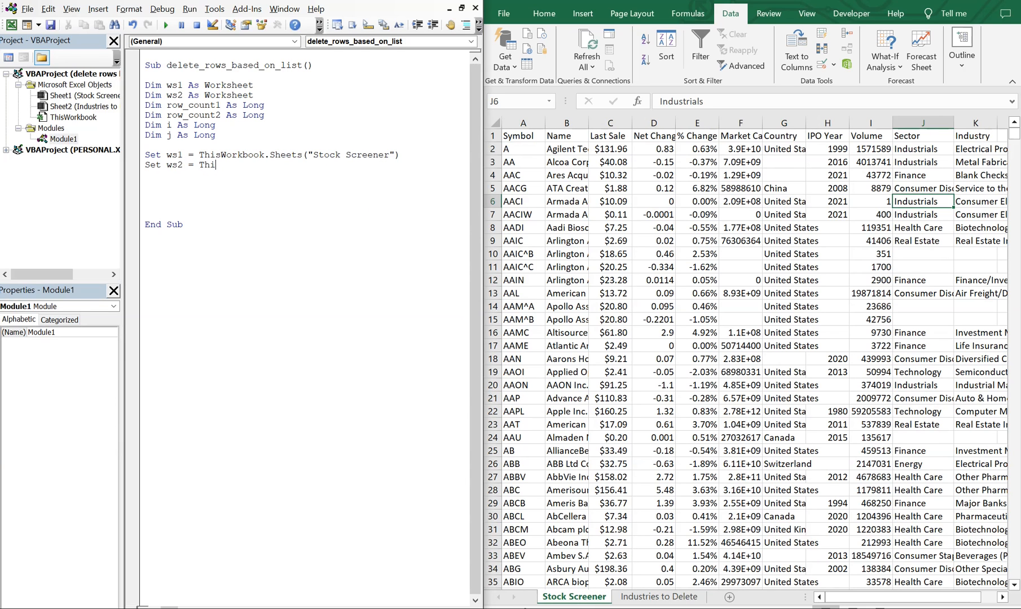
{"action": "type", "text": "sworkbook"}
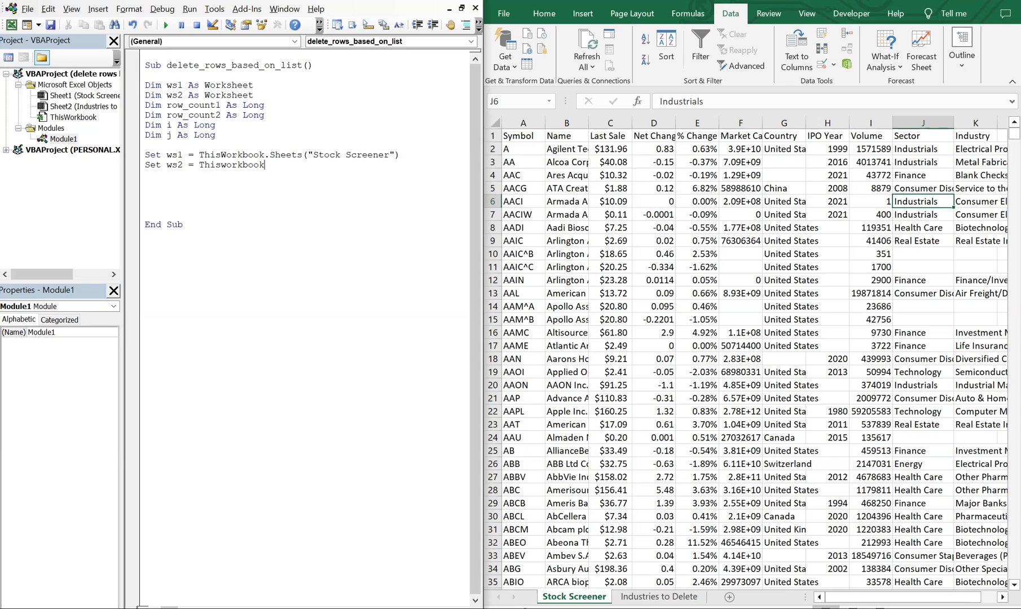
{"action": "type", "text": ".Sheets("}
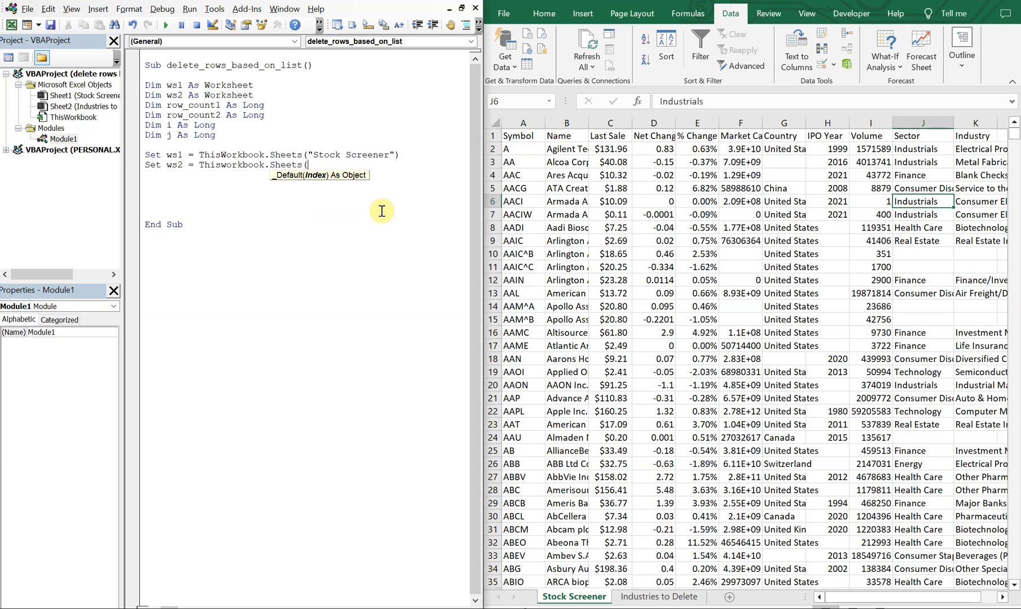
{"action": "type", "text": "\"Industries to"}
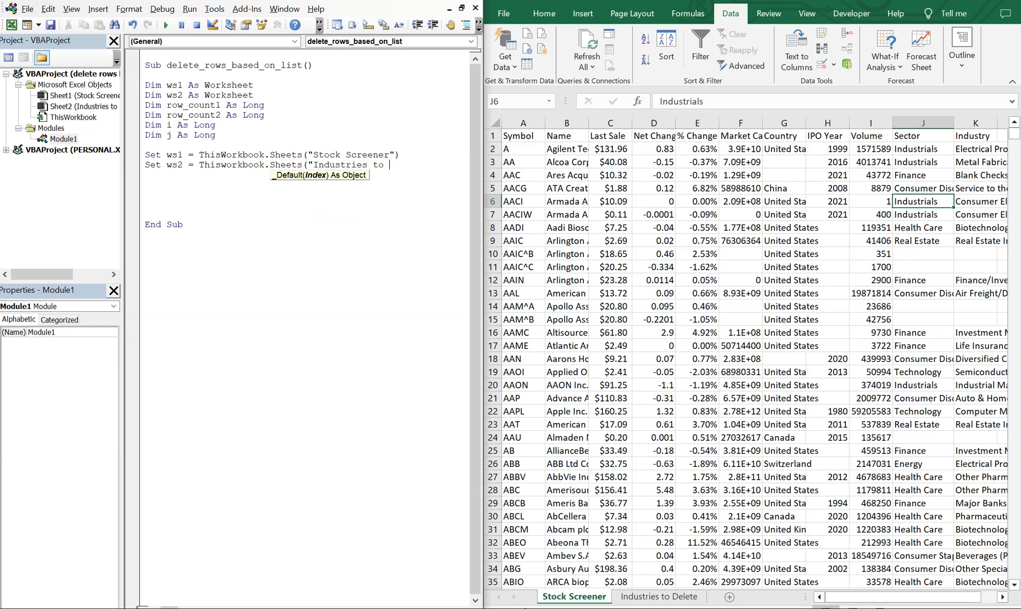
{"action": "type", "text": "Delete\")"}
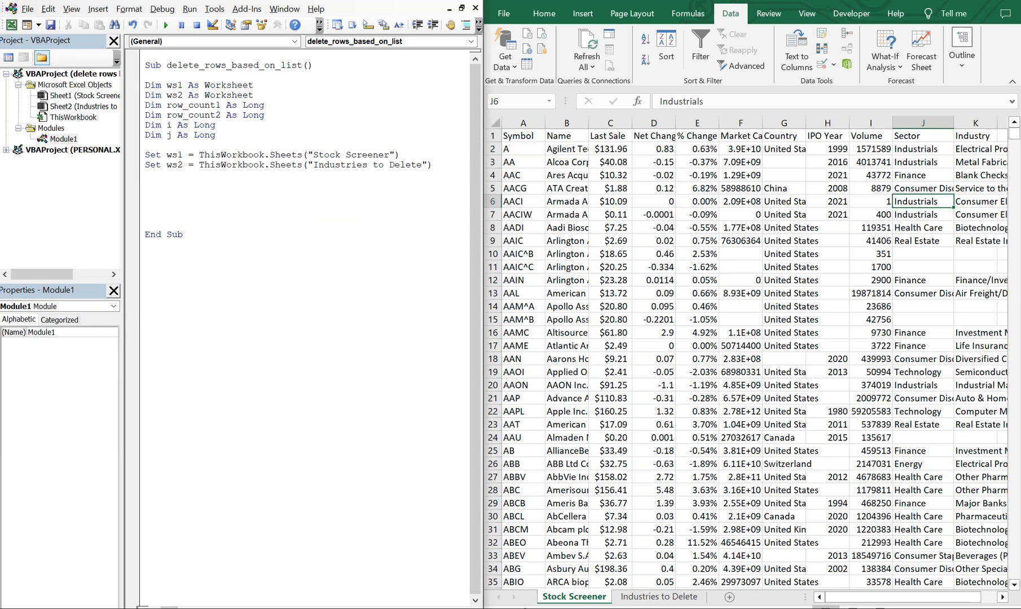
{"action": "type", "text": "ws2.activa"}
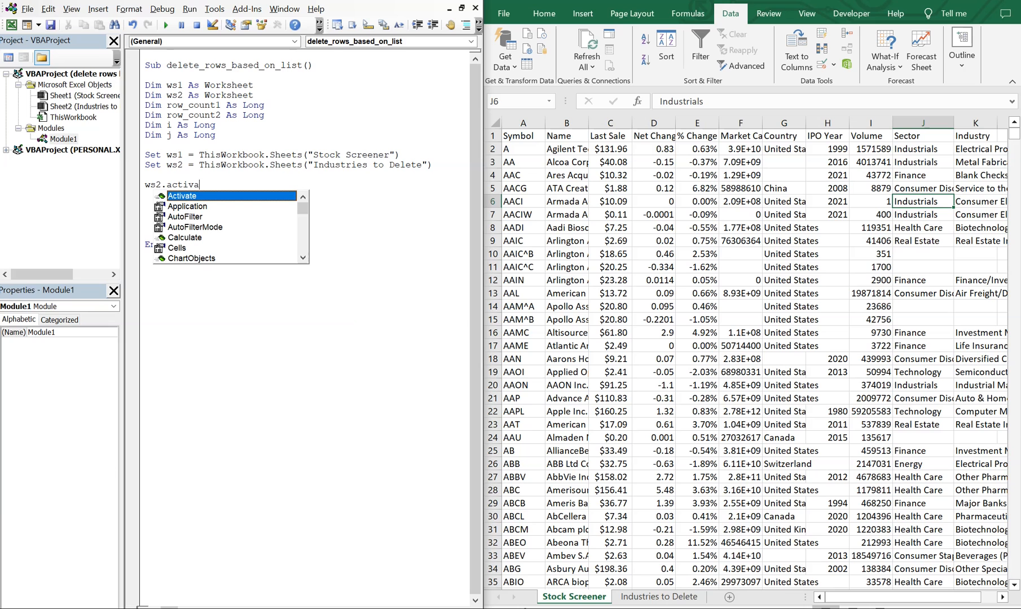
Add ws2.Activate and row_count2 = ws2.Cells(Rows.Count, "A").End(xlUp).Row.
{"action": "type", "text": "te"}
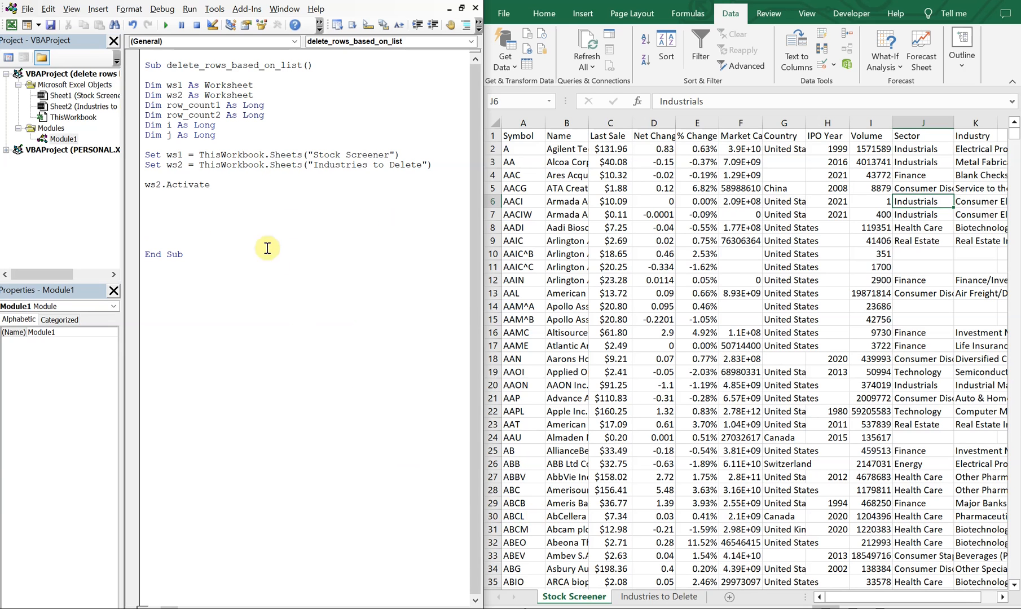
{"action": "left_click", "coordinate": [659, 596]}
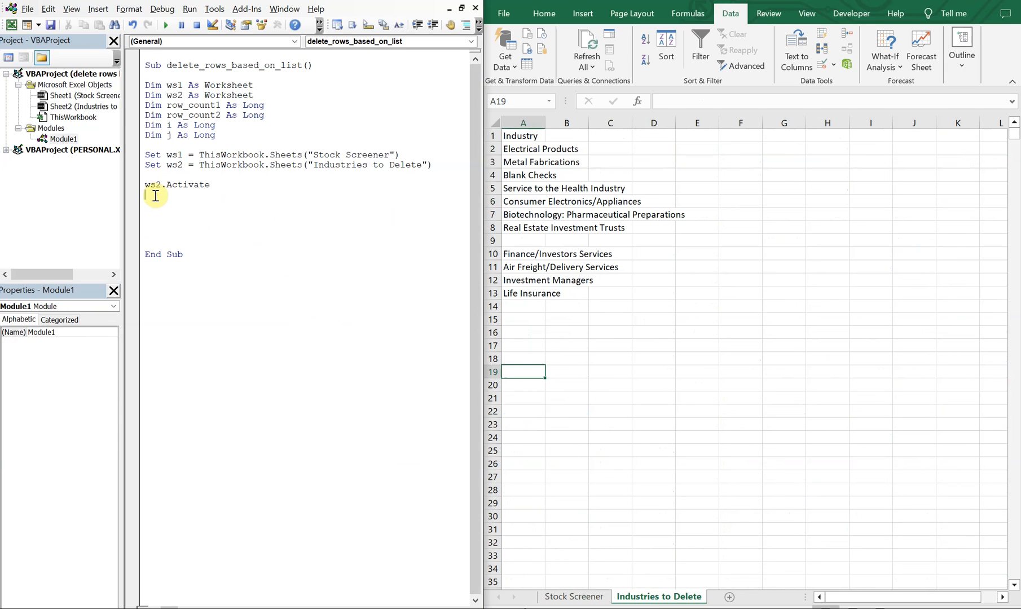
{"action": "type", "text": "row_cou"}
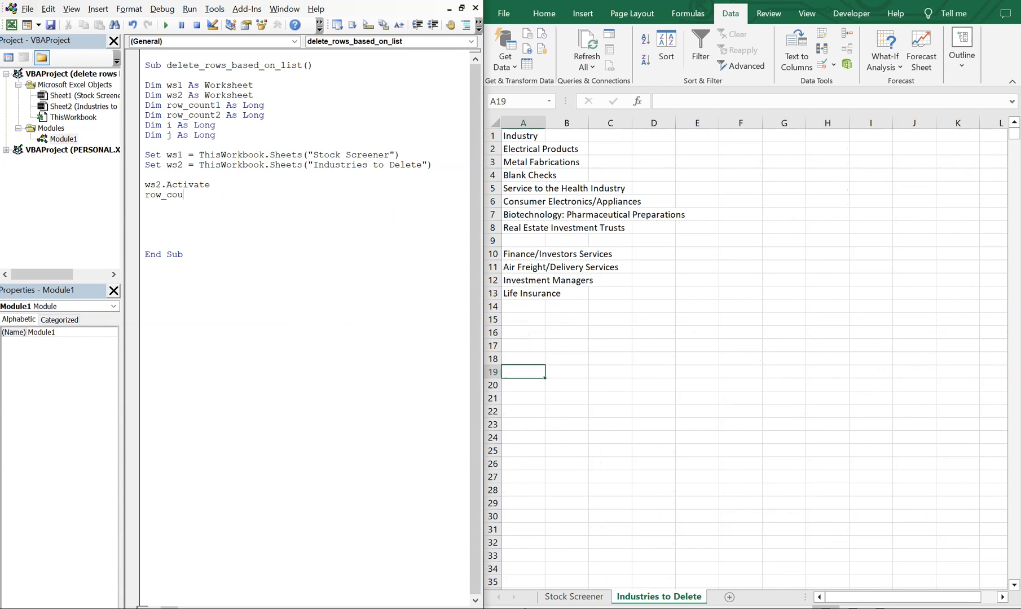
{"action": "type", "text": "nt2 ="}
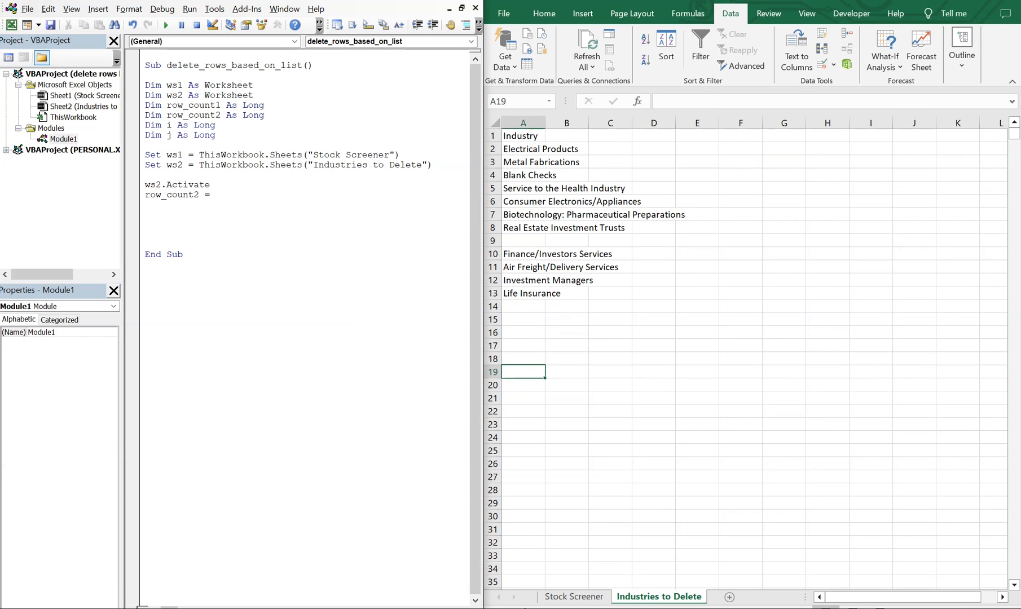
{"action": "type", "text": "ws2."}
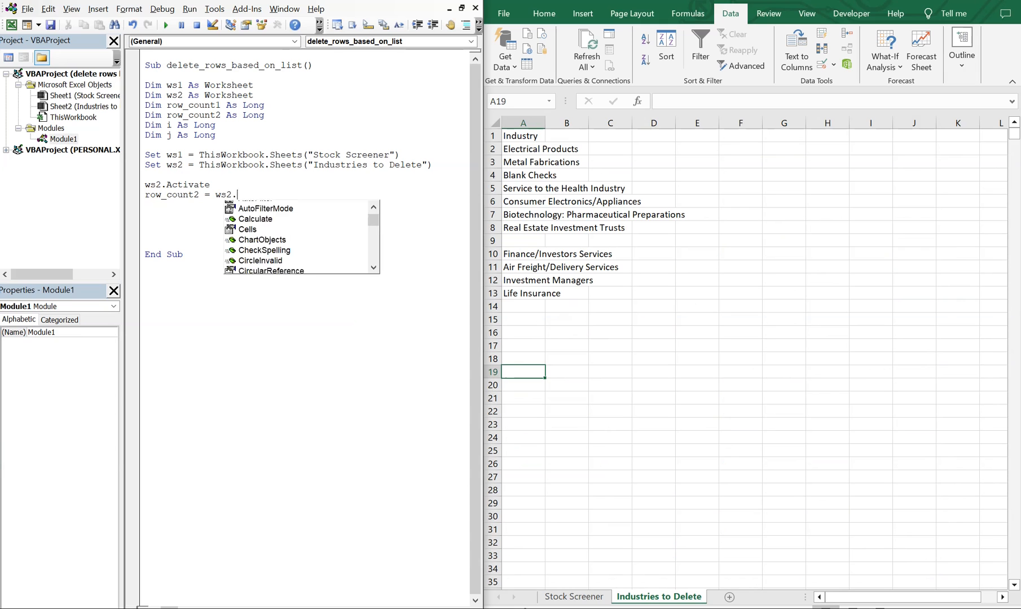
{"action": "type", "text": "cells"}
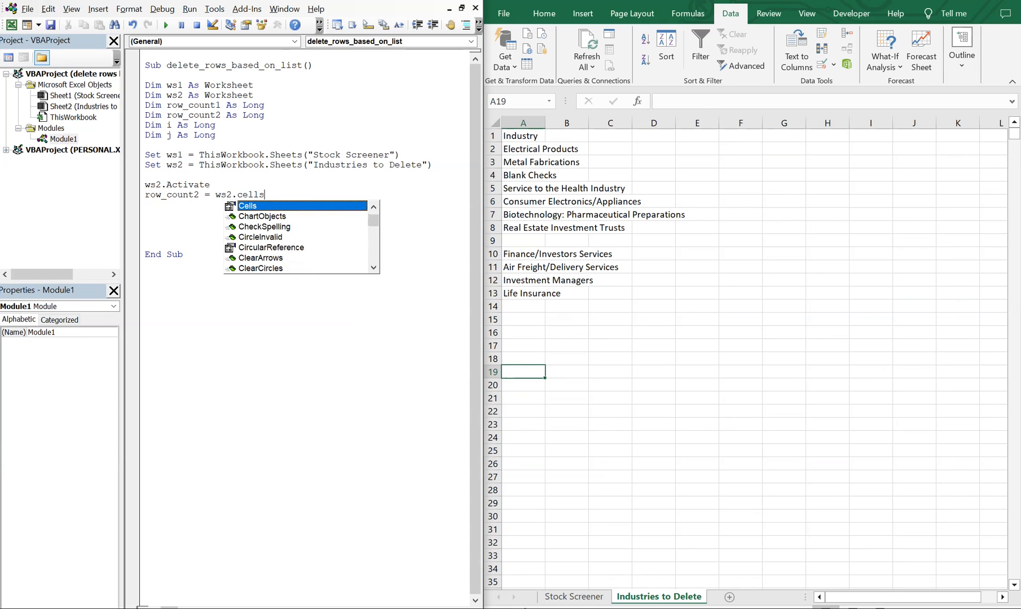
{"action": "type", "text": "(rows.count"}
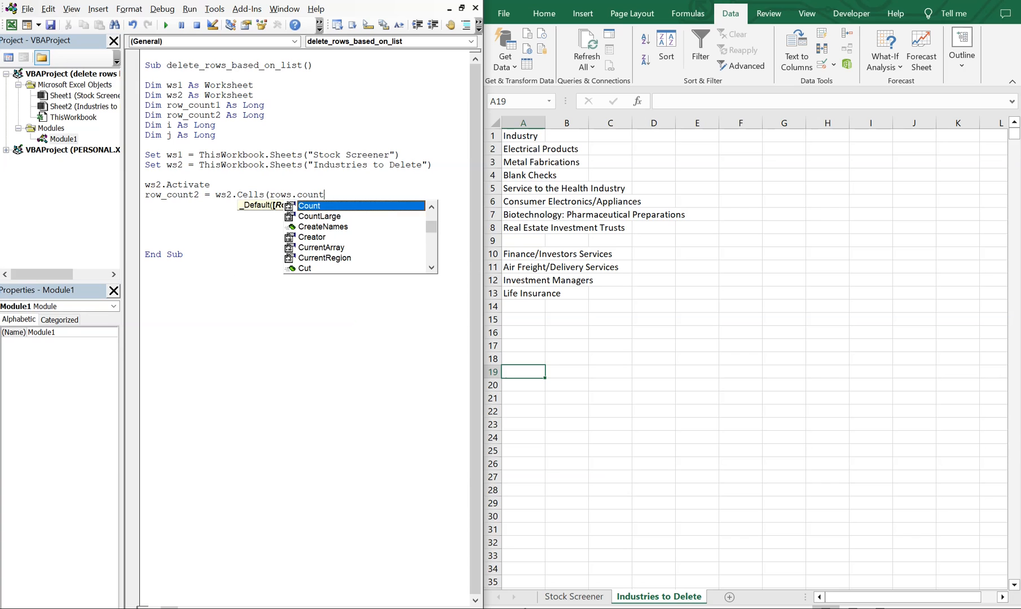
{"action": "type", "text": ", \"A\""}
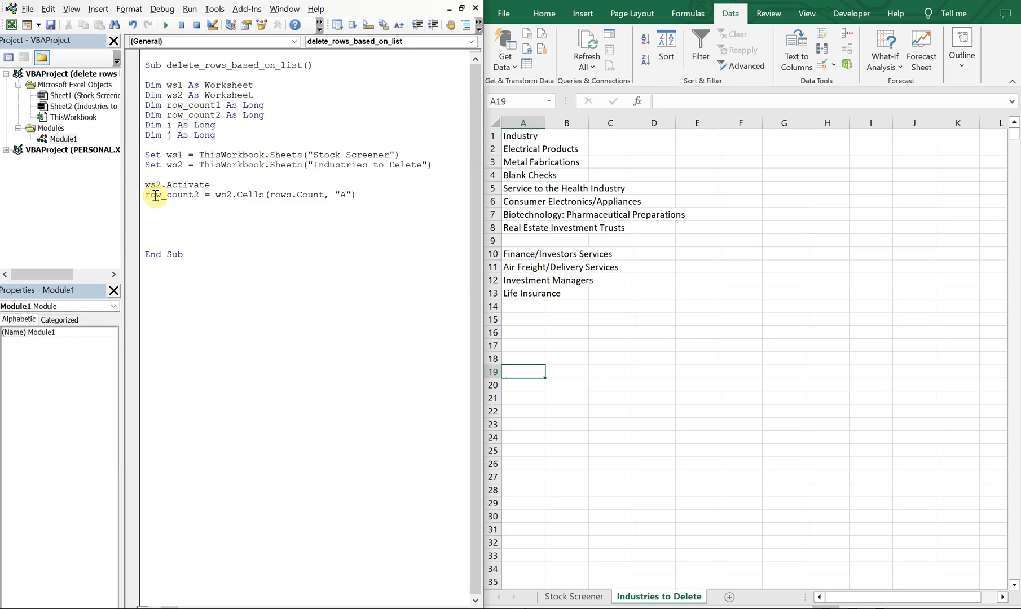
{"action": "type", "text": ".end("}
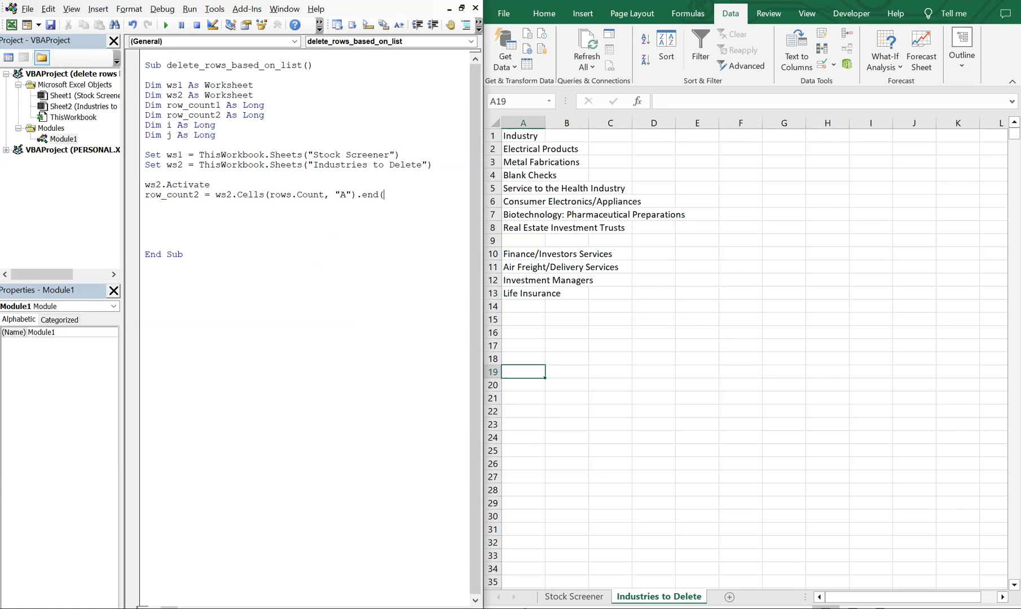
{"action": "type", "text": "xl"}
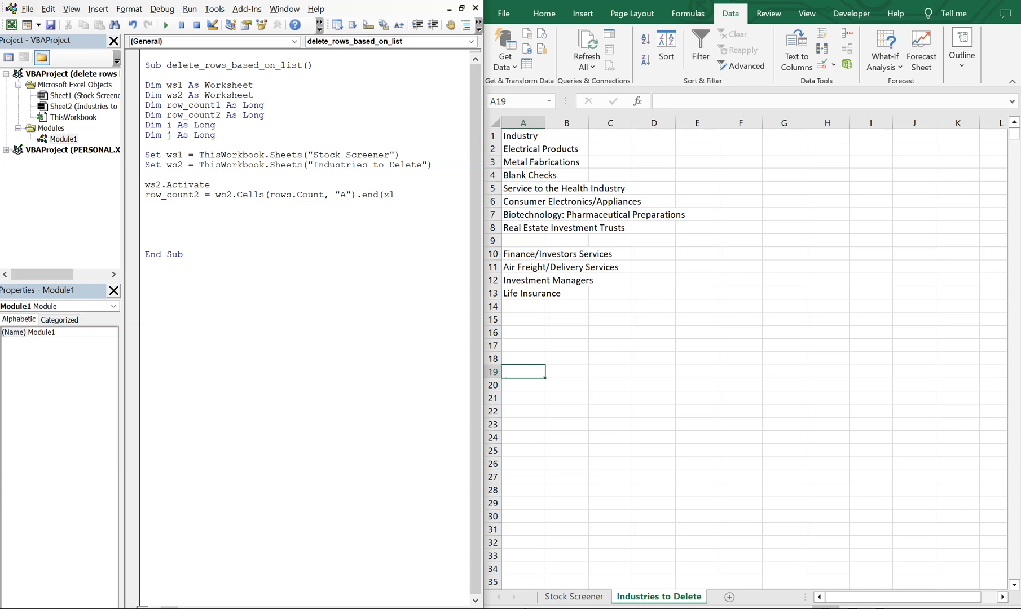
{"action": "type", "text": "Up"}
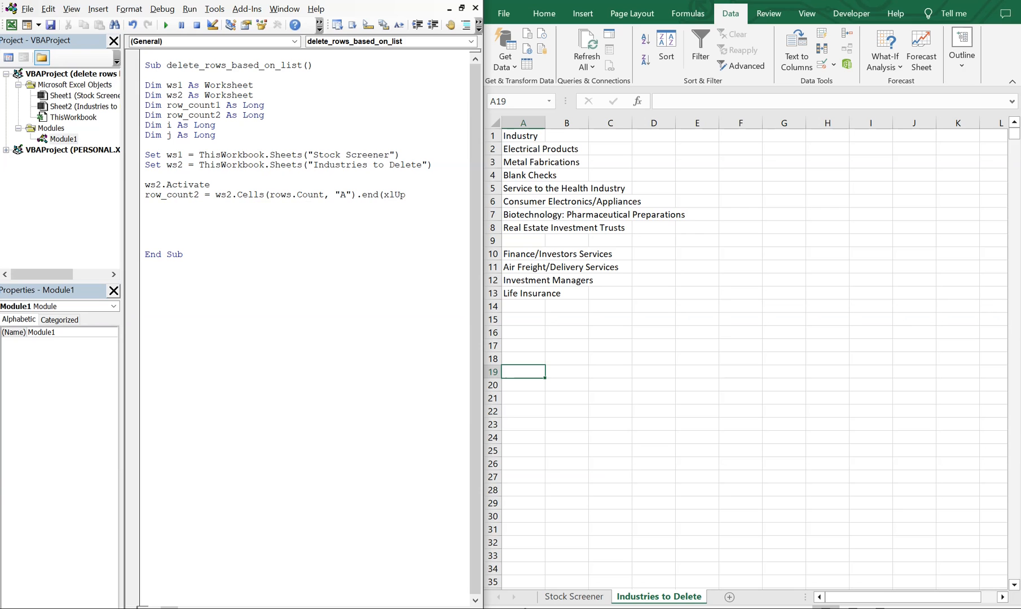
{"action": "type", "text": ".row"}
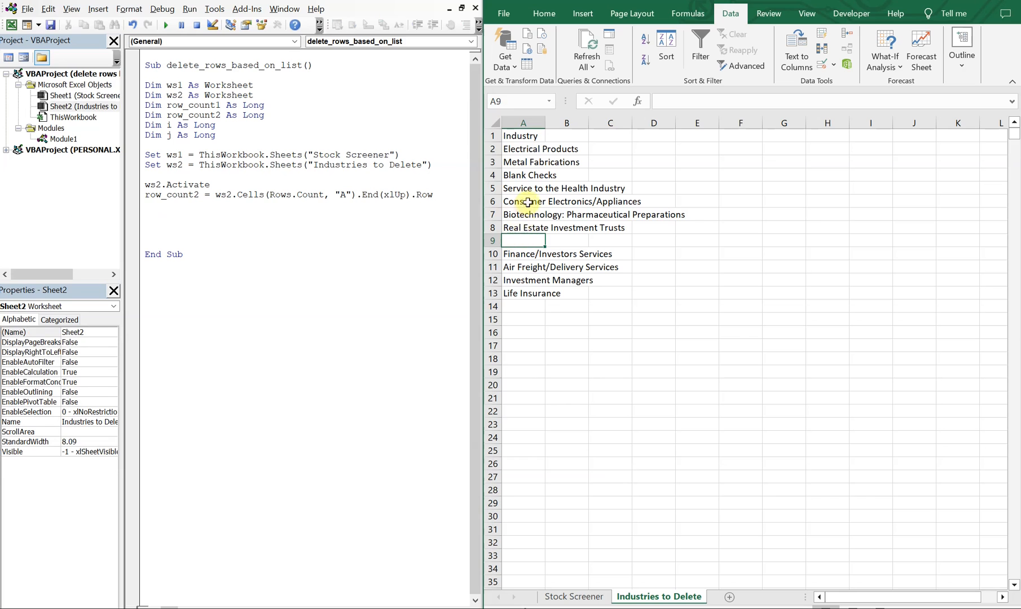
{"action": "left_click", "coordinate": [523, 306]}
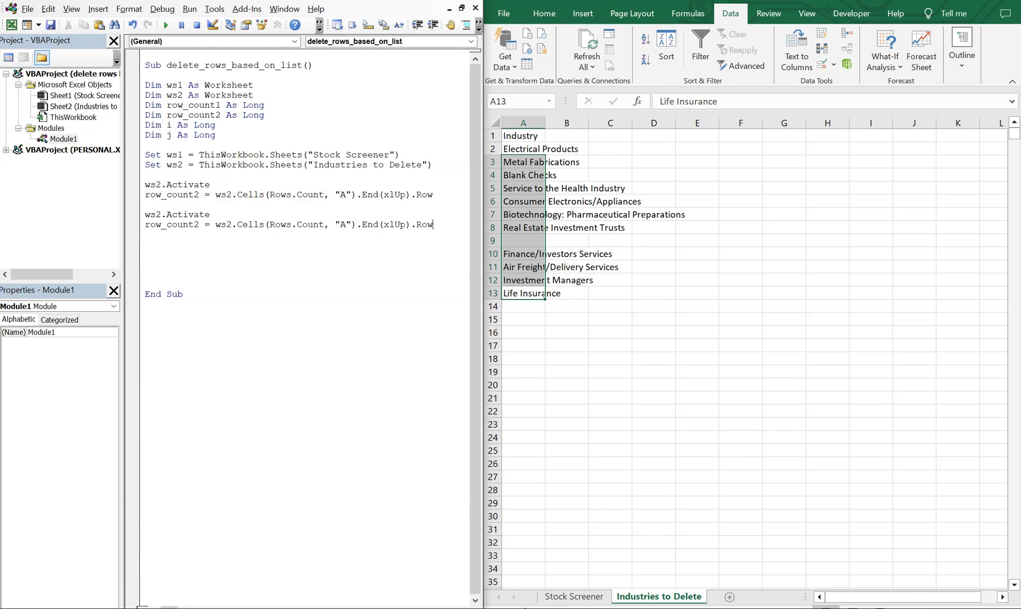
Edit the duplicated lines to activate ws1 and assign row_count1.
{"action": "left_click", "coordinate": [573, 596]}
{"action": "type", "text": "1"}
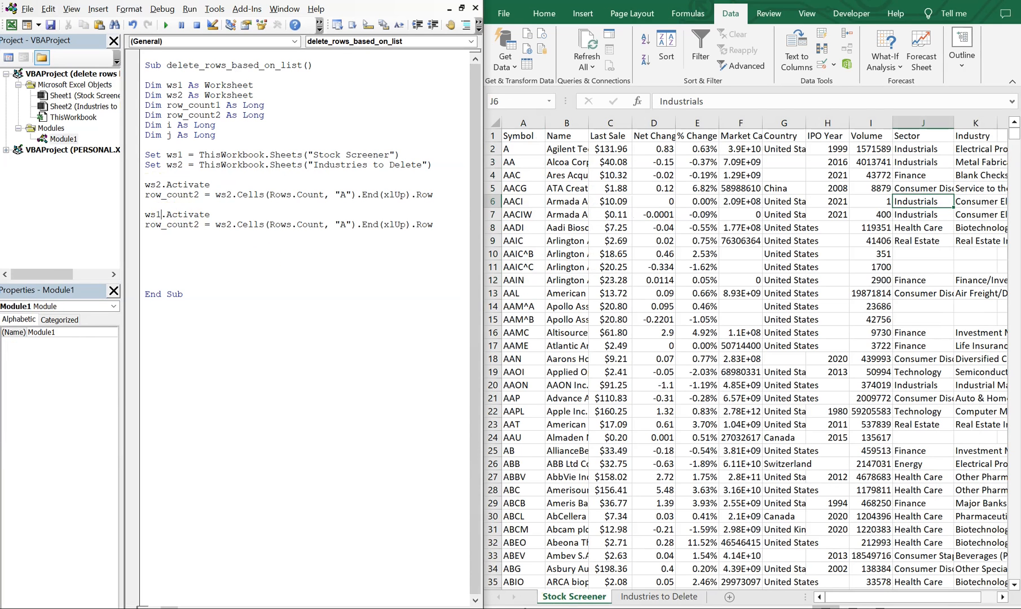
{"action": "key", "text": "BackSpace"}
{"action": "type", "text": "1"}
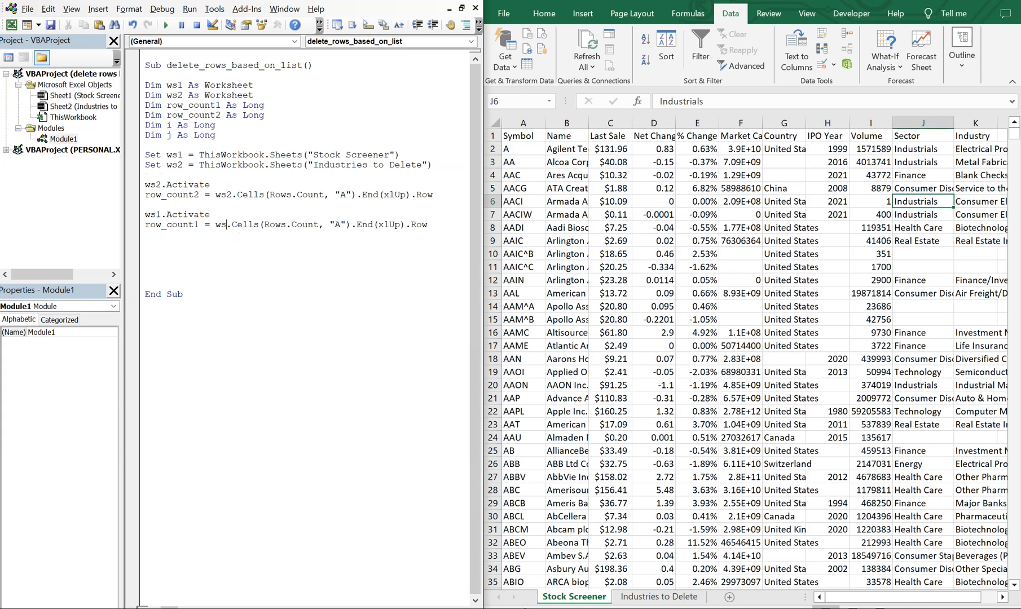
{"action": "left_click", "coordinate": [523, 267]}
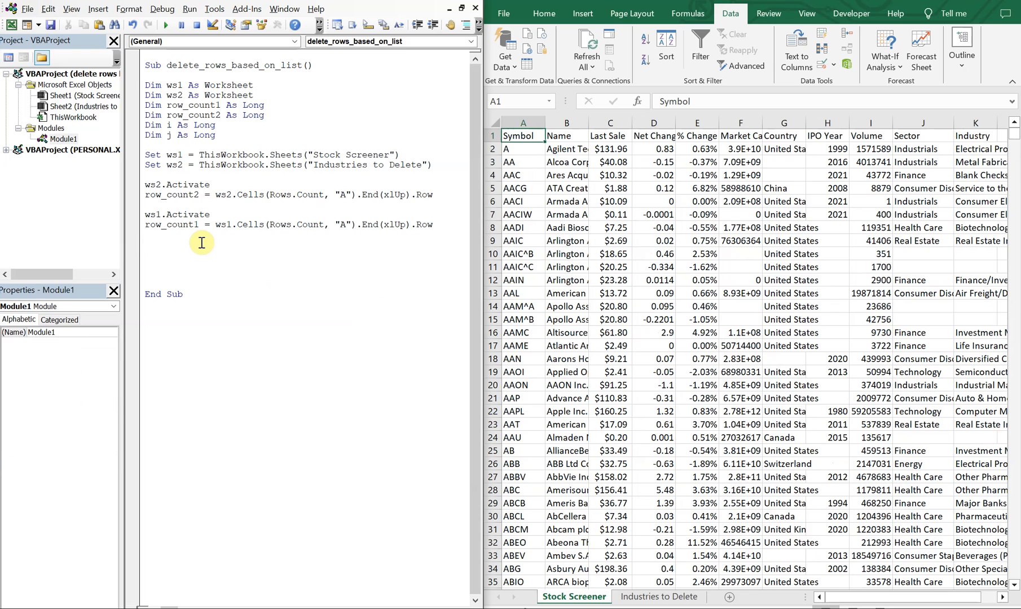
Add a For j = 2 To row_count2 loop closed by Next j.
{"action": "type", "text": "for"}
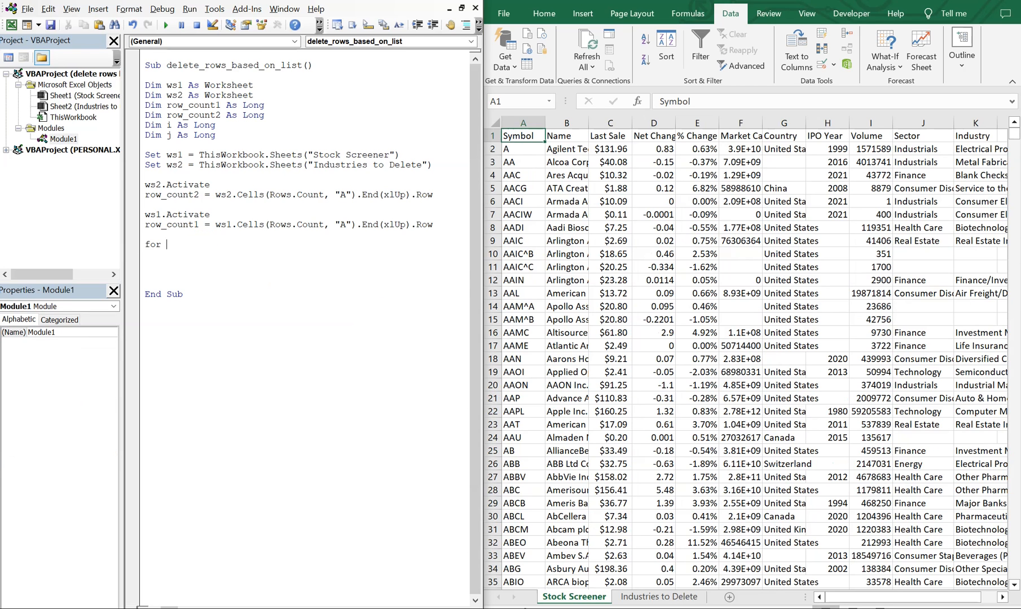
{"action": "type", "text": "j ="}
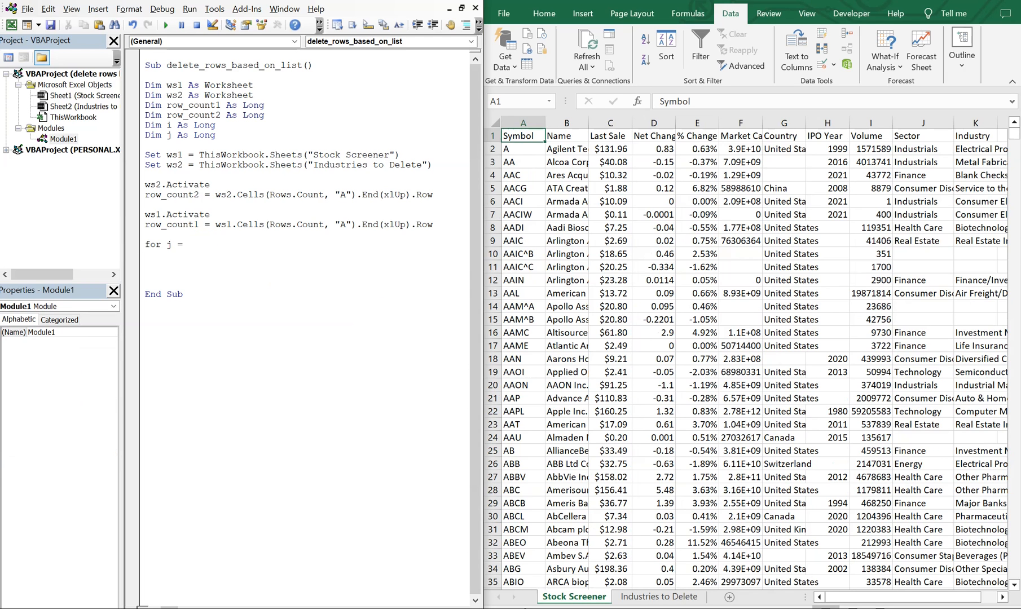
{"action": "type", "text": "1 to"}
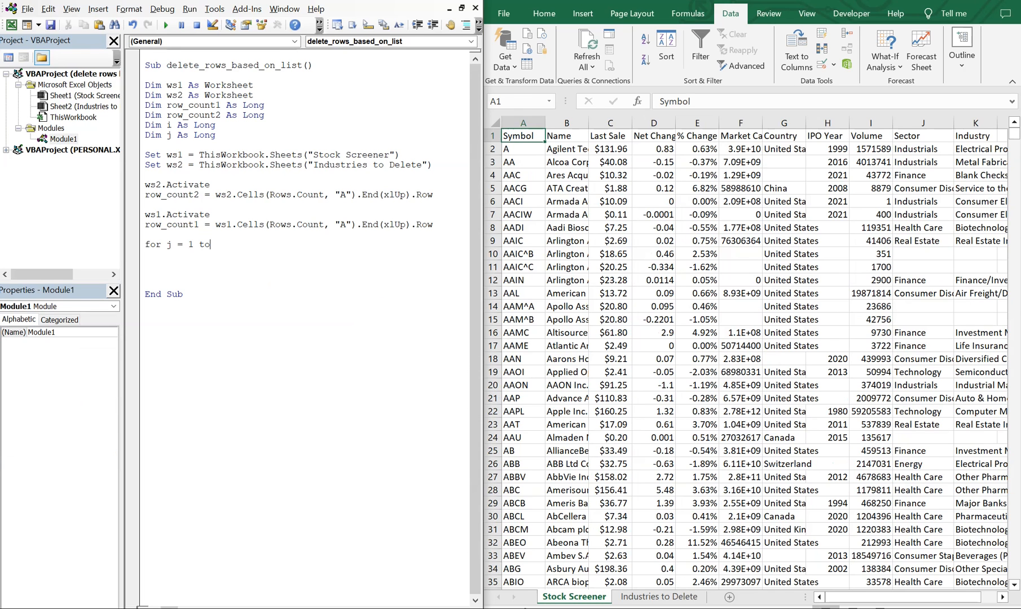
{"action": "type", "text": "row_count2"}
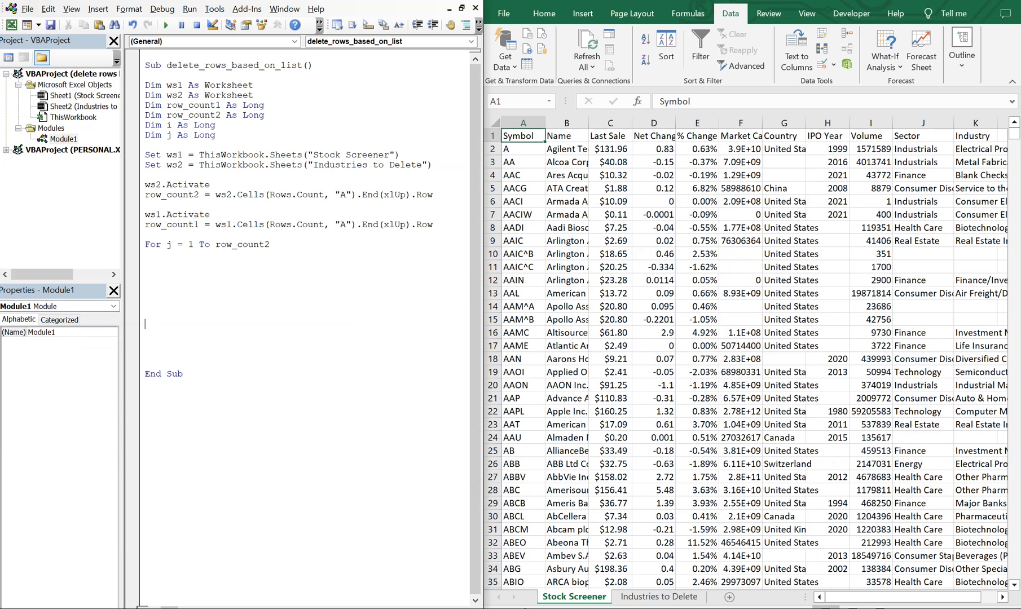
{"action": "type", "text": "nex"}
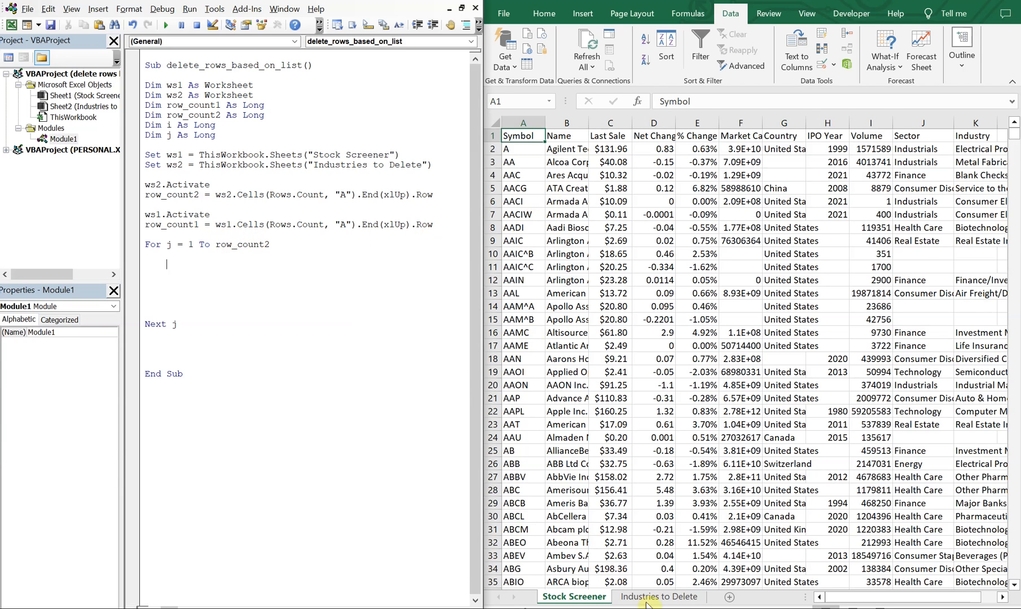
{"action": "left_click", "coordinate": [658, 597]}
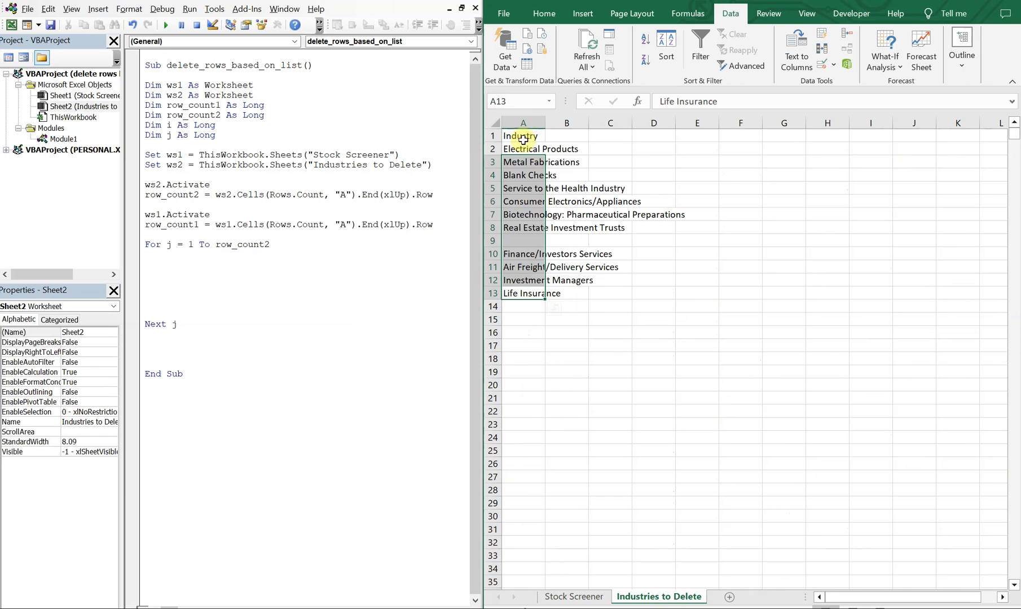
{"action": "left_click", "coordinate": [520, 136]}
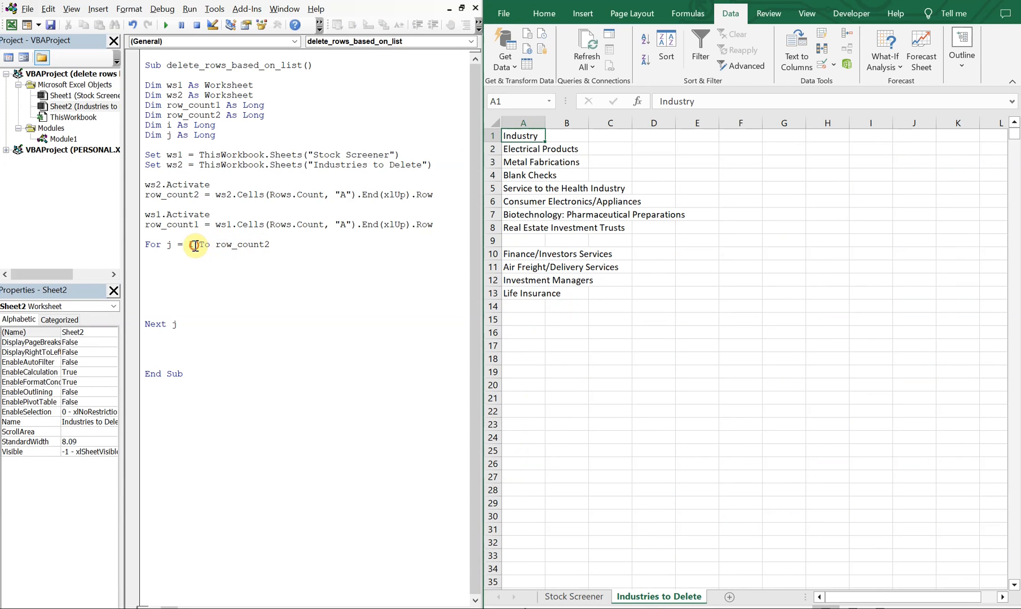
{"action": "type", "text": "2"}
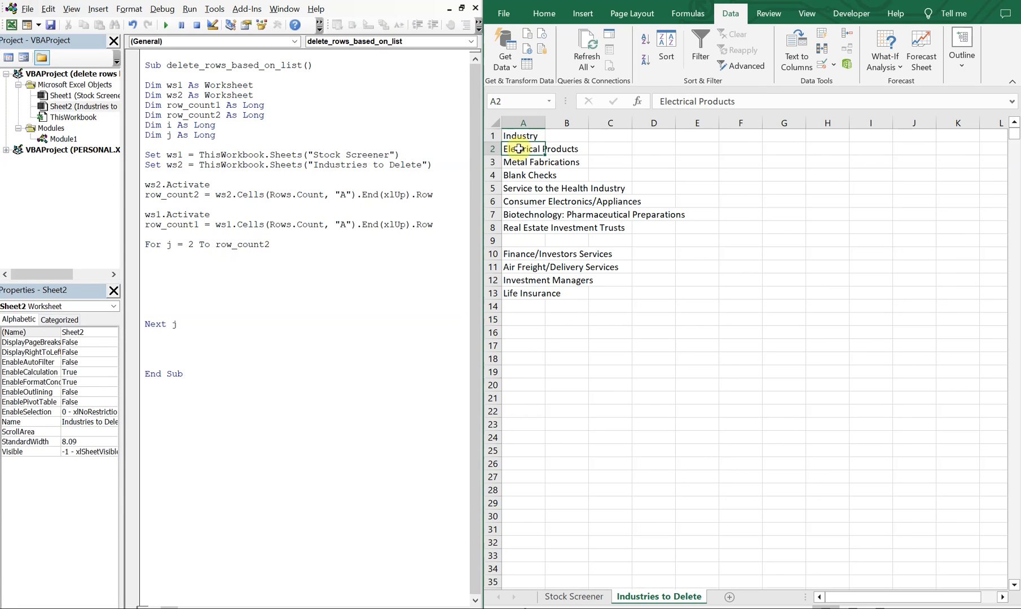
{"action": "left_click", "coordinate": [198, 263]}
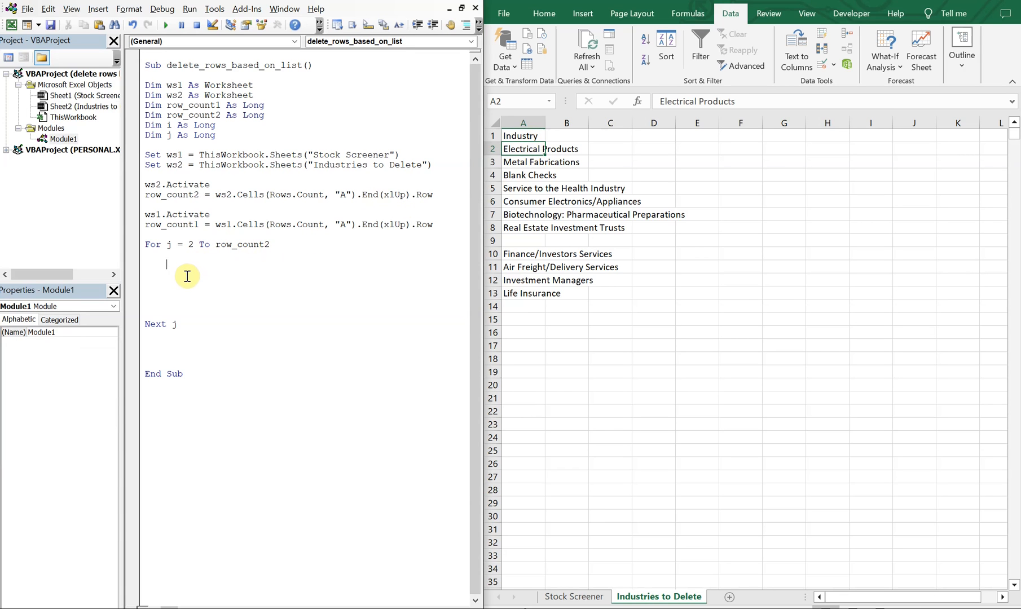
Add a Do While i <= row_count1 loop with its closing Loop statement.
{"action": "type", "text": "i = 2"}
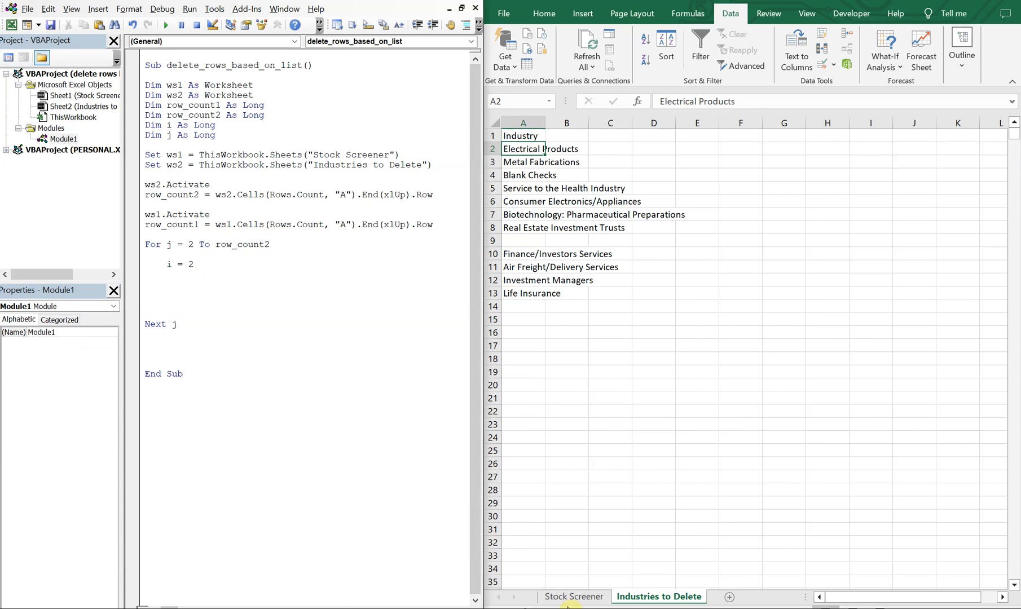
{"action": "left_click", "coordinate": [573, 596]}
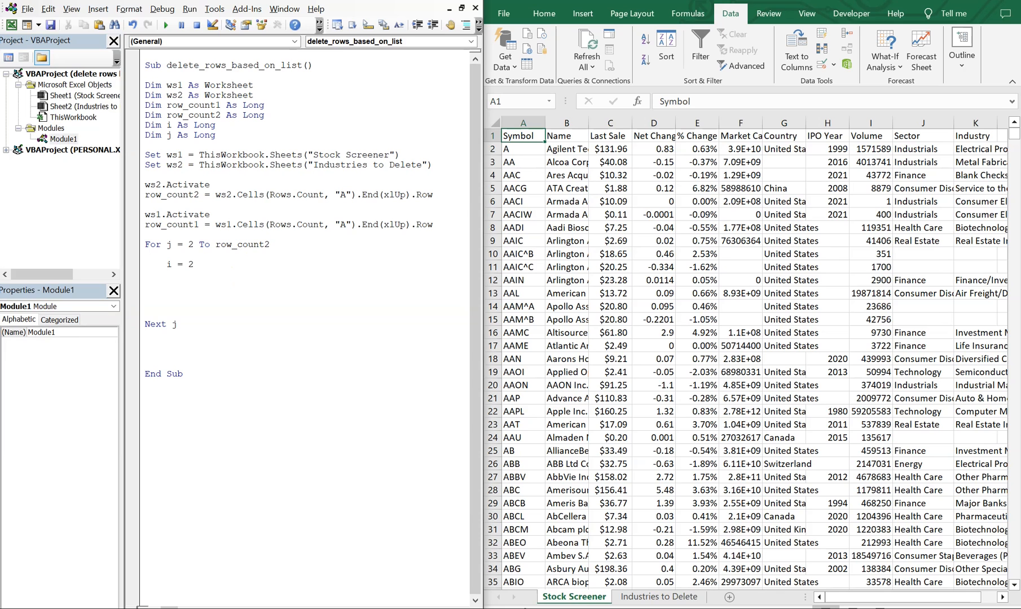
{"action": "type", "text": "do while"}
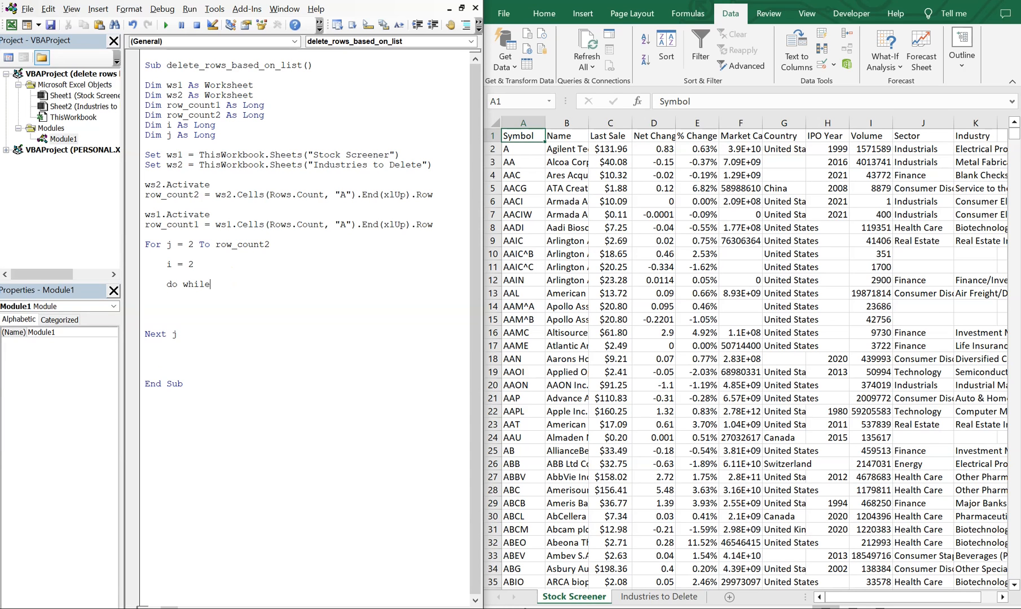
{"action": "type", "text": "i"}
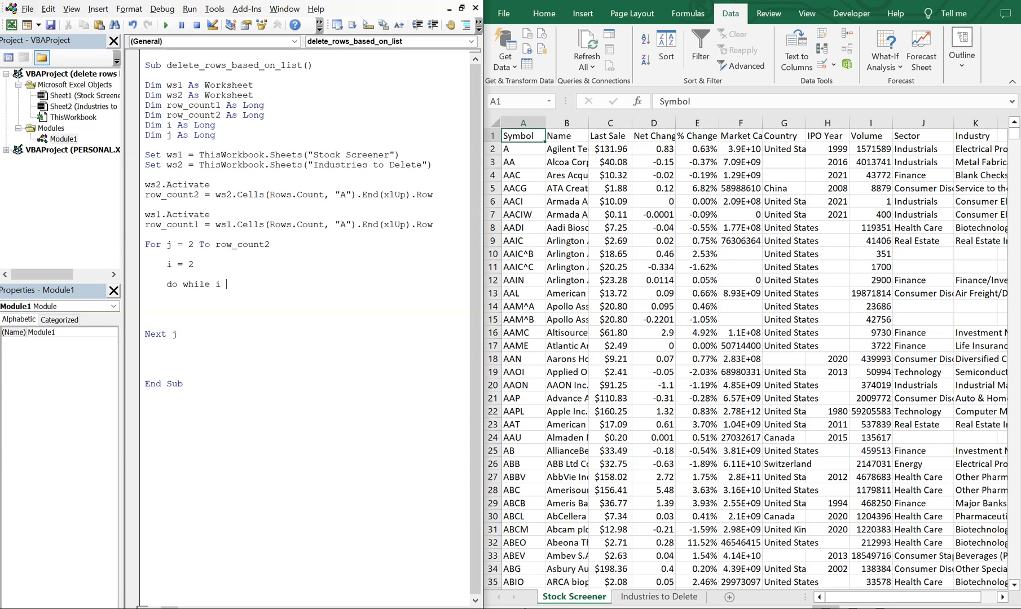
{"action": "type", "text": "<= r"}
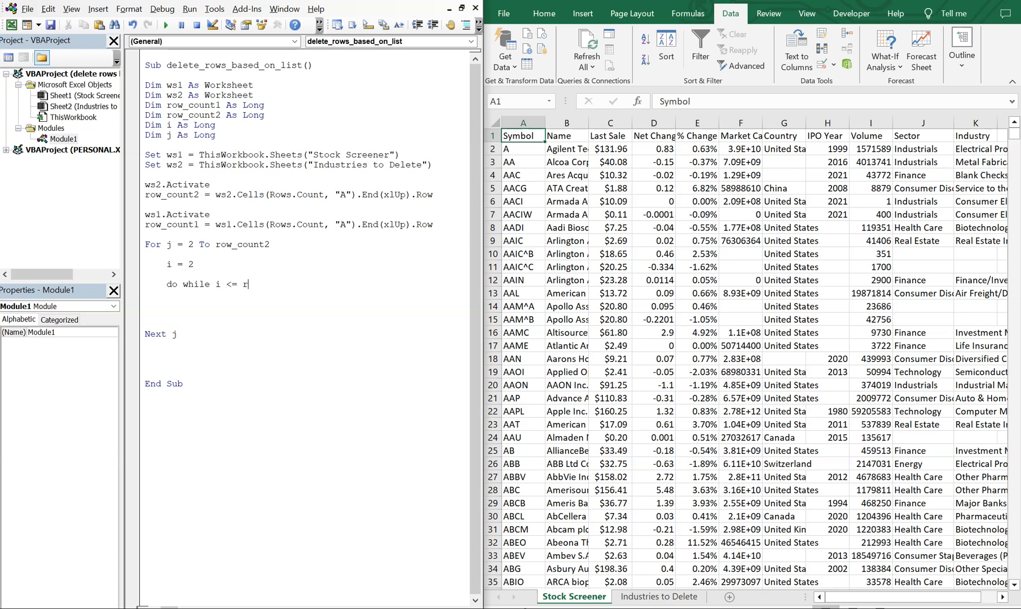
{"action": "type", "text": "ow_count"}
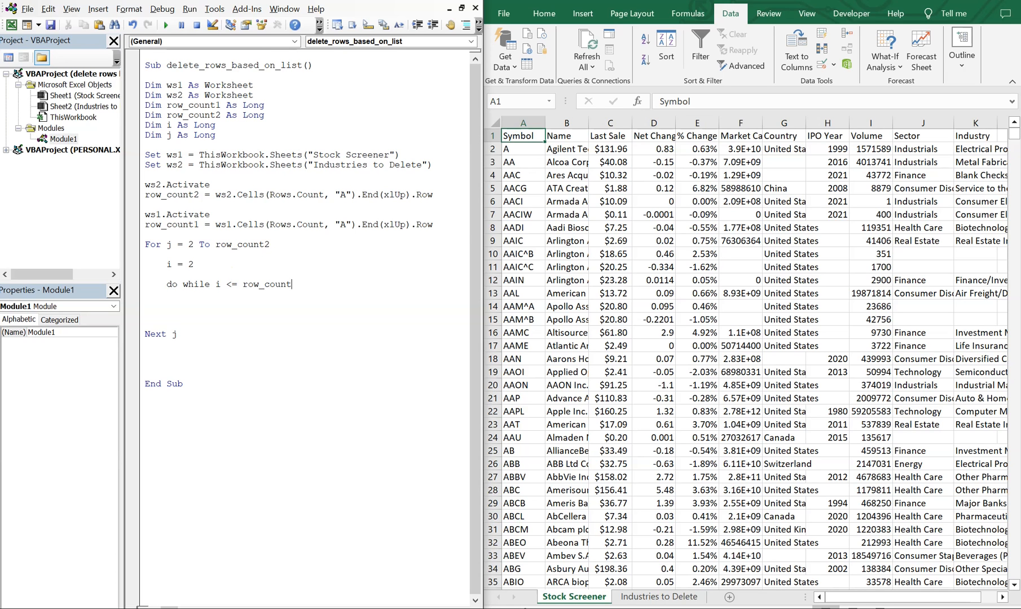
{"action": "type", "text": "1"}
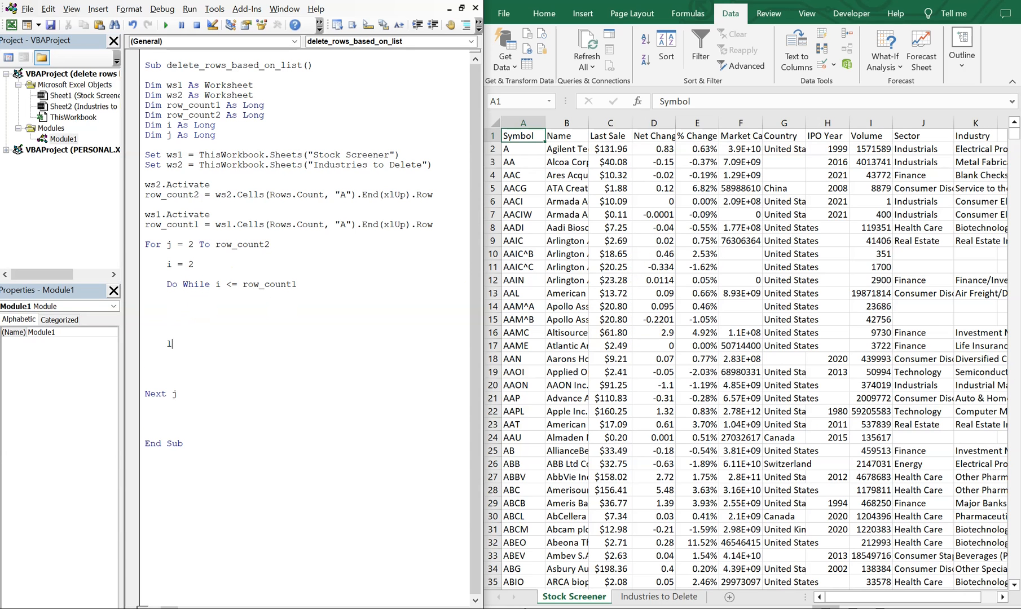
{"action": "type", "text": "Loop"}
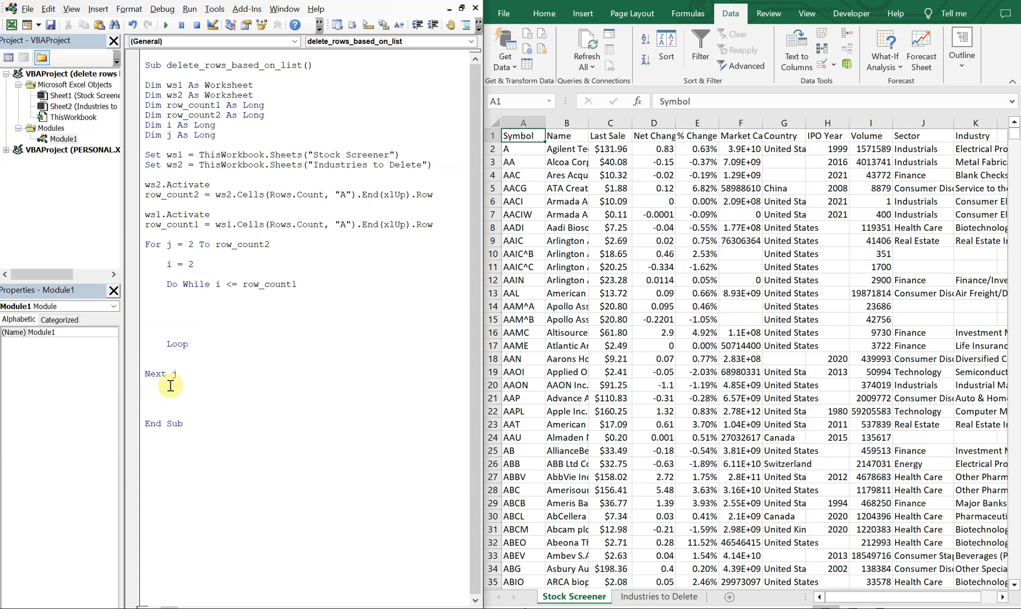
{"action": "mouse_move", "coordinate": [179, 344]}
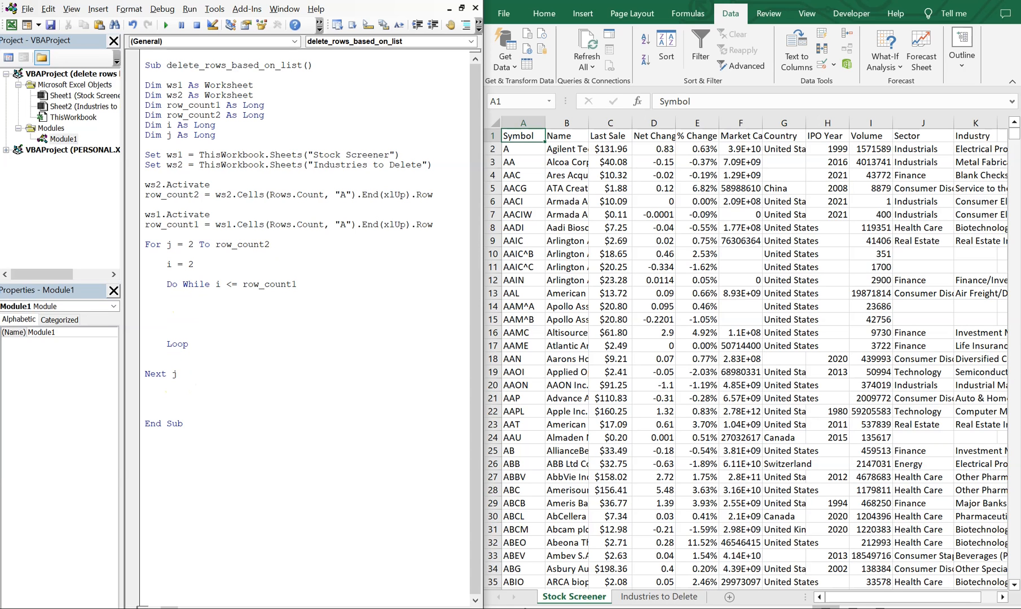
Write the condition If Cells(i, 11) = ws2.Cells(j, 1).Text Then inside the loop.
{"action": "type", "text": "if ce"}
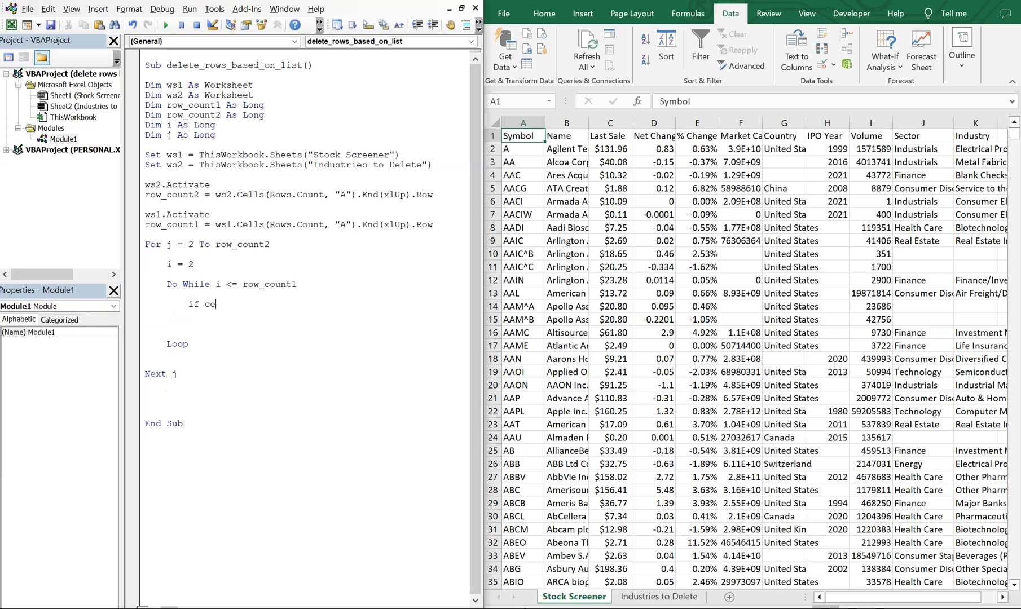
{"action": "type", "text": "lls("}
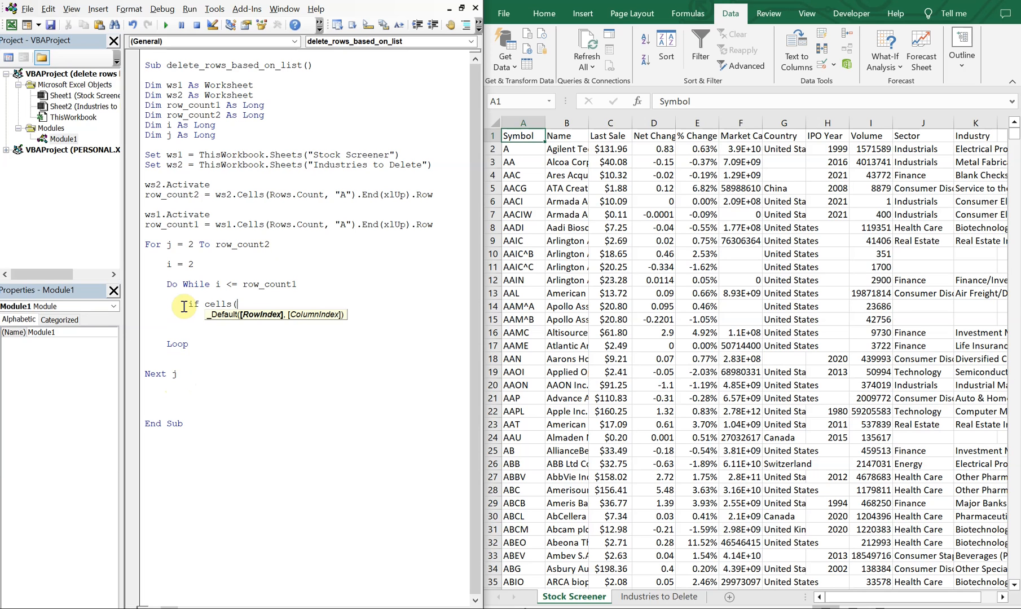
{"action": "type", "text": "i"}
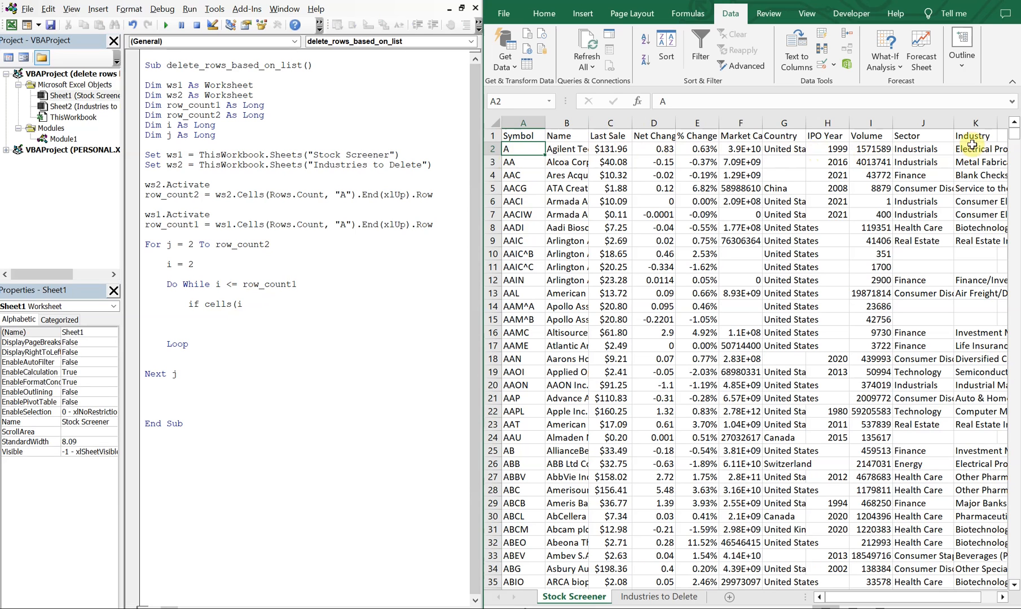
{"action": "left_click", "coordinate": [246, 304]}
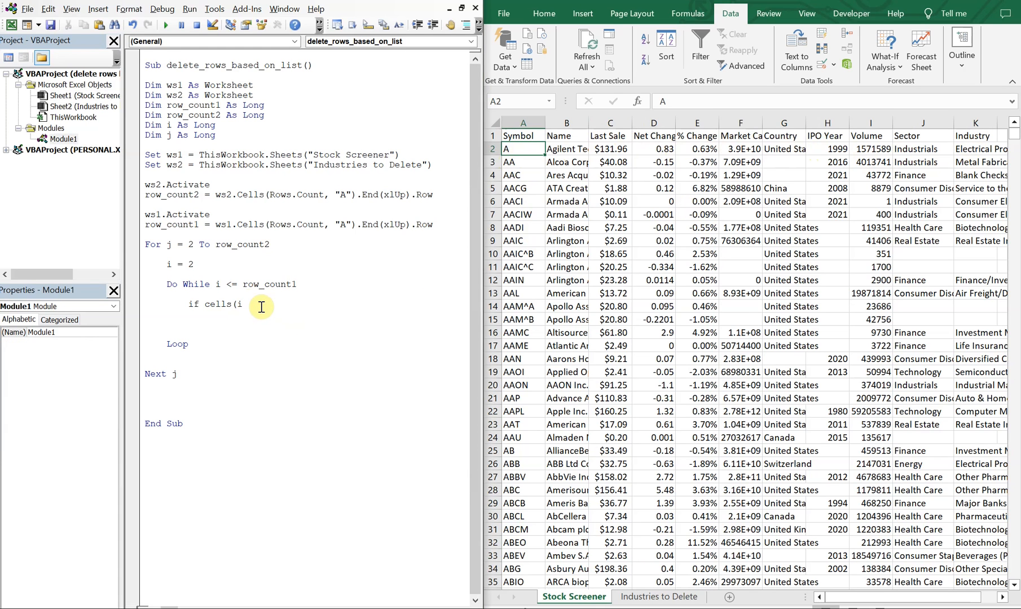
{"action": "type", "text": ",11) ="}
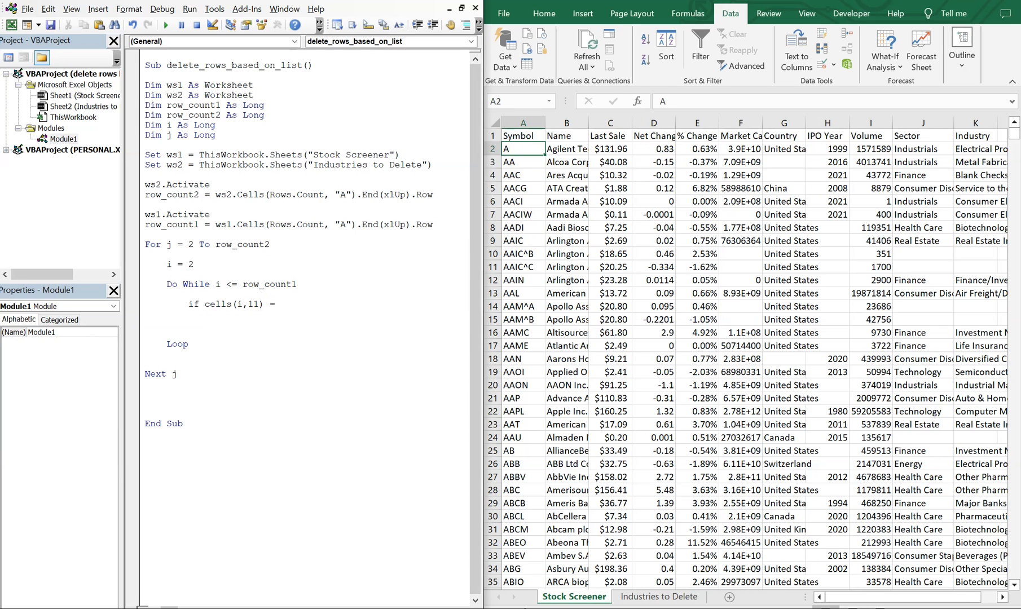
{"action": "type", "text": "ws2"}
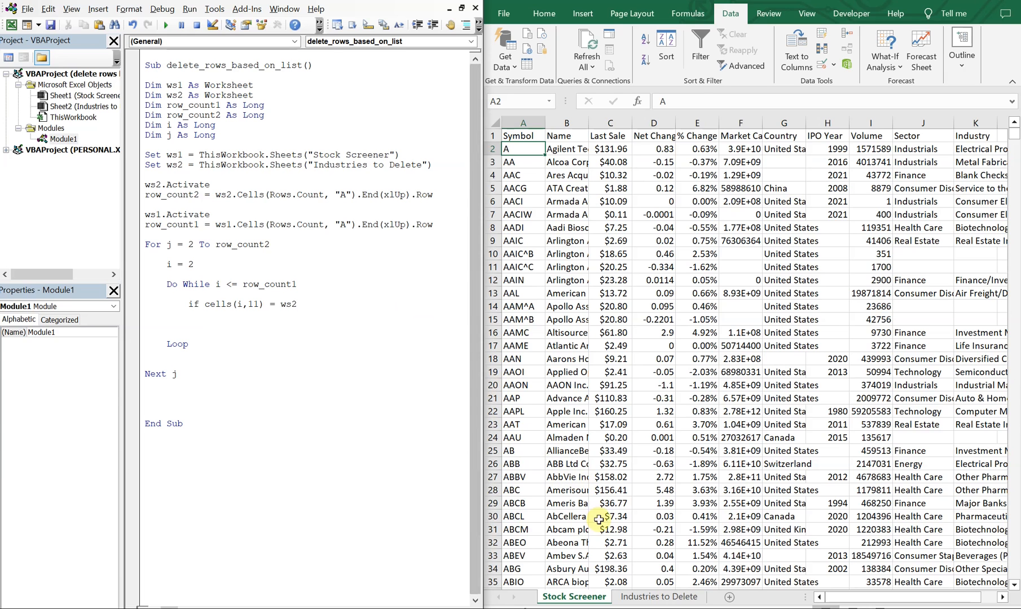
{"action": "left_click", "coordinate": [658, 596]}
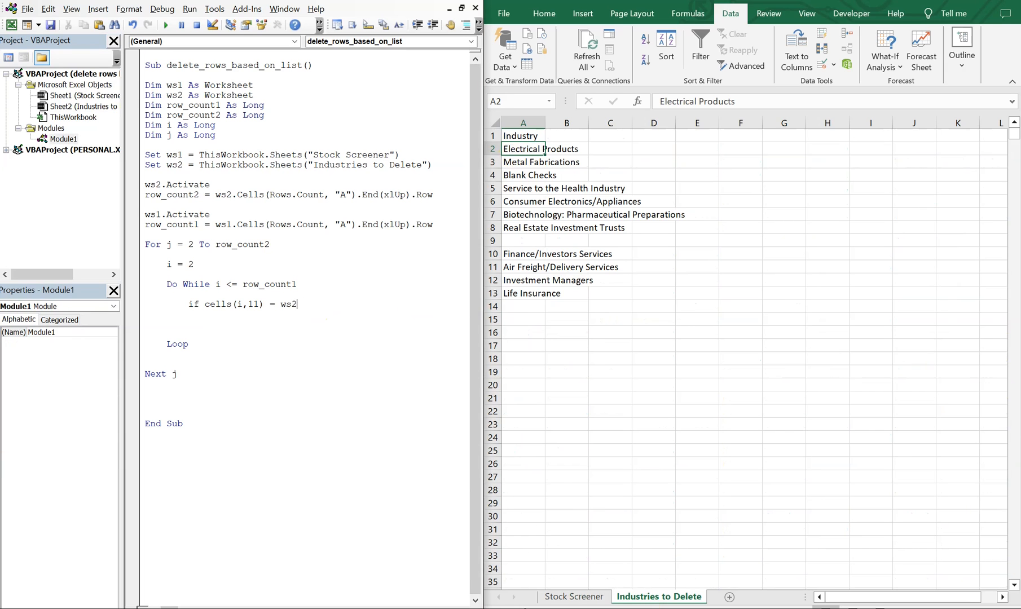
{"action": "type", "text": "Cells("}
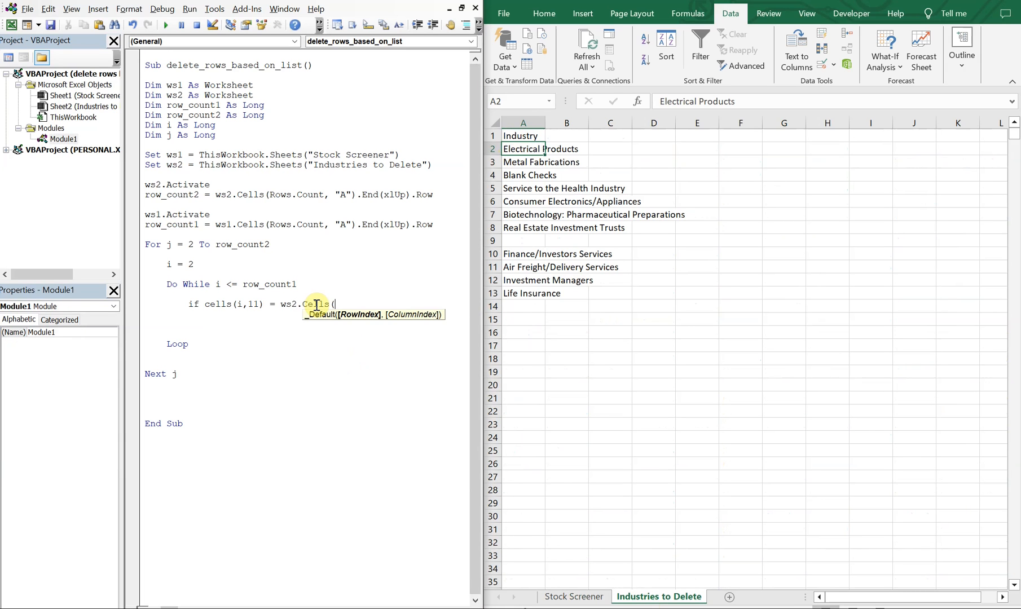
{"action": "type", "text": "j,1"}
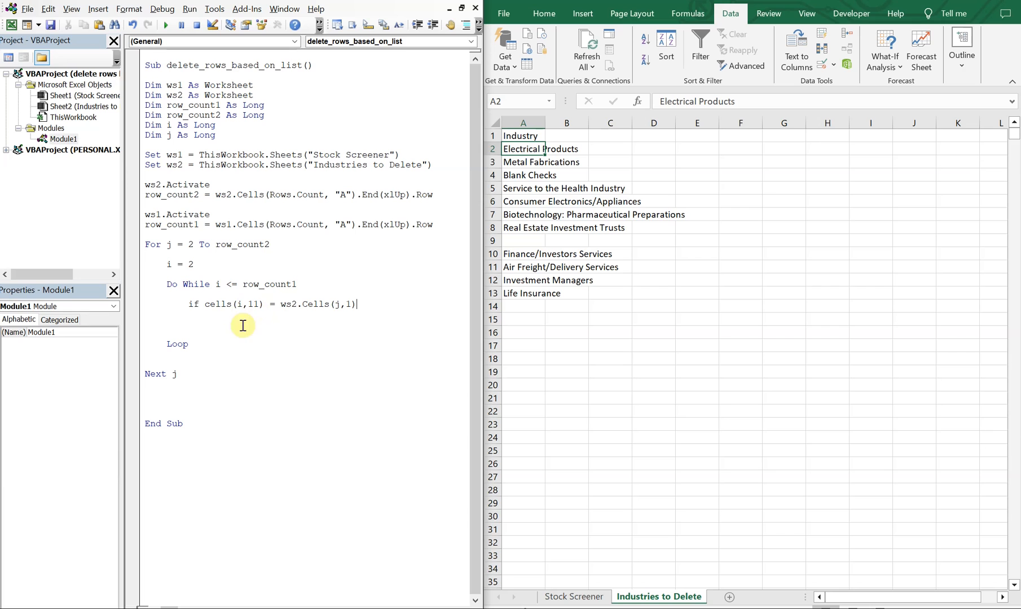
{"action": "mouse_move", "coordinate": [338, 313]}
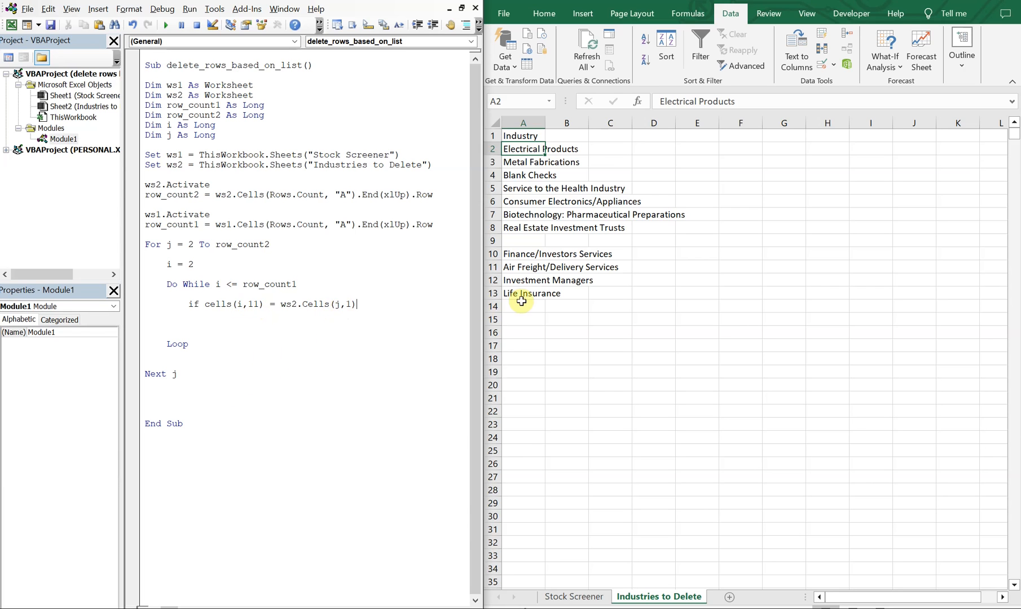
{"action": "mouse_move", "coordinate": [573, 319]}
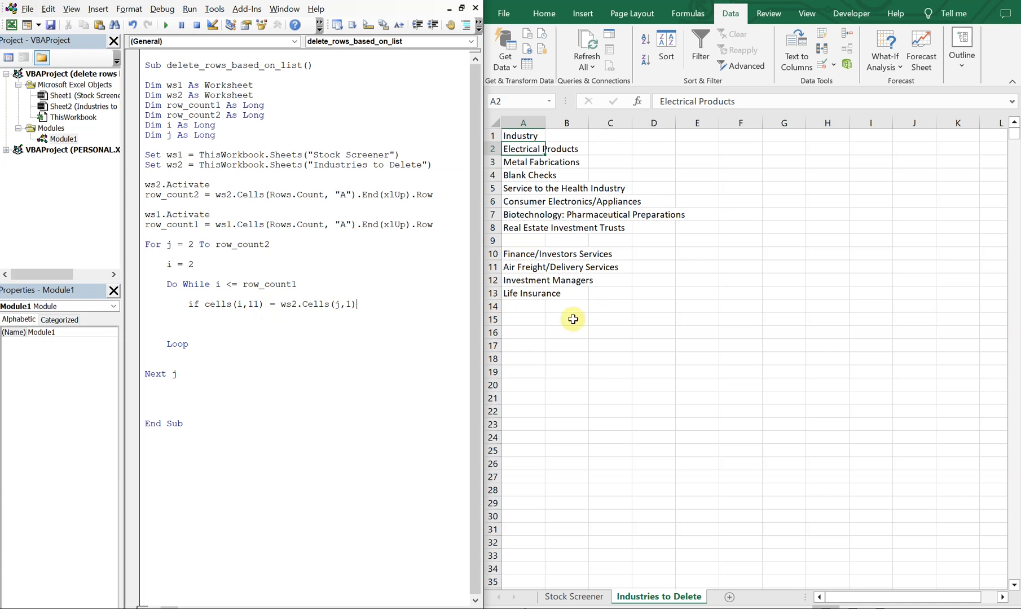
{"action": "left_click", "coordinate": [574, 597]}
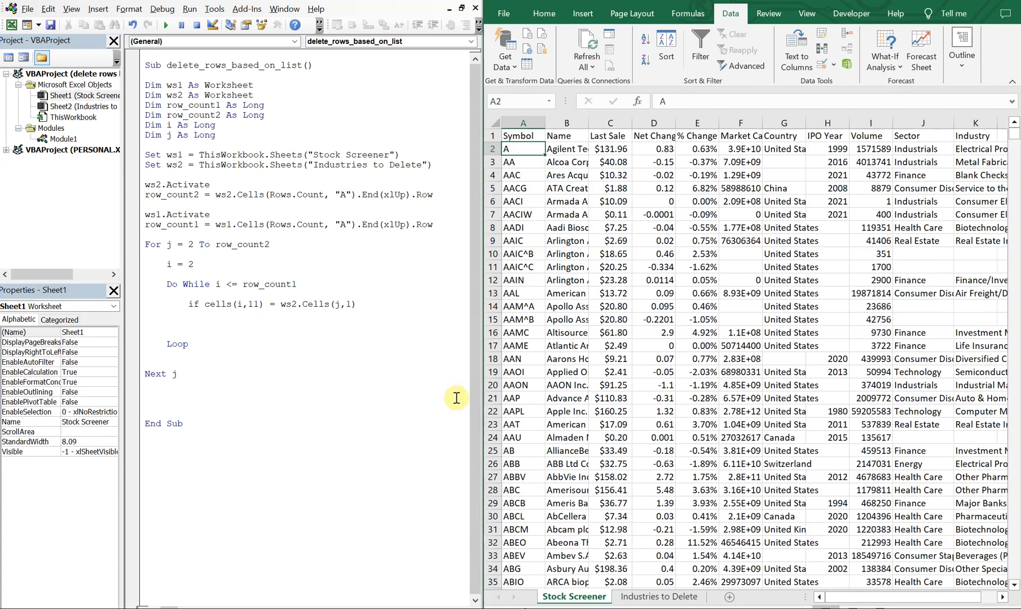
{"action": "type", "text": "."}
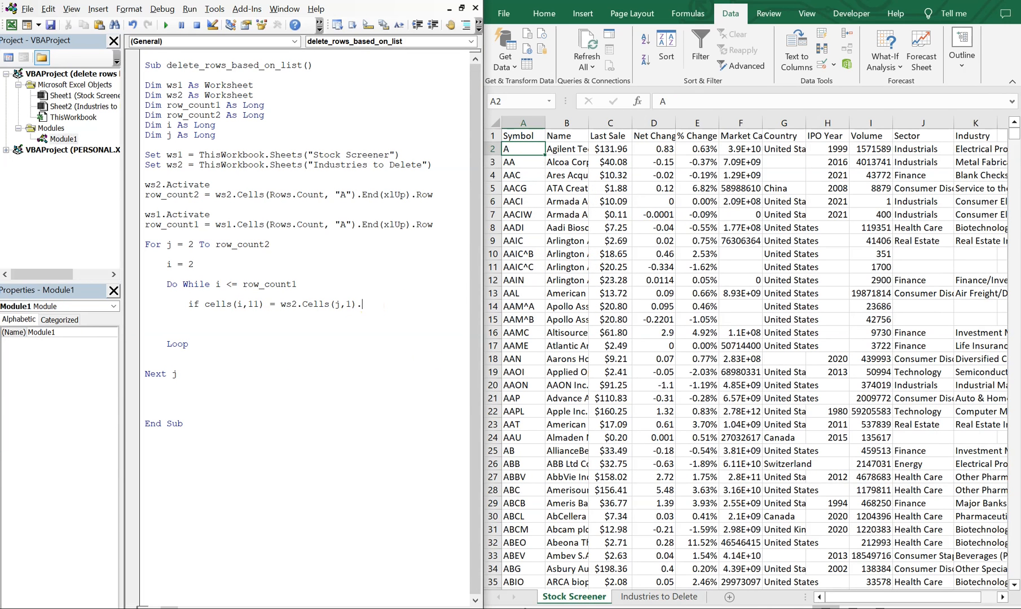
{"action": "type", "text": "text th"}
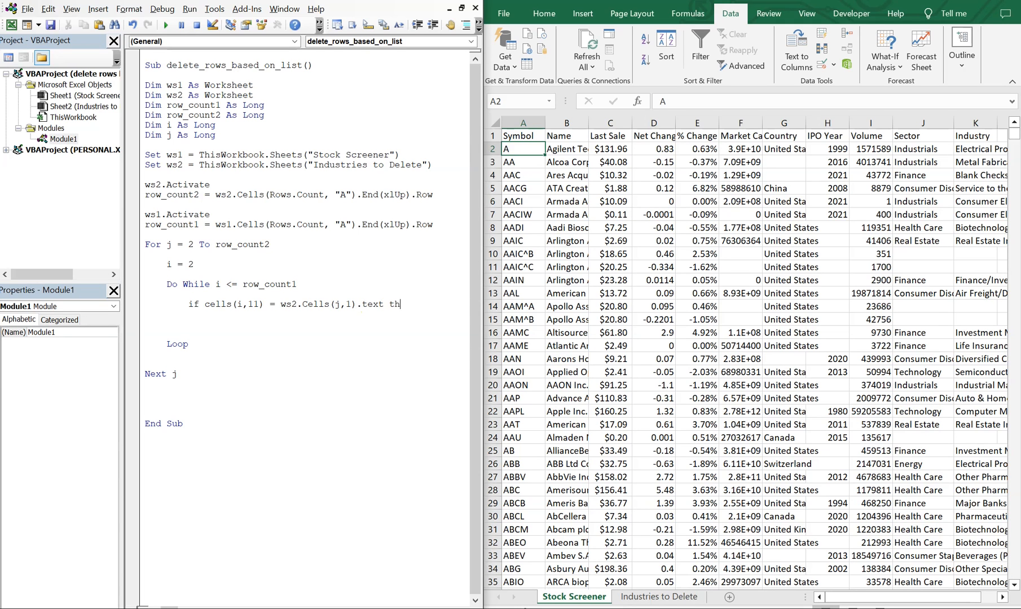
{"action": "key", "text": "Enter"}
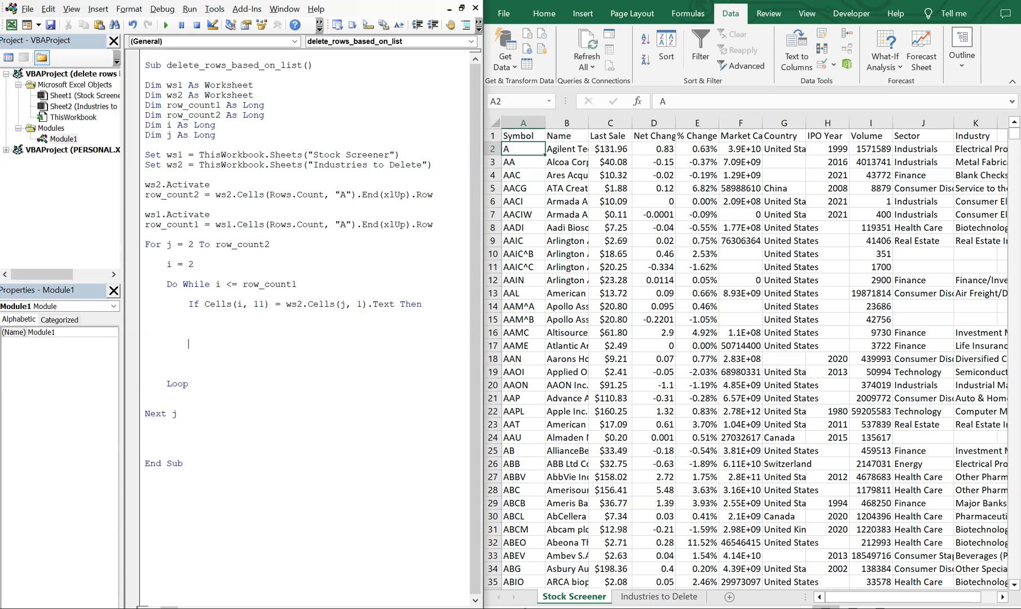
Add End If and a Rows(i).EntireRow.Delete line, then begin the i = line.
{"action": "type", "text": "End If"}
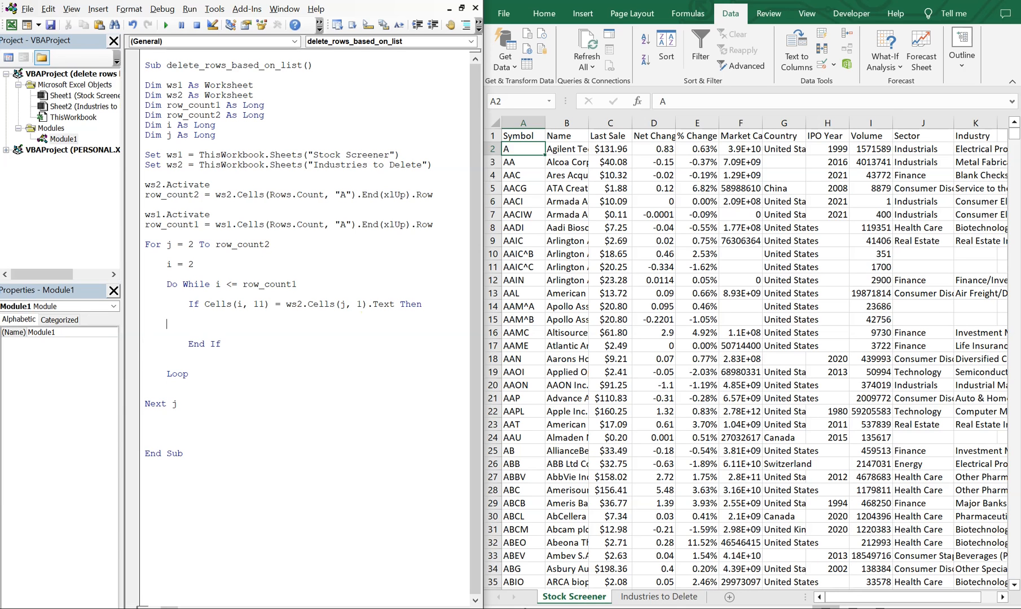
{"action": "type", "text": "ro"}
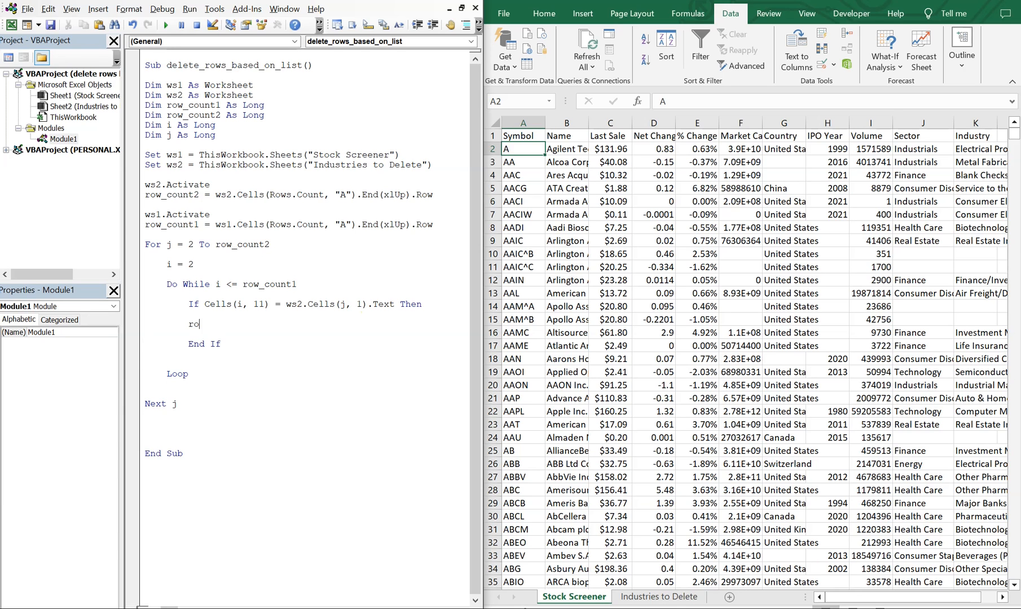
{"action": "type", "text": "ws ("}
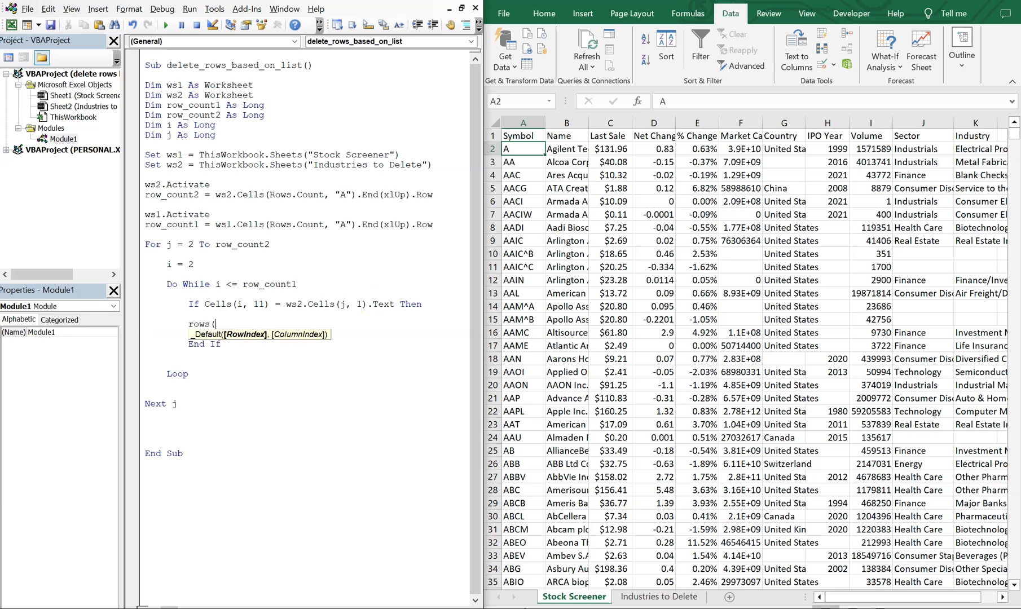
{"action": "type", "text": "i).e"}
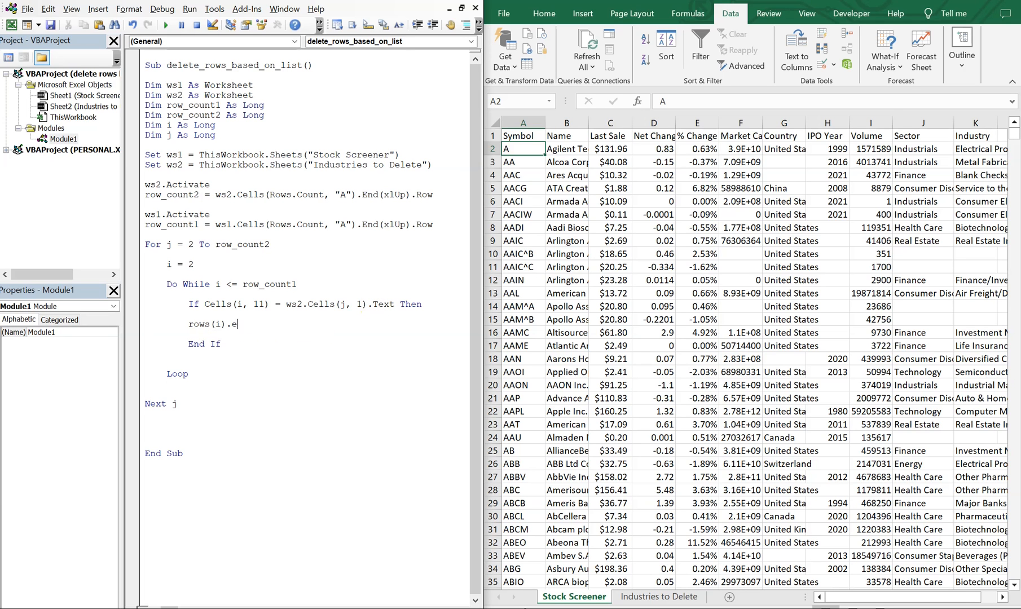
{"action": "type", "text": "ntirr"}
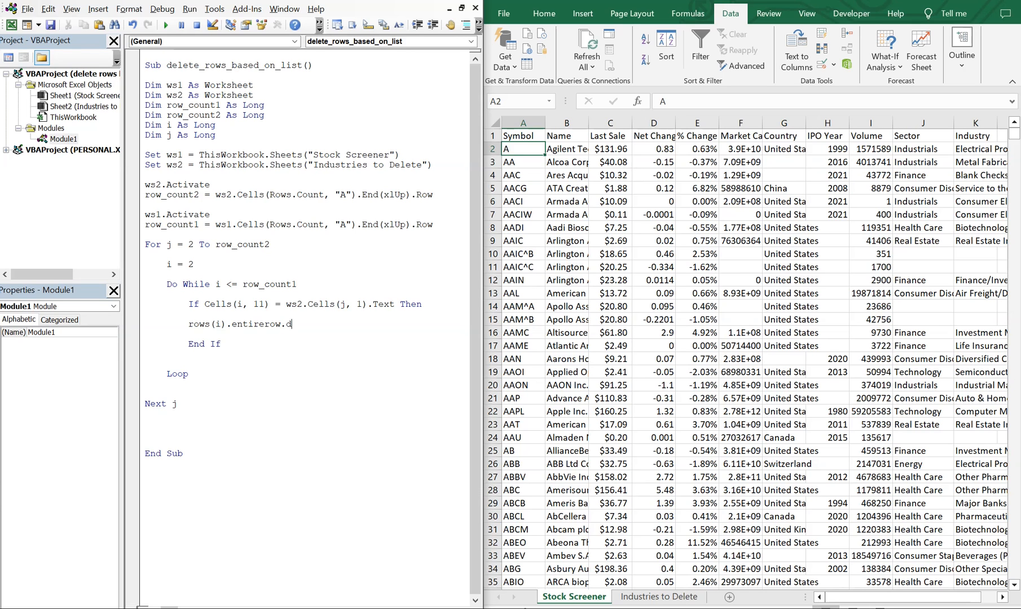
{"action": "type", "text": "Elete"}
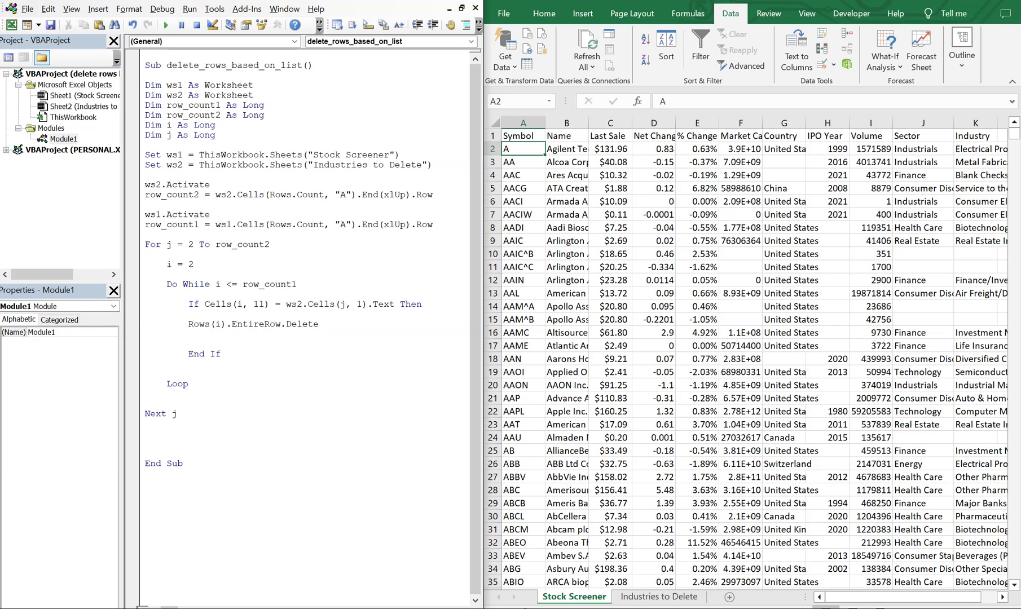
{"action": "mouse_move", "coordinate": [492, 234]}
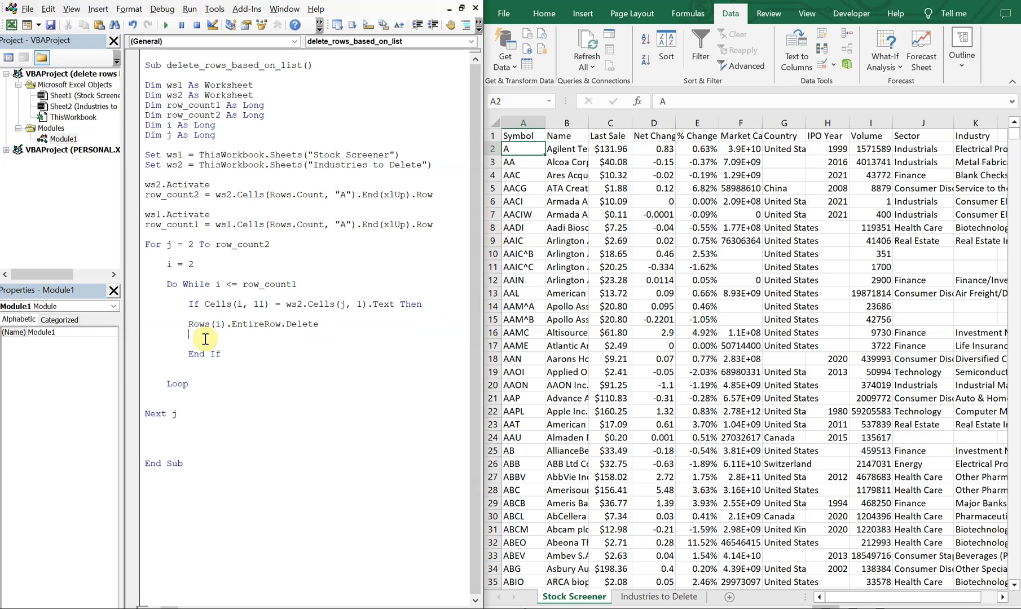
{"action": "type", "text": "i = i -"}
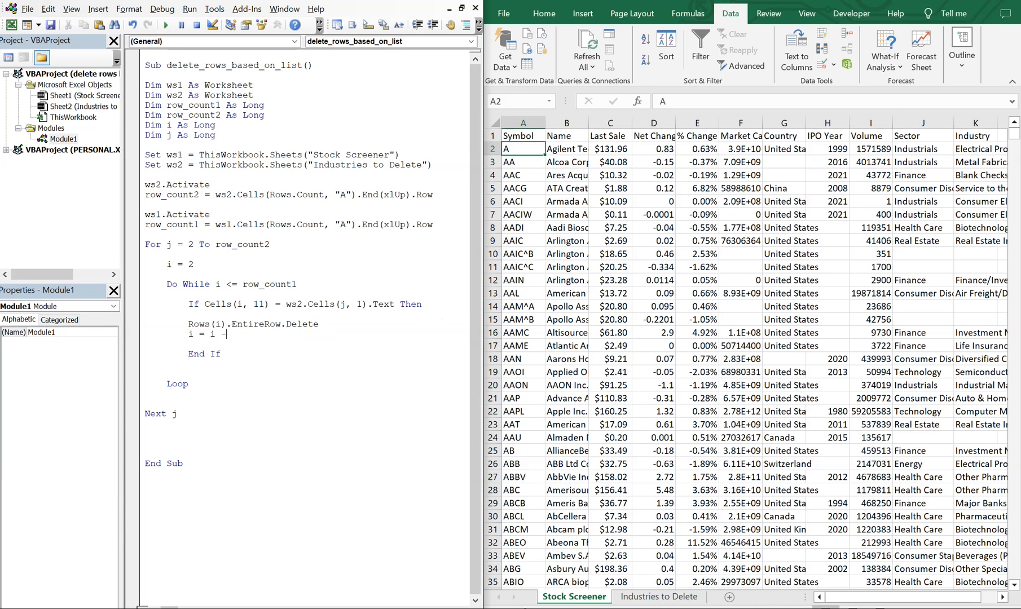
Add i = i - 1 and row_count1 = row_count1 - 1 after the delete, plus i = i + 1 before Loop.
{"action": "type", "text": "1"}
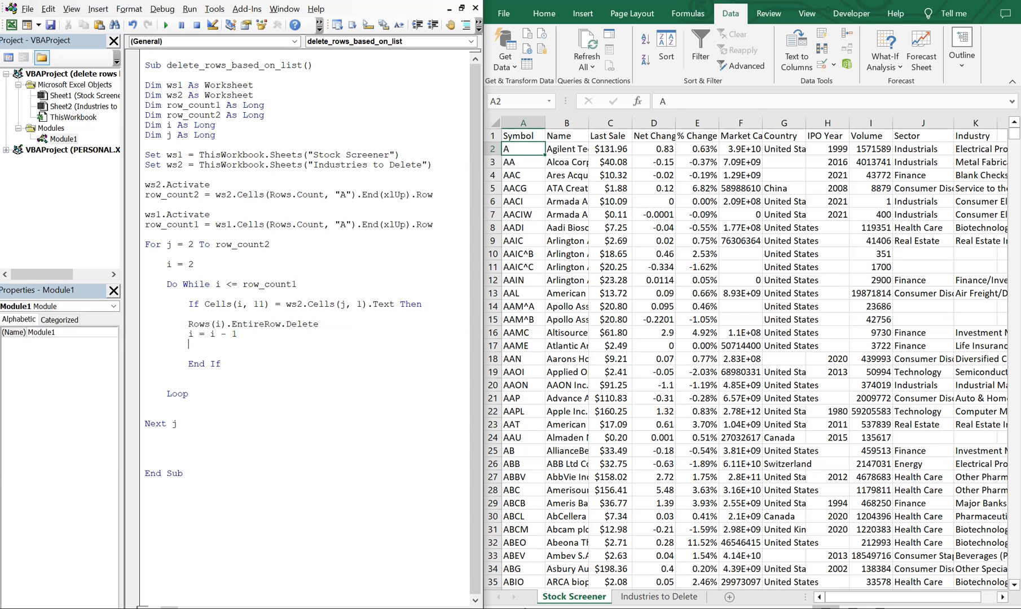
{"action": "type", "text": "row_coun"}
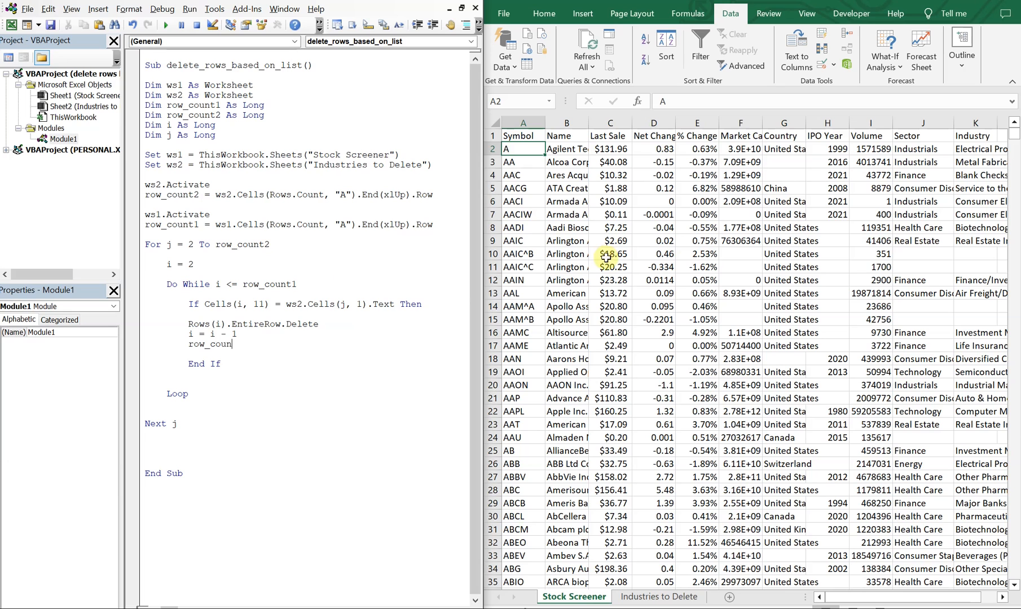
{"action": "mouse_move", "coordinate": [376, 266]}
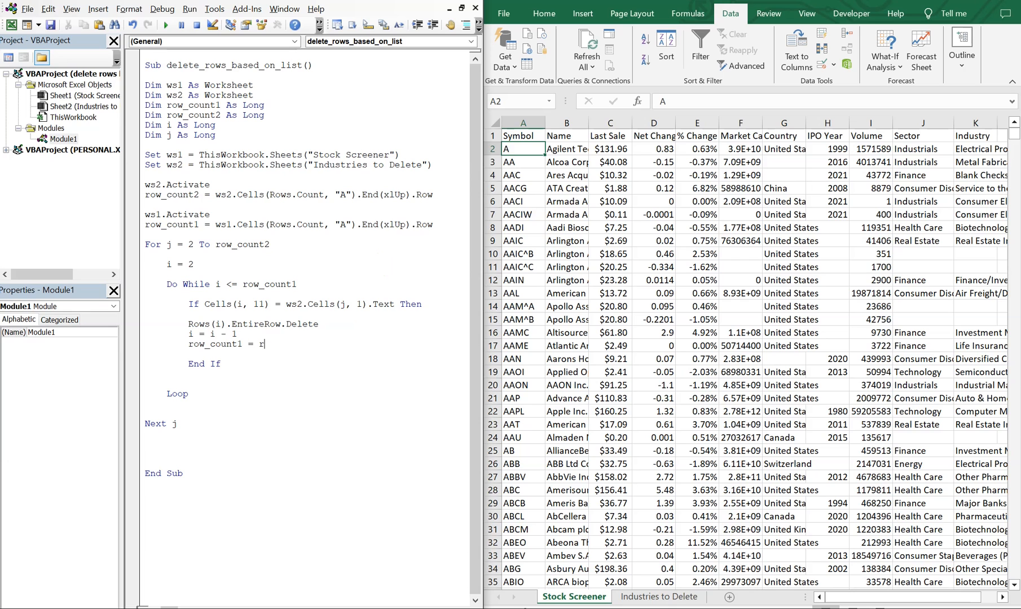
{"action": "type", "text": "ow_count1"}
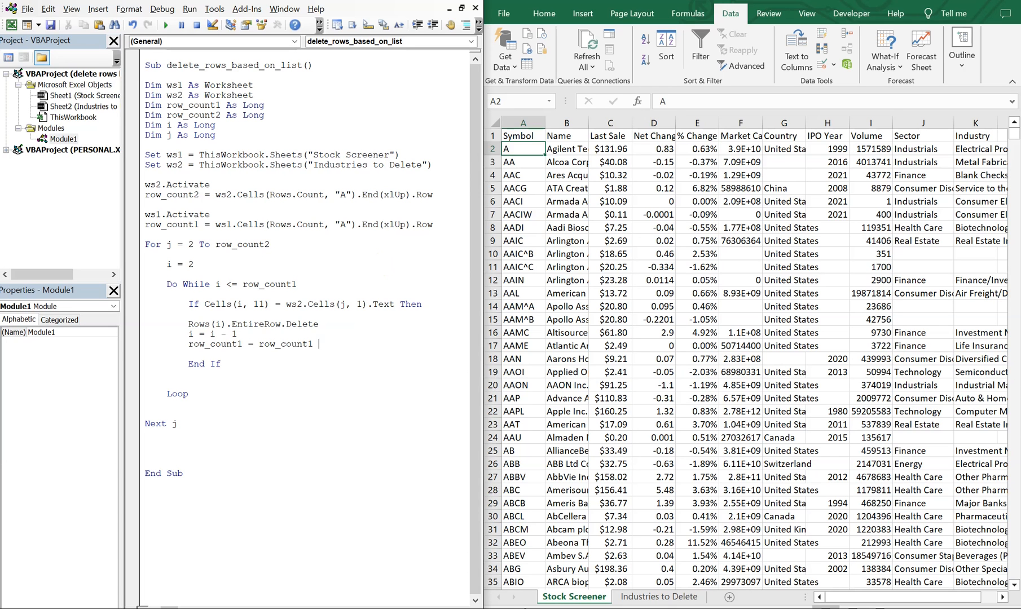
{"action": "type", "text": "- 1"}
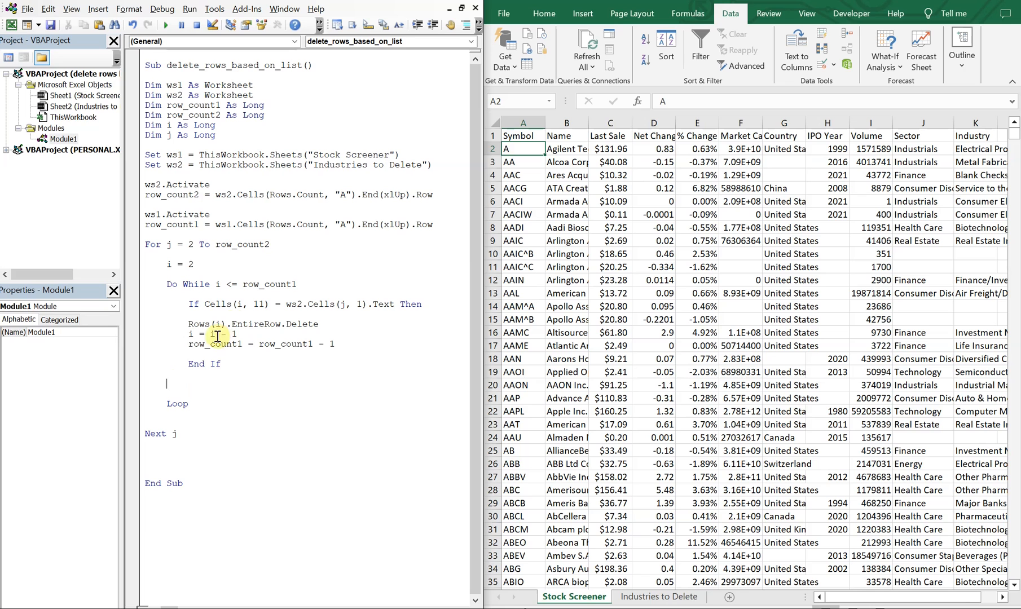
{"action": "mouse_move", "coordinate": [216, 287]}
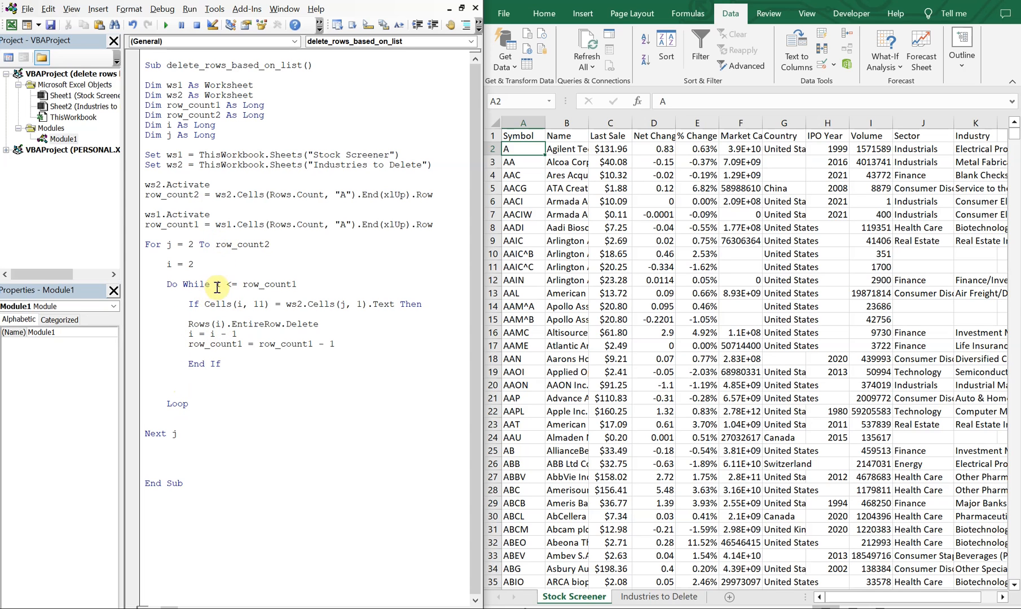
{"action": "mouse_move", "coordinate": [186, 385]}
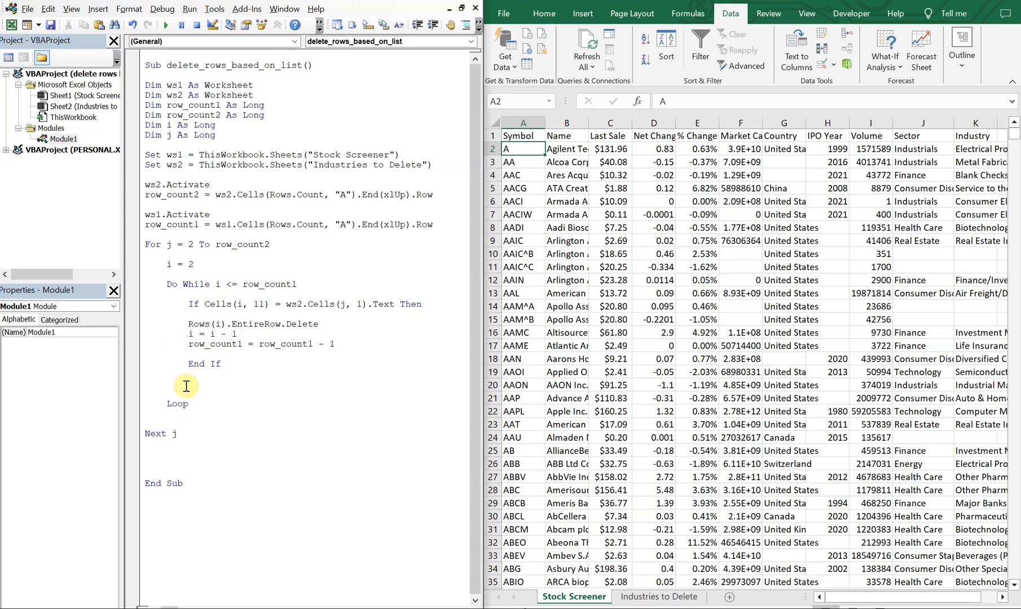
{"action": "type", "text": "i = i ="}
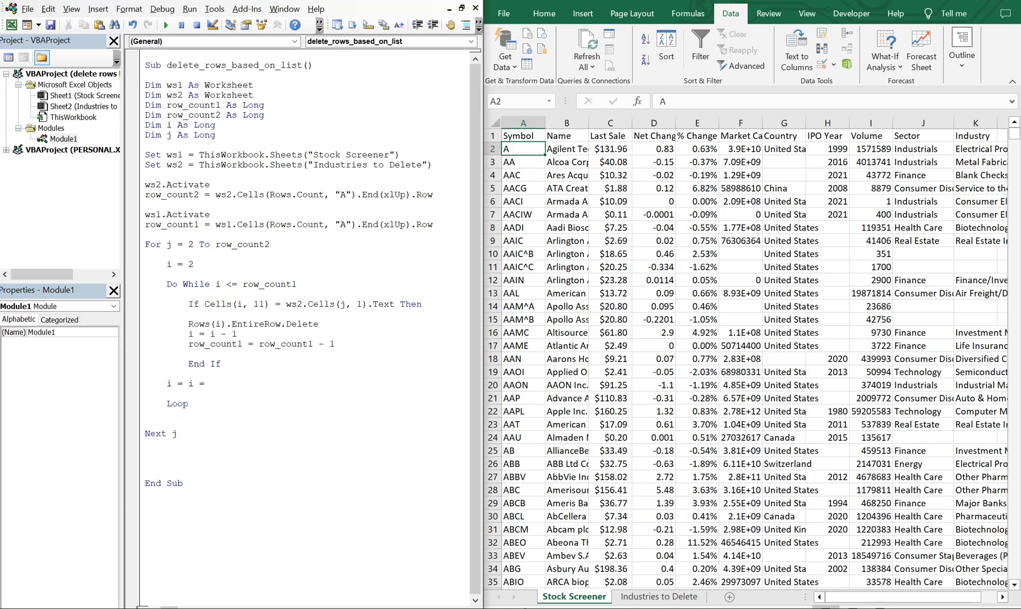
{"action": "type", "text": "+1"}
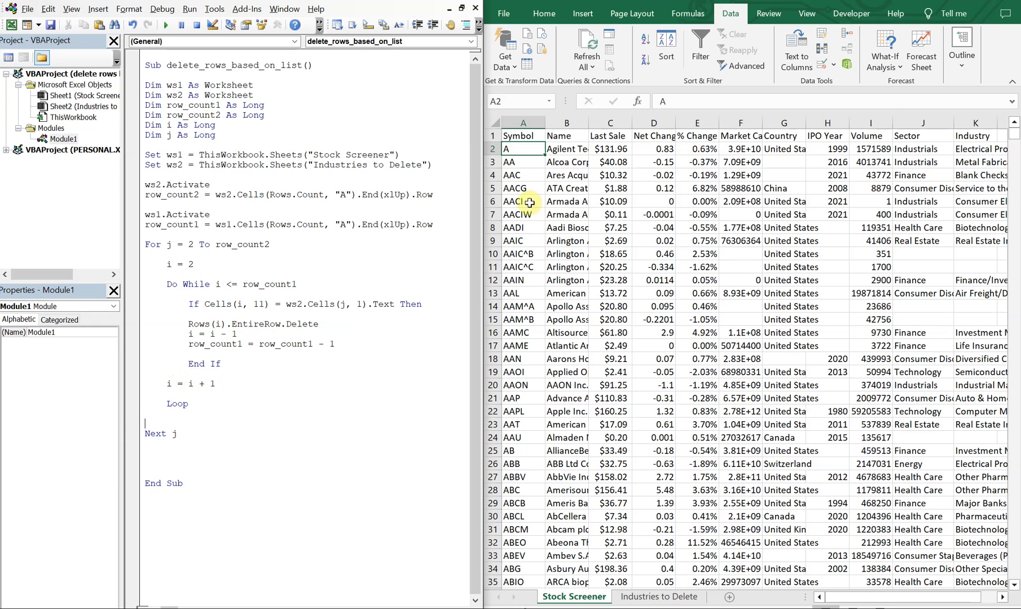
{"action": "mouse_move", "coordinate": [360, 523]}
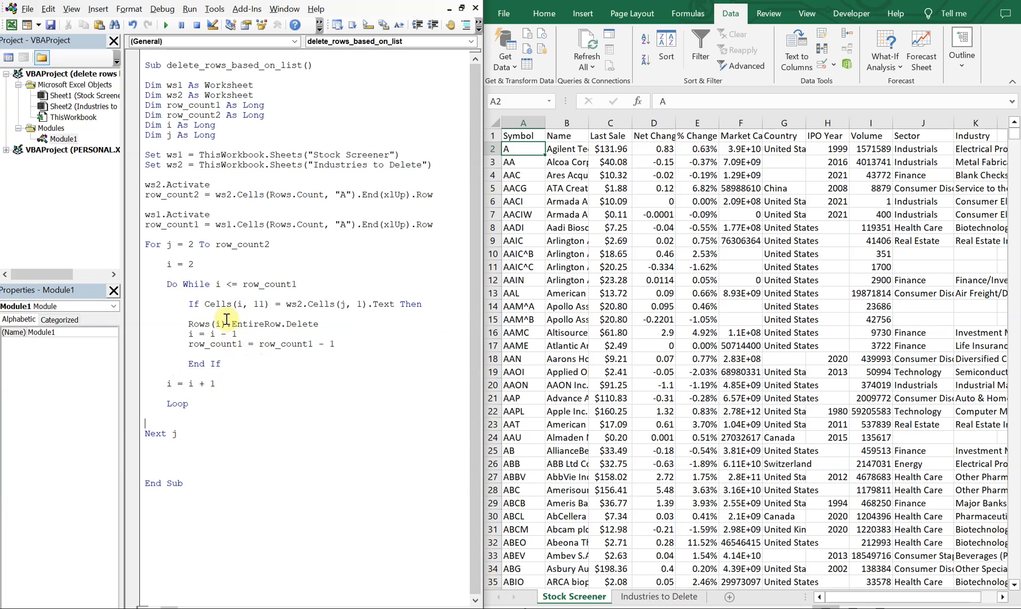
Flip between the Industries to Delete and Stock Screener sheets, then run the deletion macro.
{"action": "left_click", "coordinate": [657, 596]}
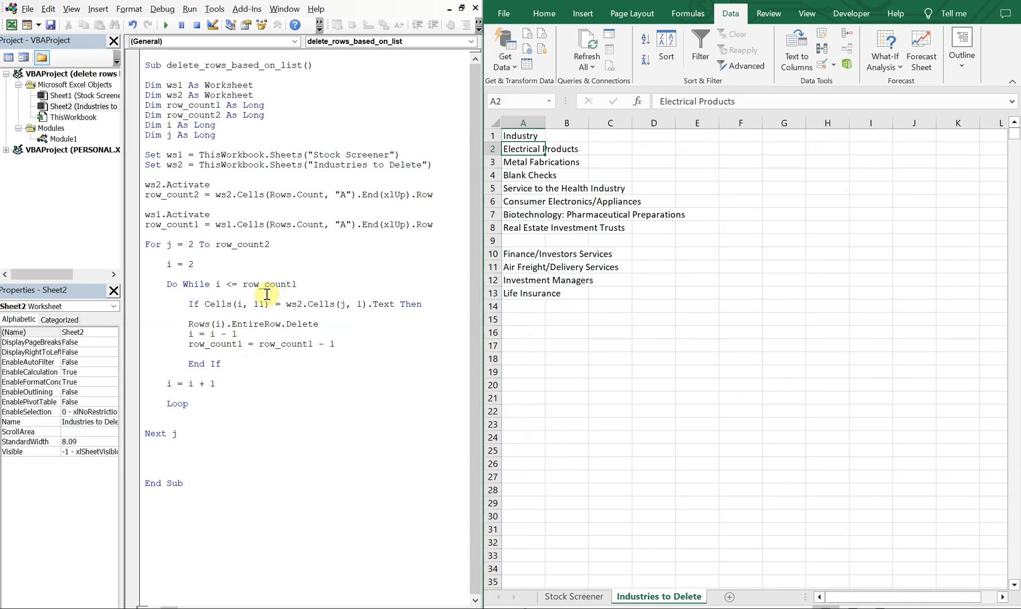
{"action": "left_click", "coordinate": [523, 162]}
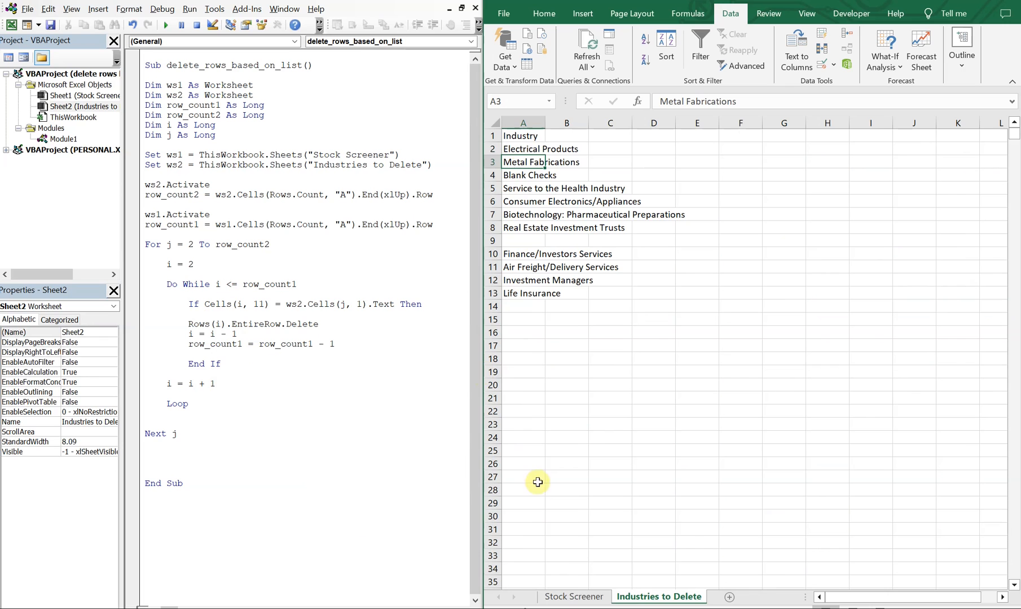
{"action": "left_click", "coordinate": [573, 597]}
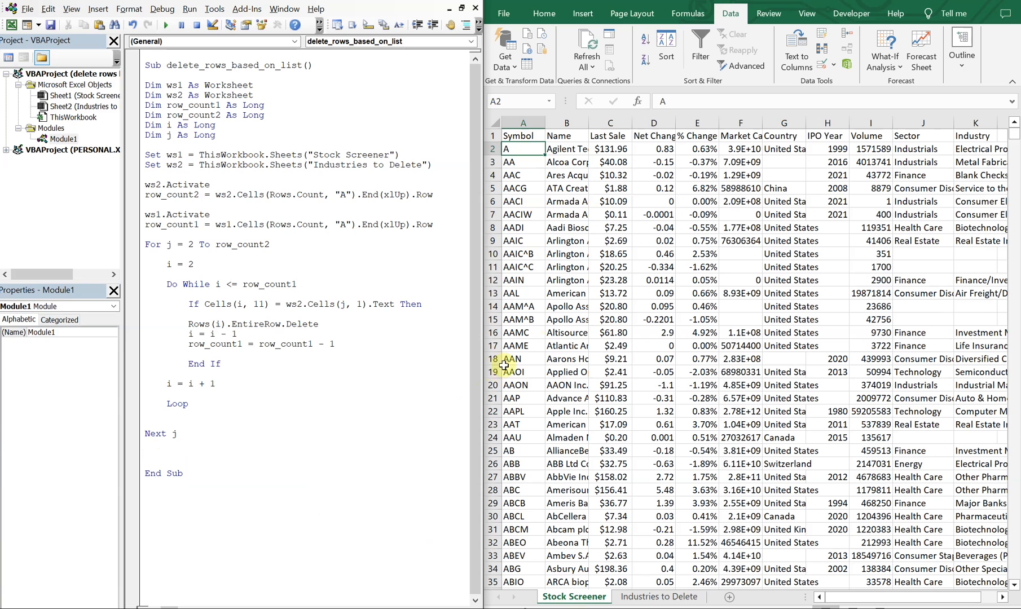
{"action": "left_click", "coordinate": [522, 345]}
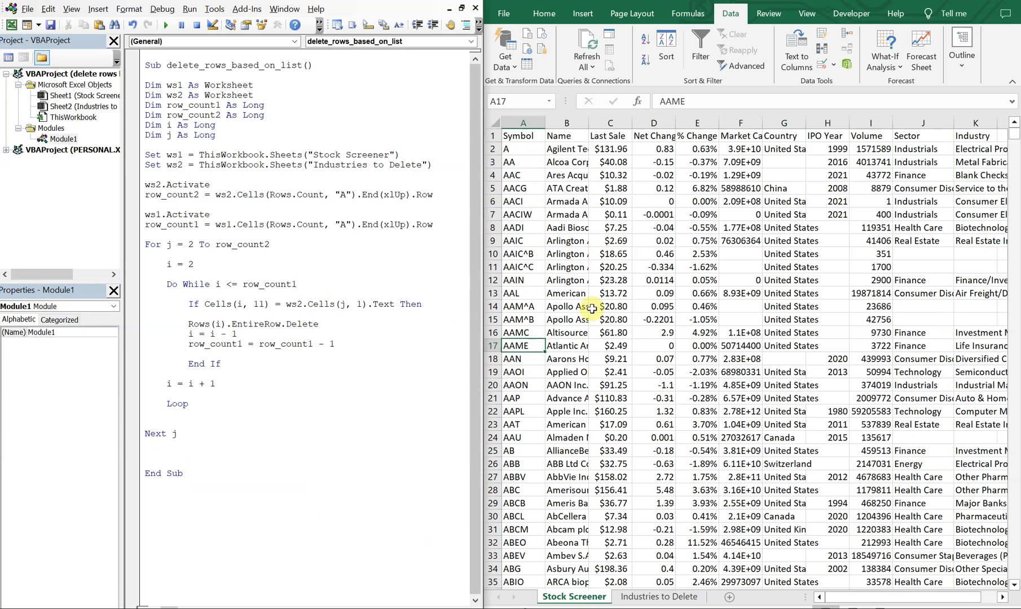
{"action": "mouse_move", "coordinate": [817, 259]}
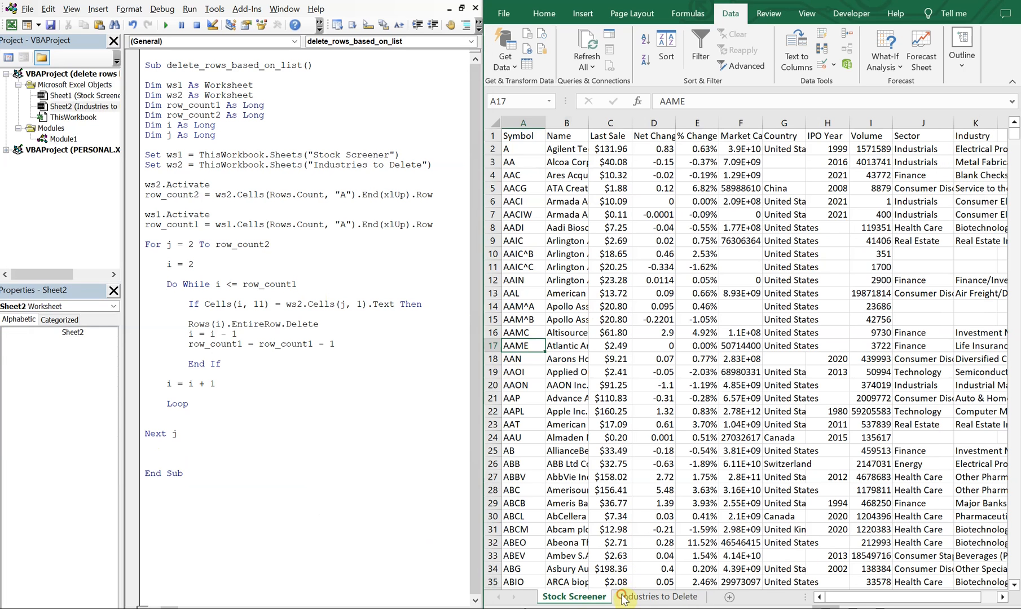
{"action": "left_click", "coordinate": [657, 597]}
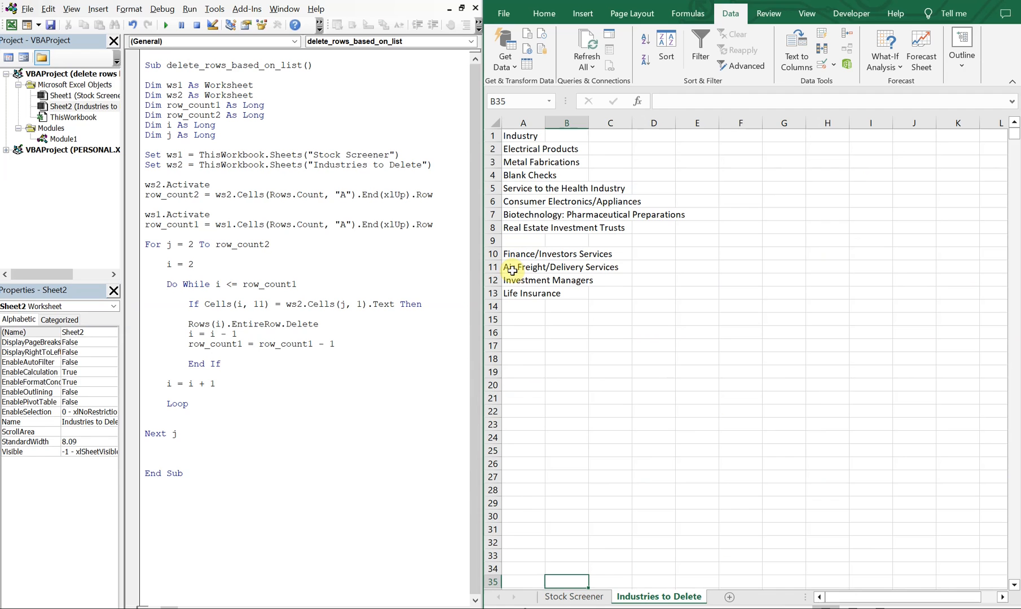
{"action": "mouse_move", "coordinate": [554, 536]}
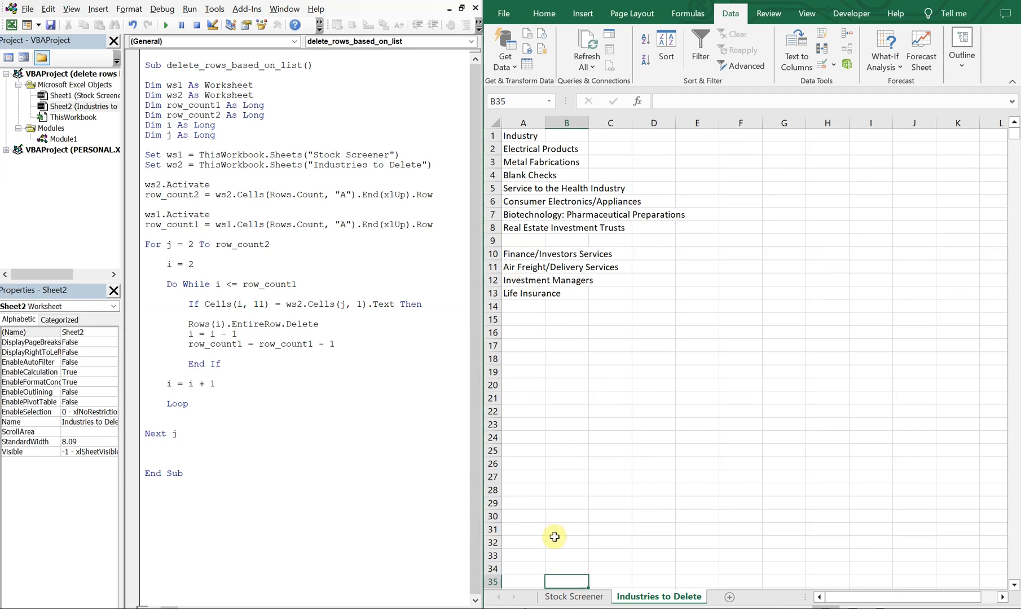
{"action": "left_click", "coordinate": [574, 596]}
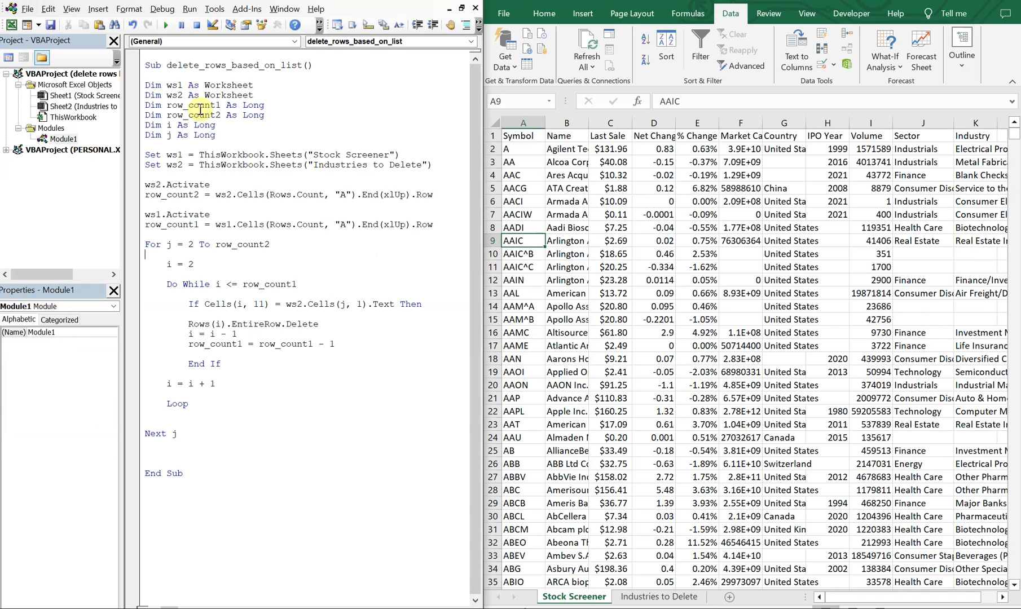
{"action": "left_click", "coordinate": [165, 24]}
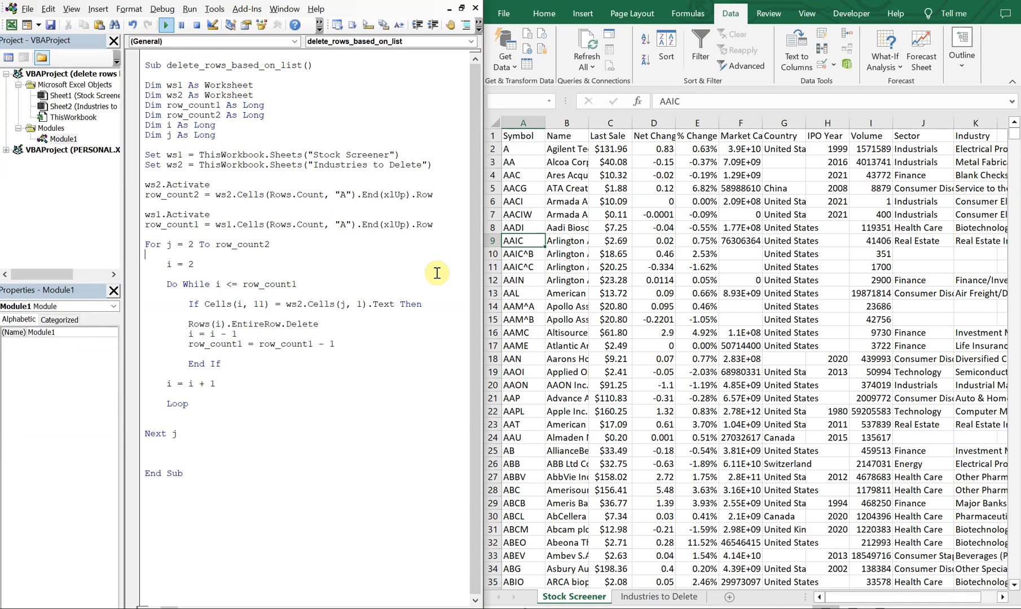
{"action": "mouse_move", "coordinate": [458, 271]}
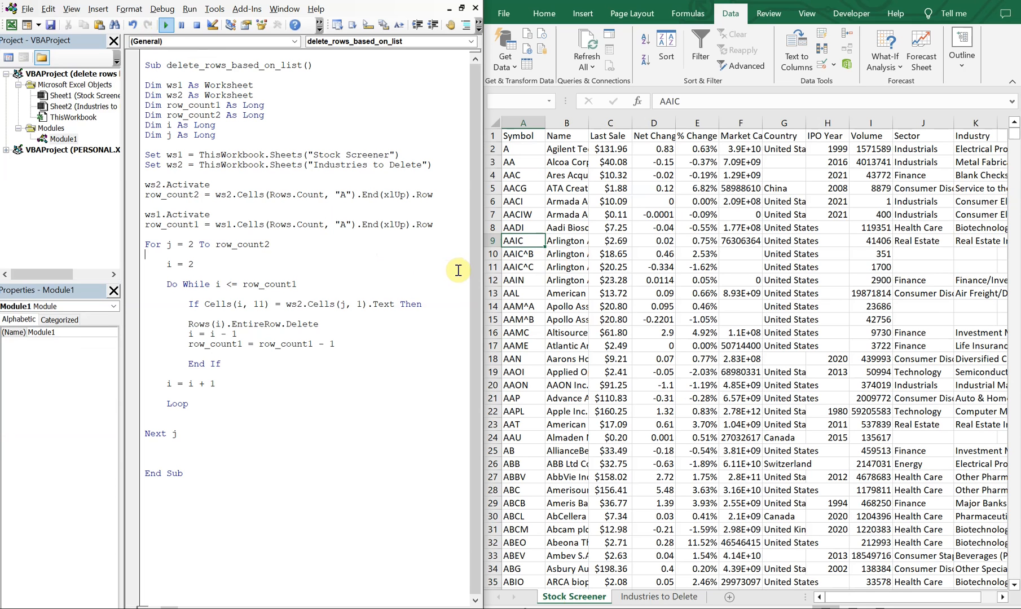
{"action": "mouse_move", "coordinate": [401, 286]}
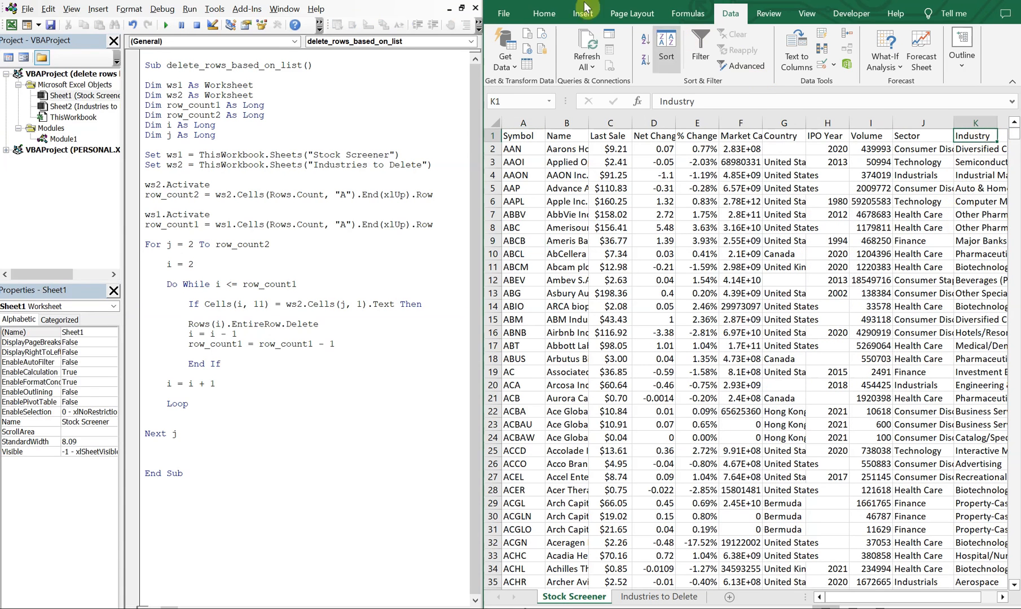
Turn on Data > Filter, review the Industry values, and compare against the Industries to Delete sheet.
{"action": "left_click", "coordinate": [700, 51]}
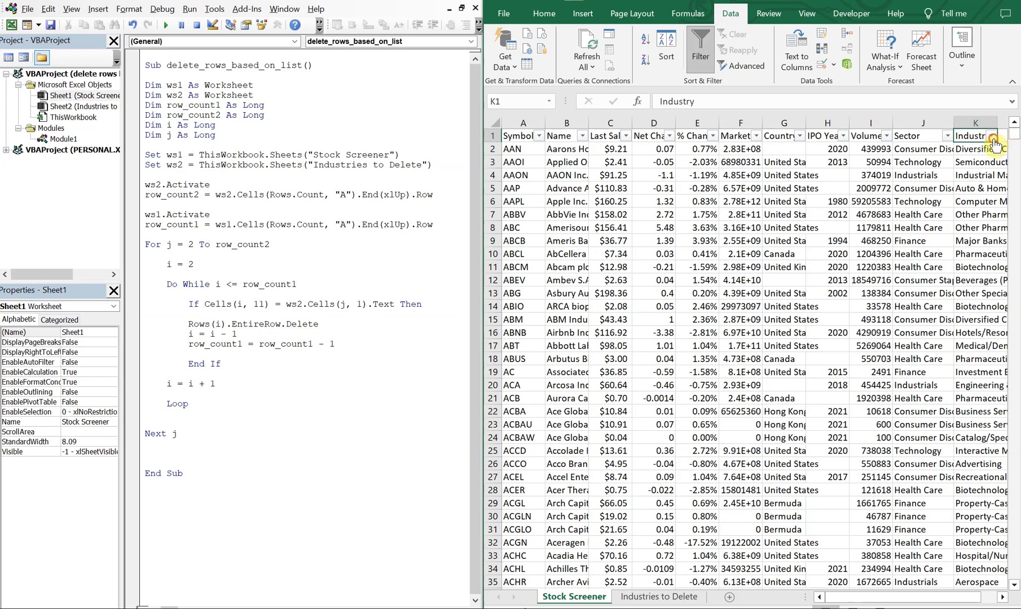
{"action": "left_click", "coordinate": [991, 136]}
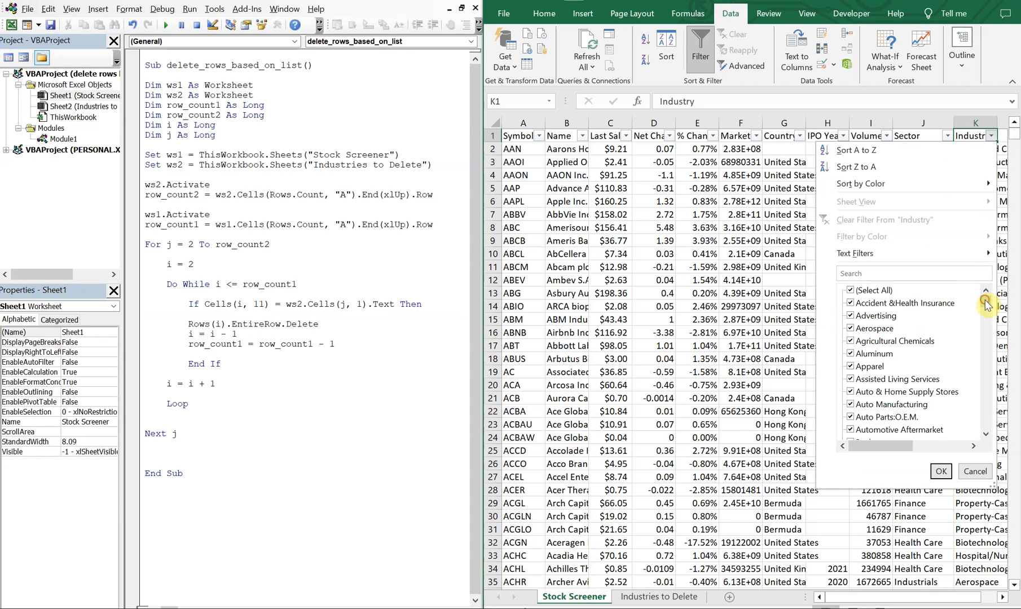
{"action": "scroll", "scroll_direction": "down", "scroll_amount": 3}
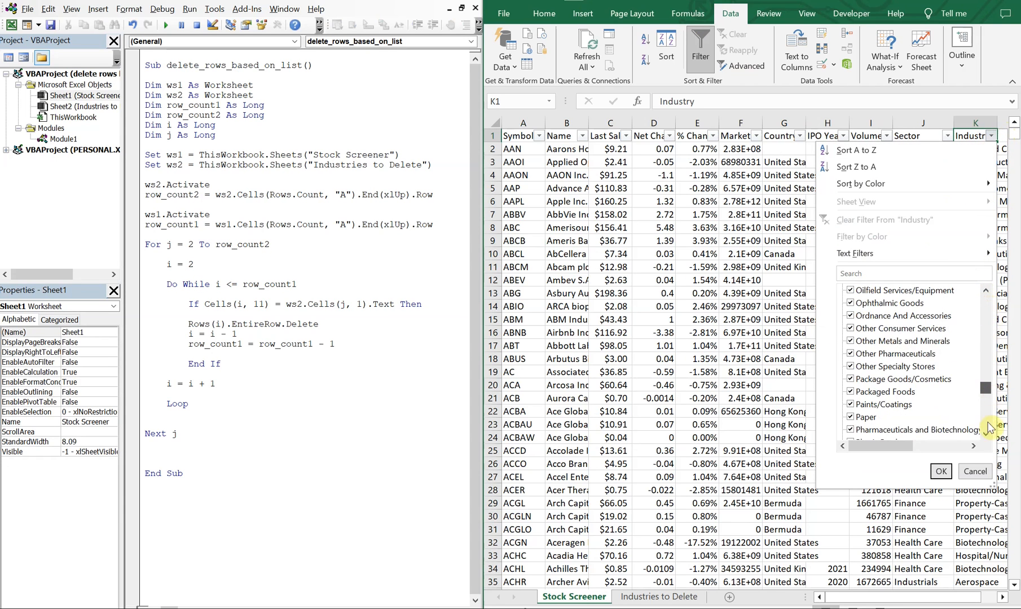
{"action": "left_click", "coordinate": [974, 471]}
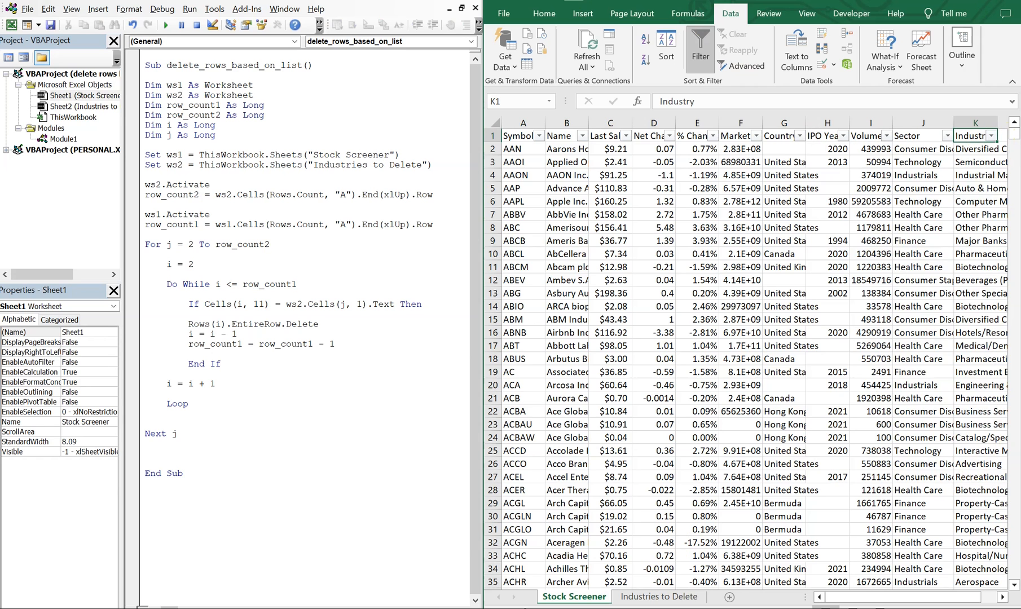
{"action": "left_click", "coordinate": [658, 596]}
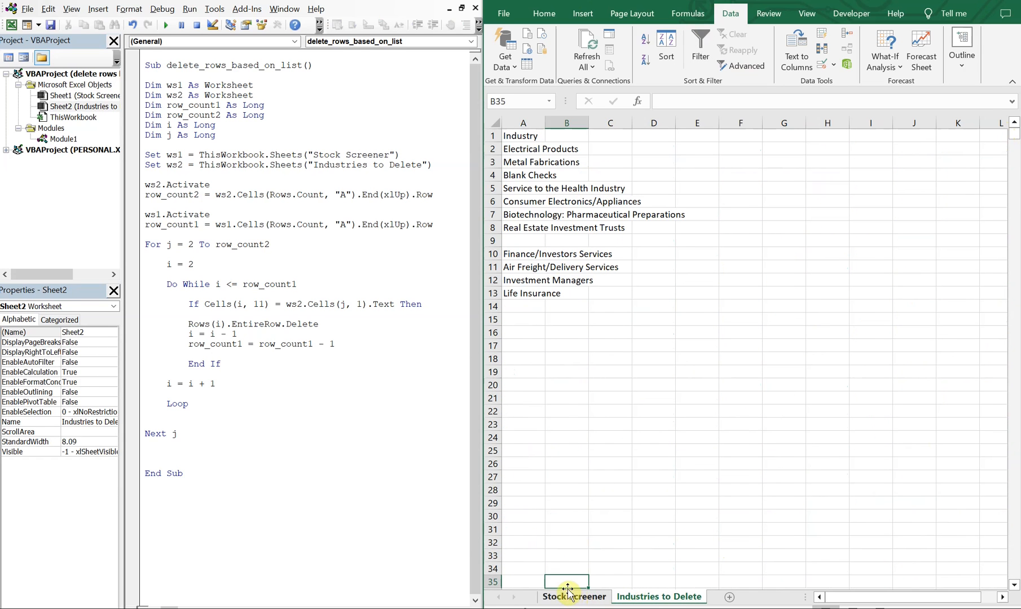
{"action": "left_click", "coordinate": [574, 596]}
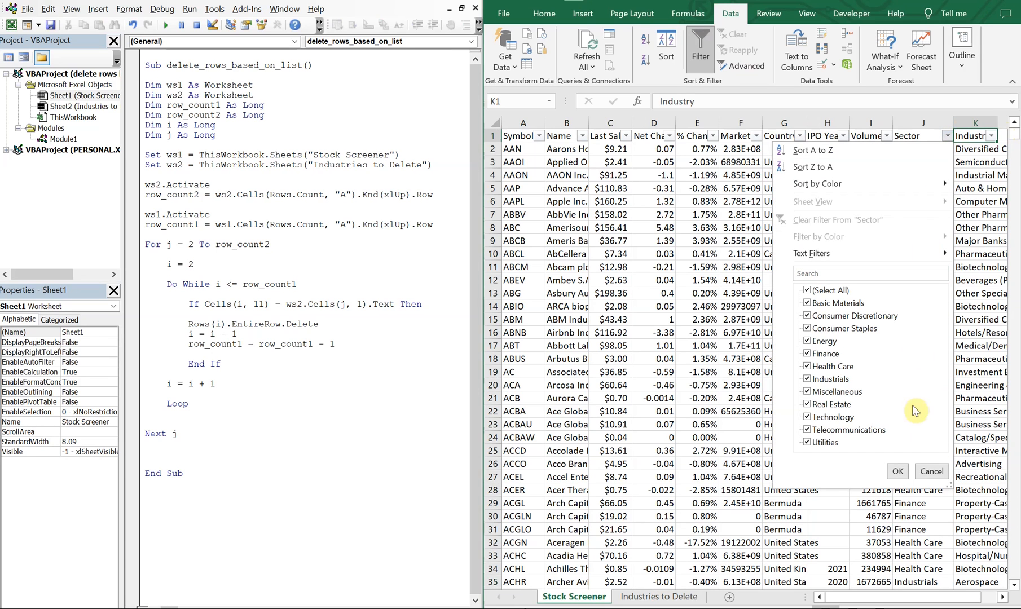
{"action": "mouse_move", "coordinate": [830, 320]}
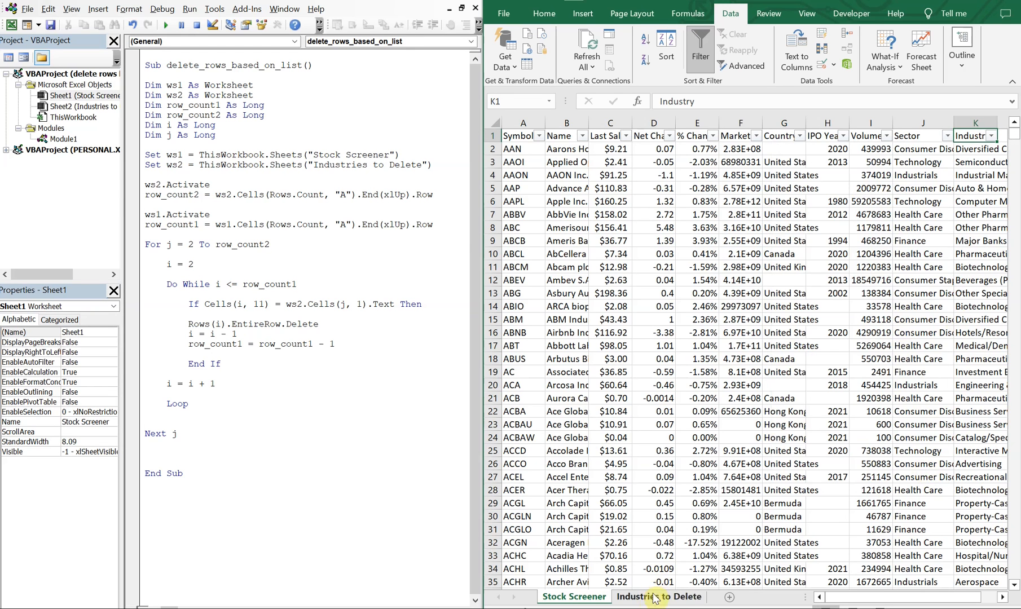
{"action": "left_click", "coordinate": [658, 597]}
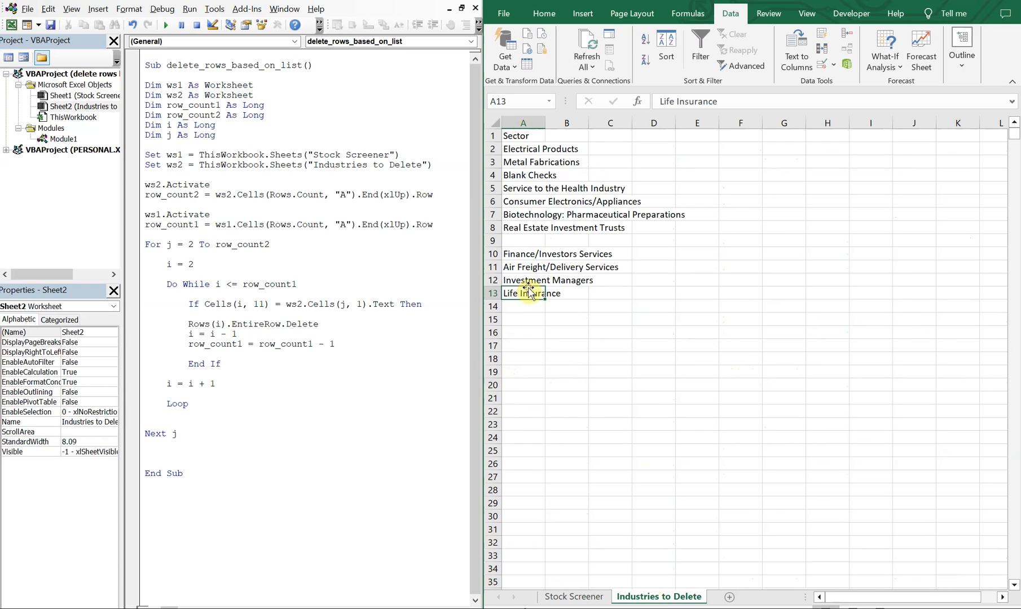
Rename the list sheet to Items to Delete and change the macro loop to For j = 1.
{"action": "right_click", "coordinate": [657, 596]}
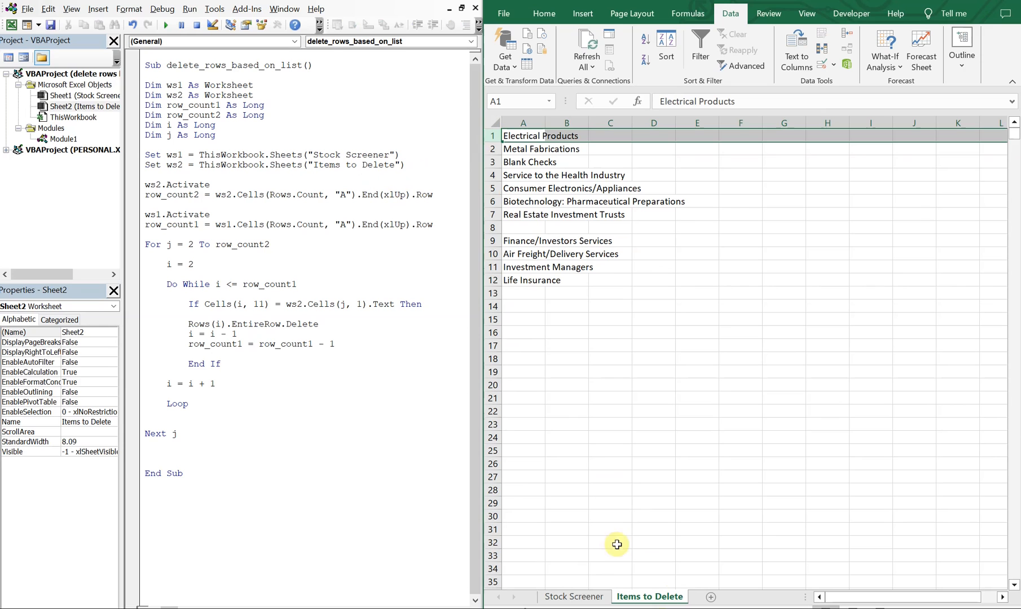
{"action": "left_click", "coordinate": [522, 149]}
{"action": "type", "text": "1"}
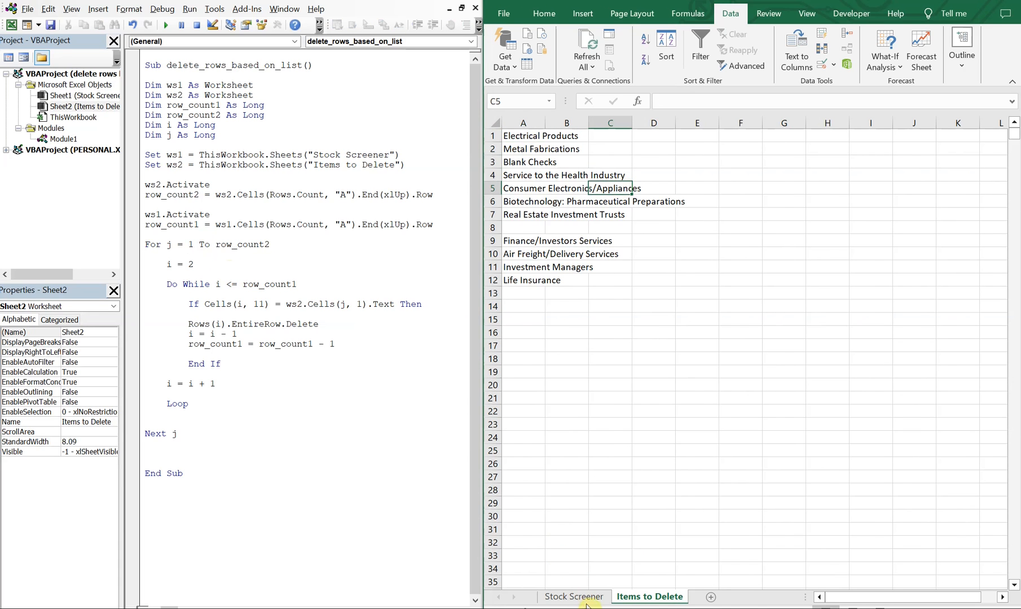
{"action": "left_click", "coordinate": [573, 597]}
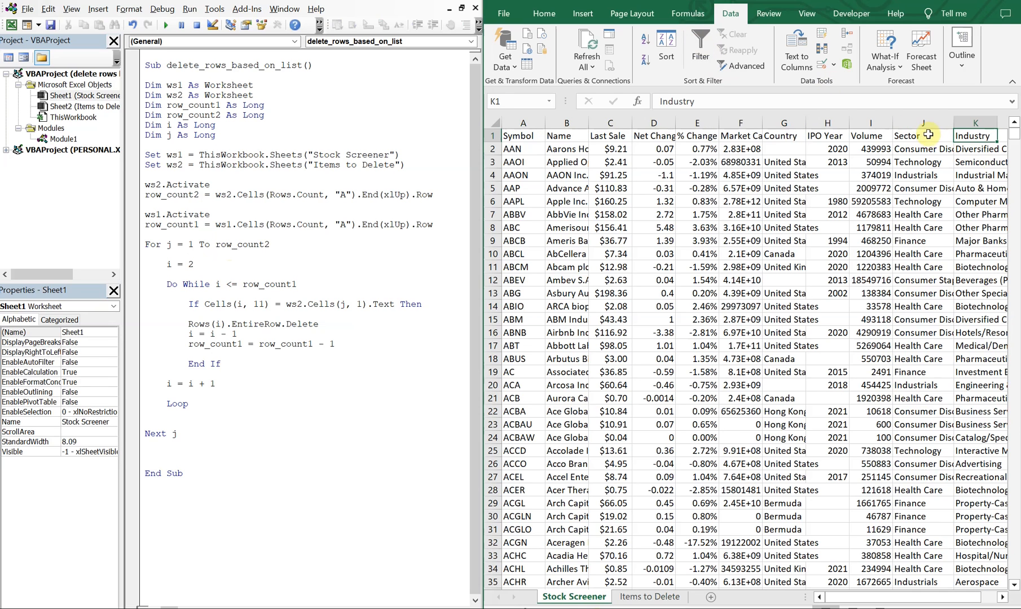
Copy the Sector column into column A of Items to Delete, keeping only unique sectors.
{"action": "right_click", "coordinate": [922, 136]}
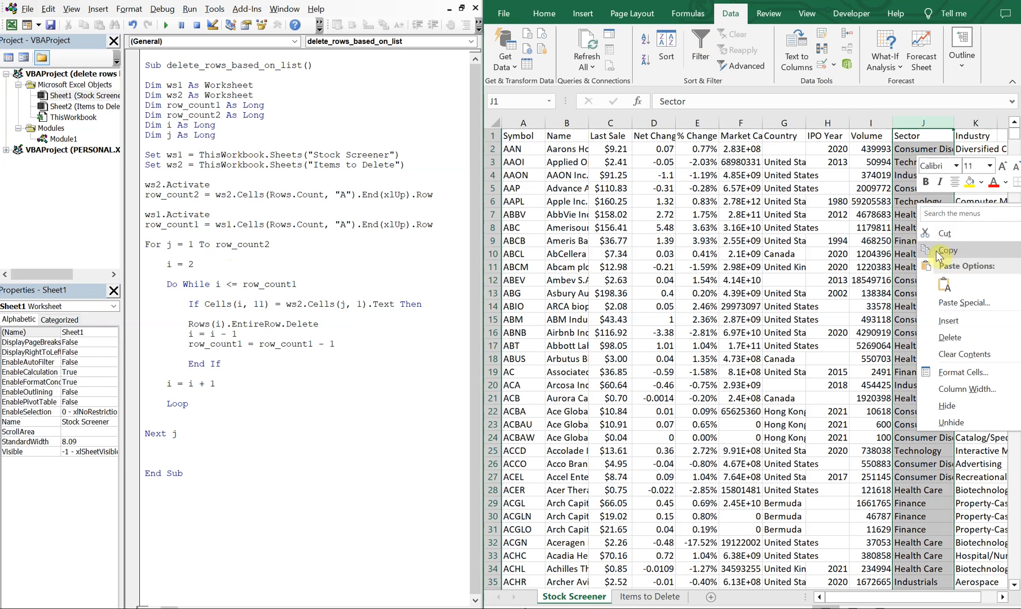
{"action": "left_click", "coordinate": [649, 597]}
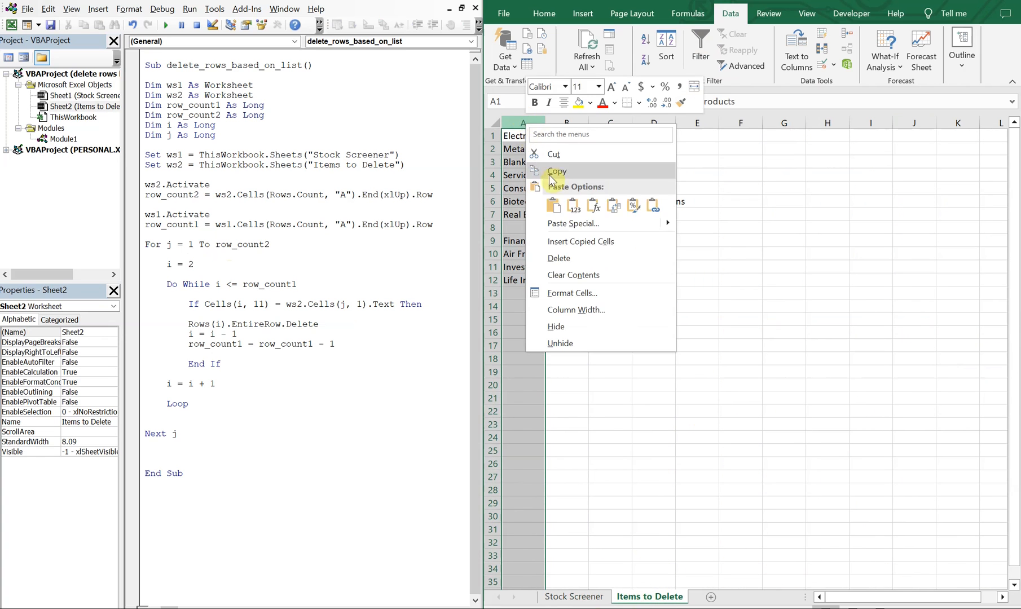
{"action": "left_click", "coordinate": [822, 49]}
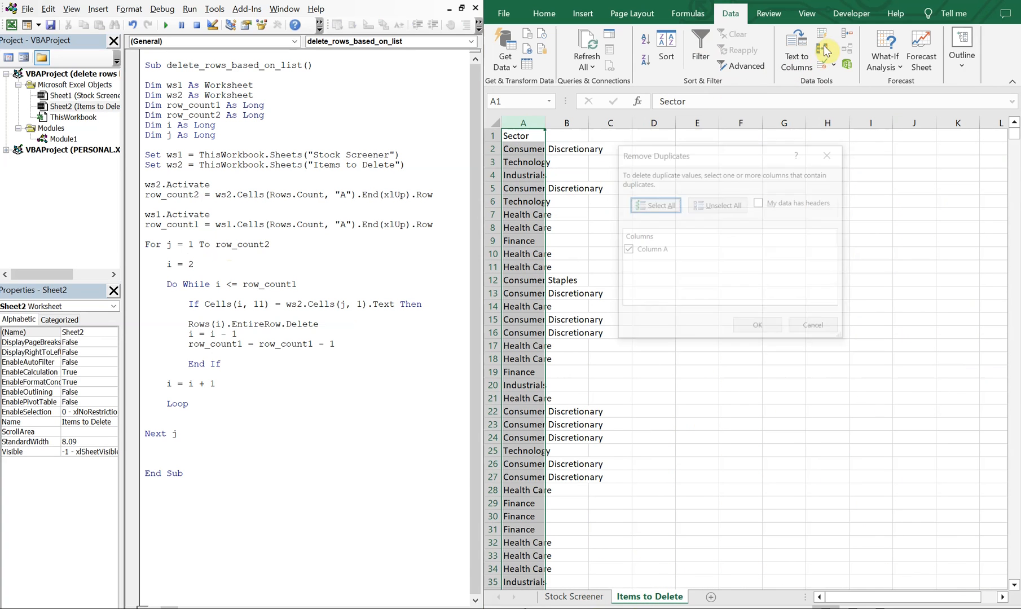
{"action": "left_click", "coordinate": [757, 324]}
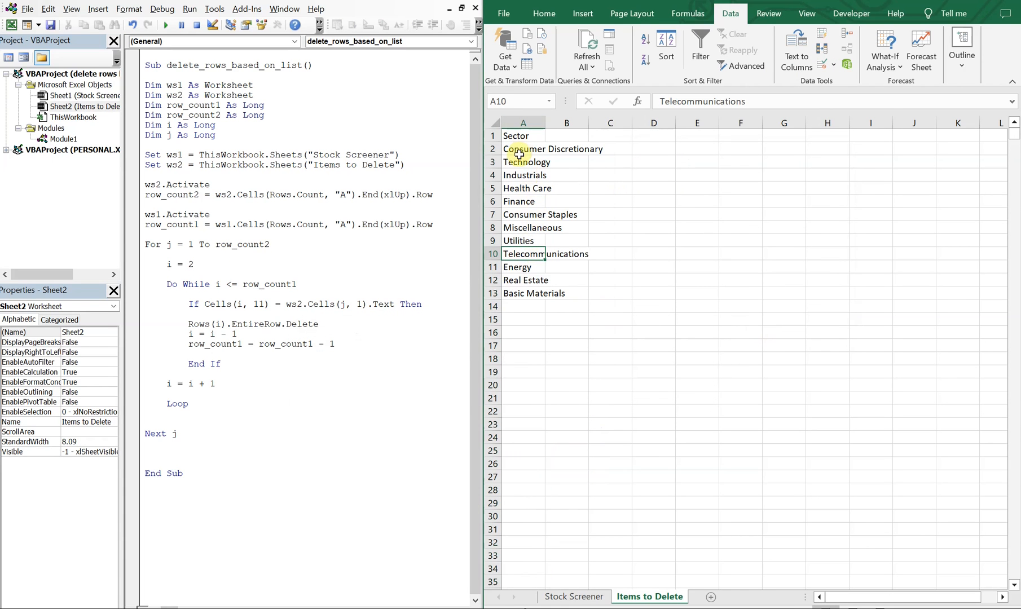
Clear the first sector cells and move the remaining sectors up to cell A1.
{"action": "left_click", "coordinate": [519, 149]}
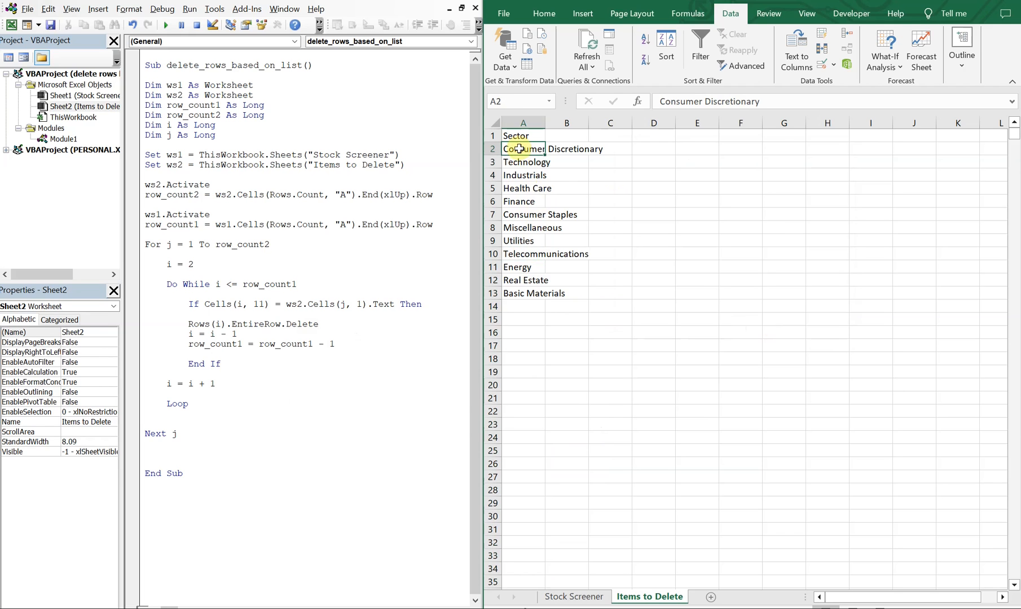
{"action": "right_click", "coordinate": [520, 149]}
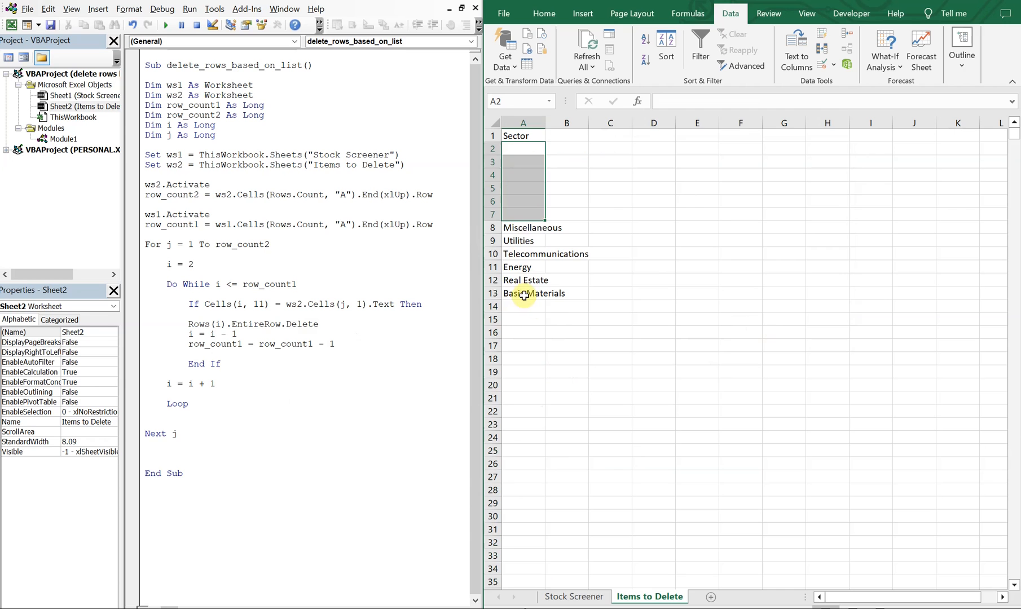
{"action": "right_click", "coordinate": [525, 293]}
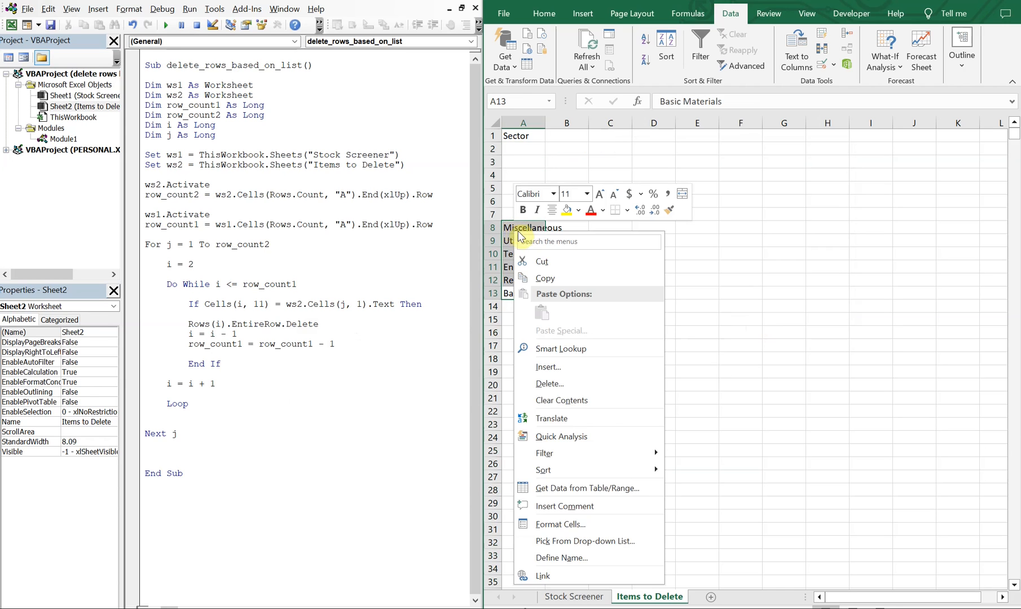
{"action": "left_click", "coordinate": [518, 136]}
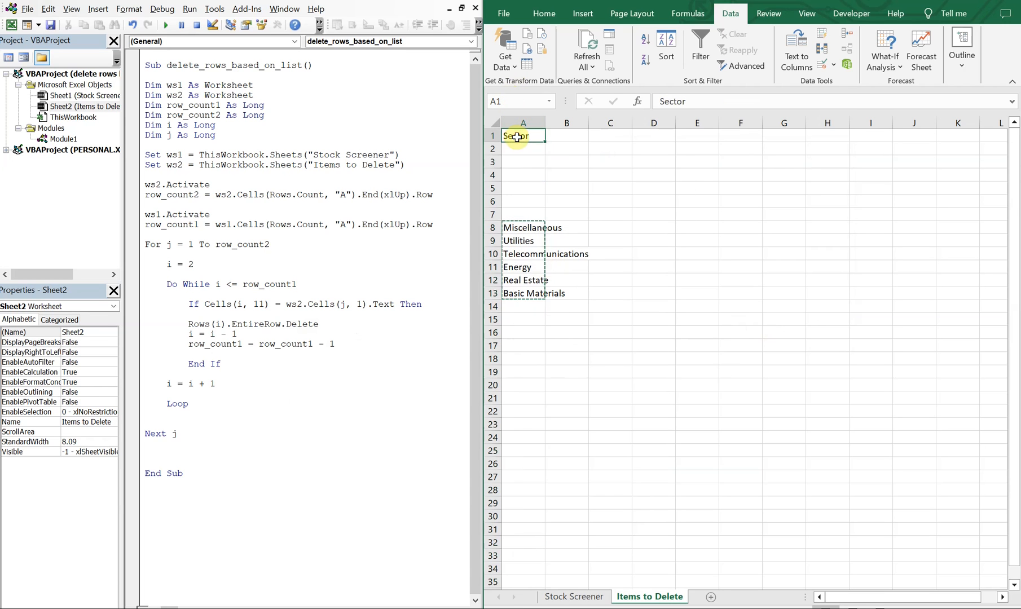
{"action": "right_click", "coordinate": [520, 136]}
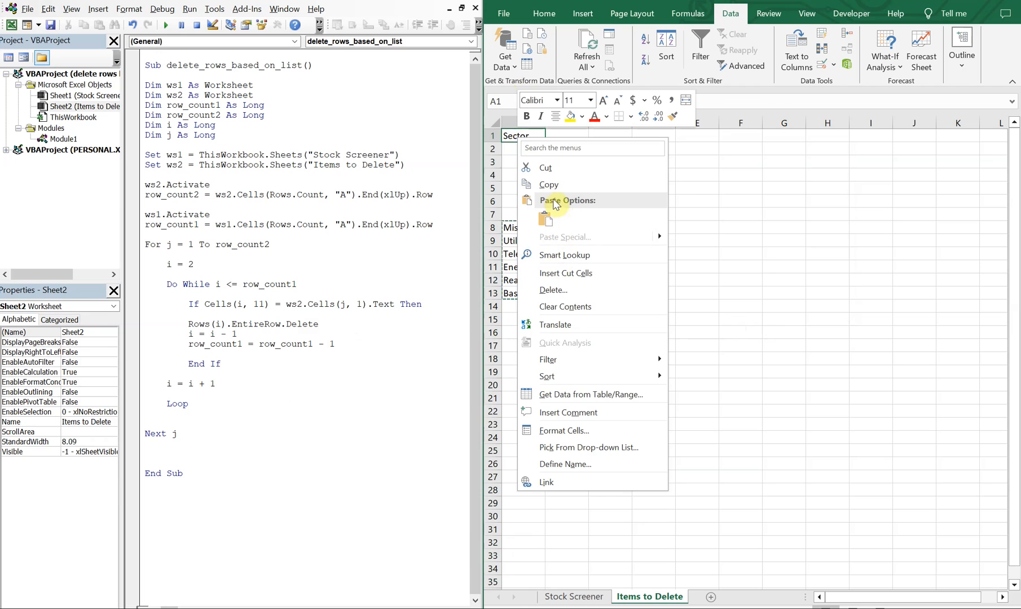
{"action": "left_click", "coordinate": [523, 241]}
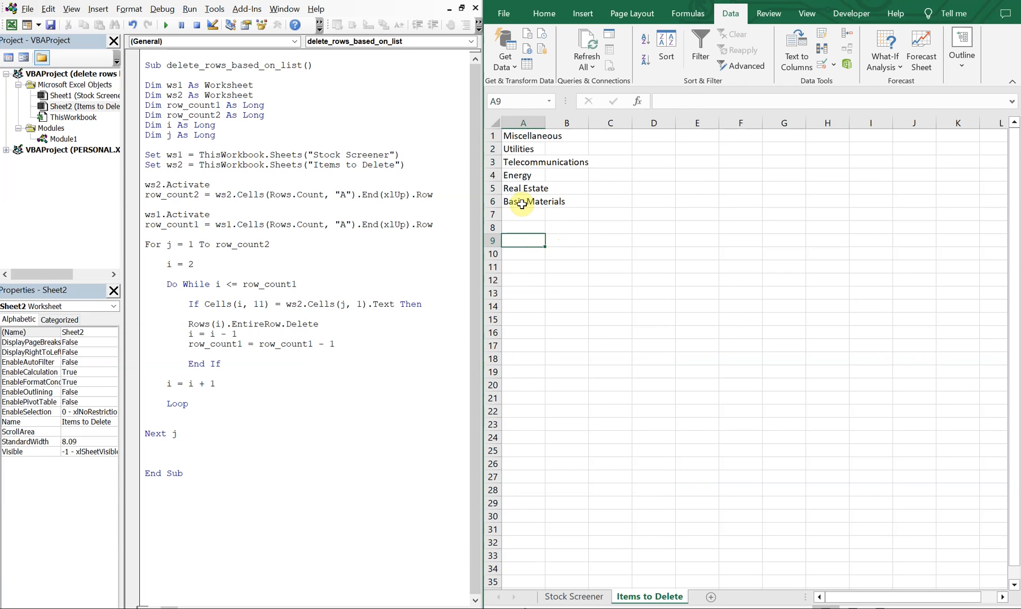
{"action": "left_click", "coordinate": [523, 266]}
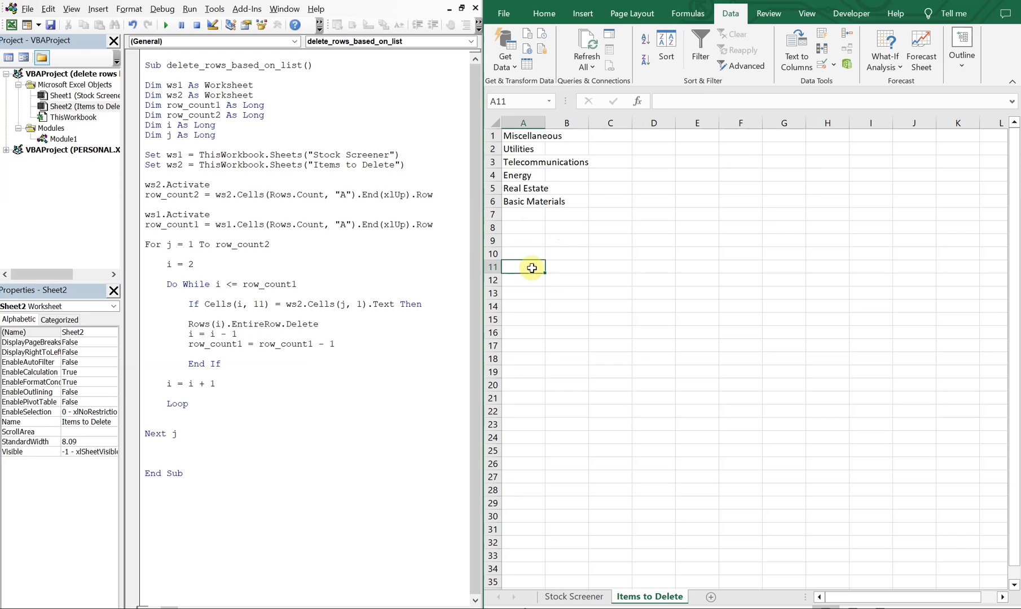
{"action": "left_click", "coordinate": [573, 596]}
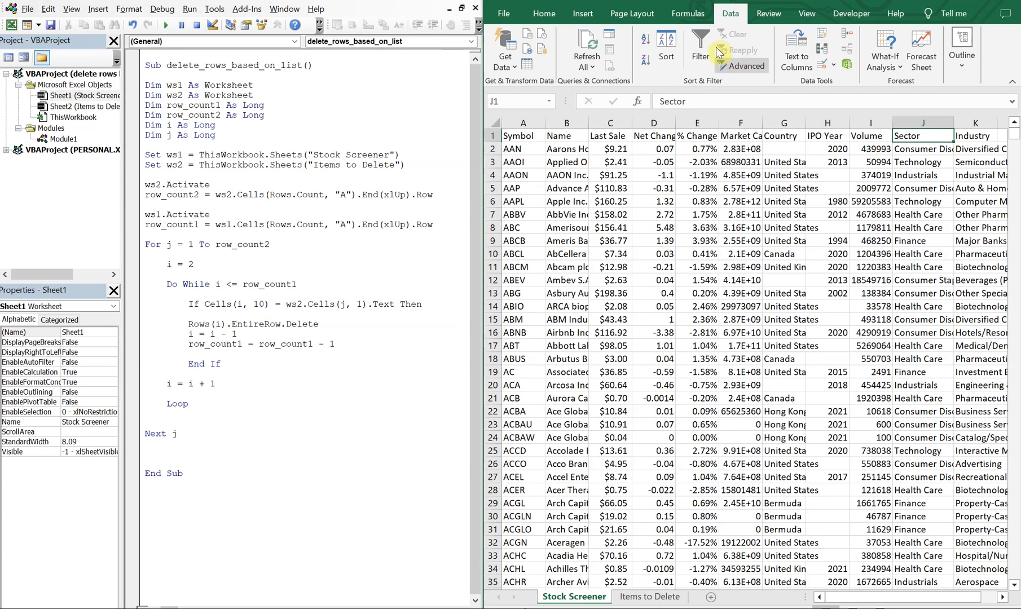
Change the comparison to Cells(i, 10) and check Sector values in the filter dropdown.
{"action": "left_click", "coordinate": [954, 135]}
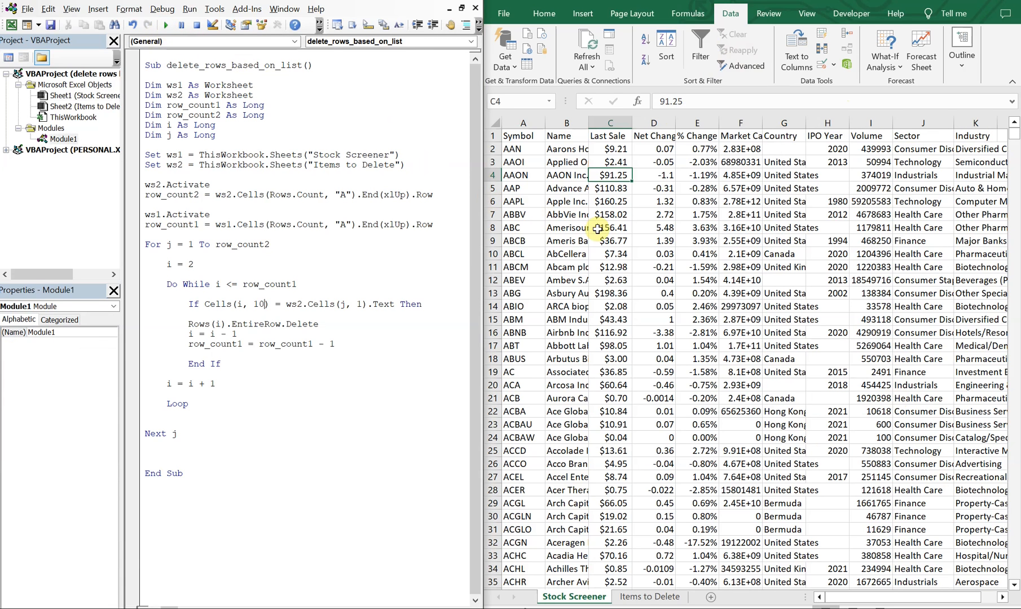
{"action": "left_click", "coordinate": [654, 240]}
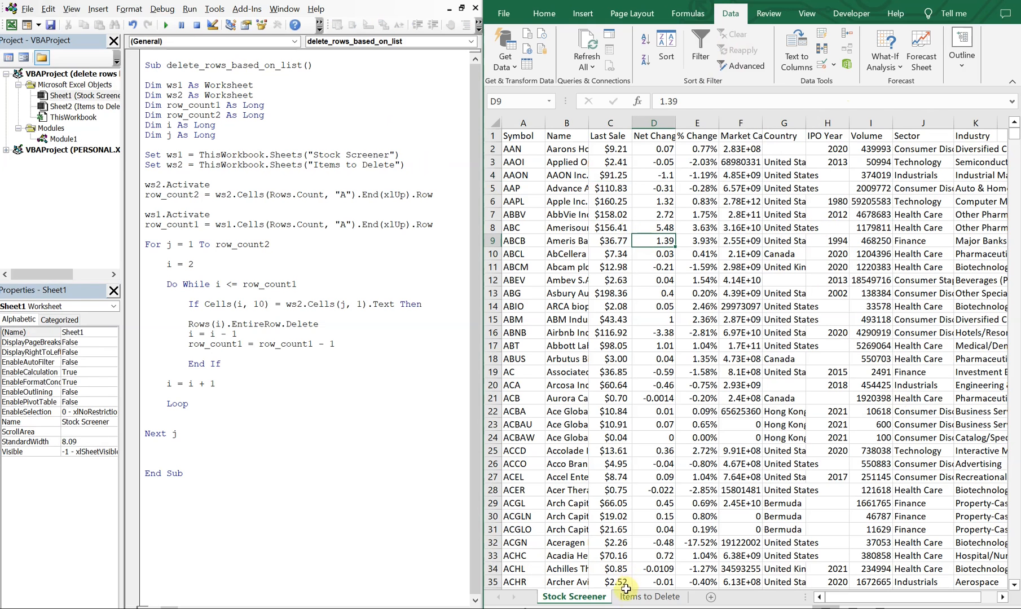
{"action": "left_click", "coordinate": [923, 135]}
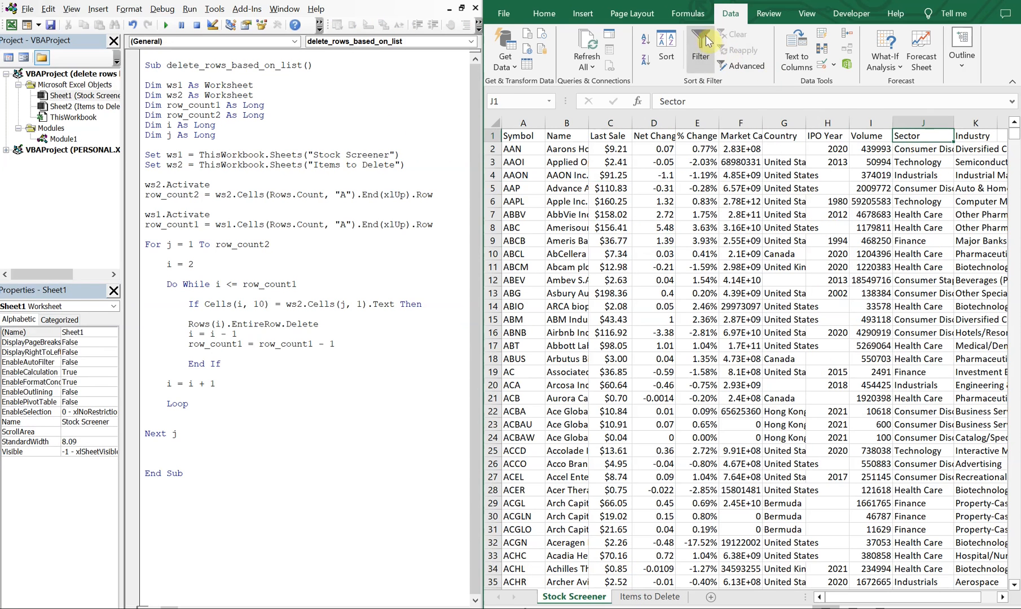
{"action": "left_click", "coordinate": [953, 135]}
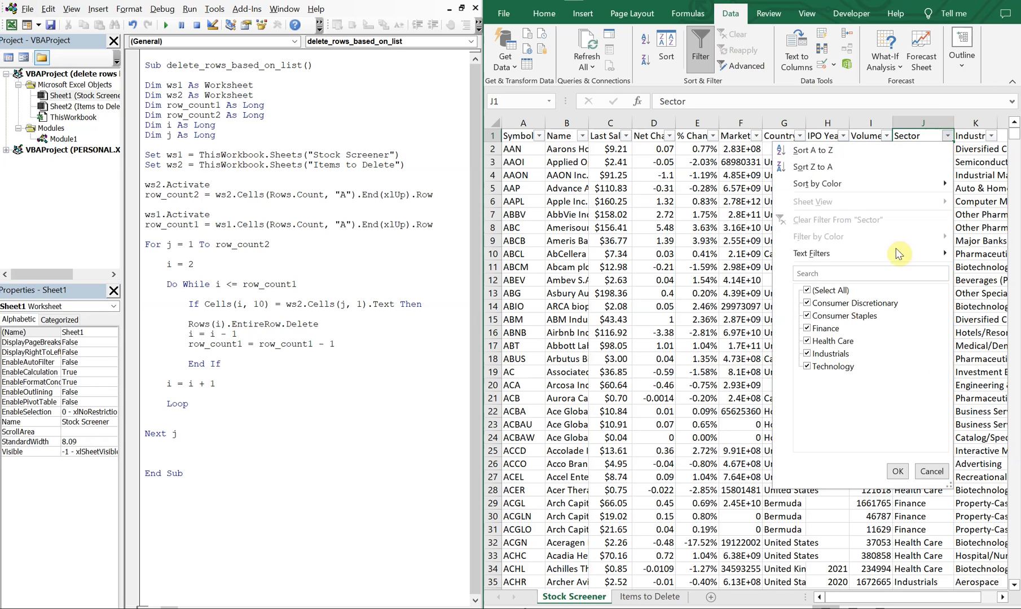
{"action": "mouse_move", "coordinate": [841, 383]}
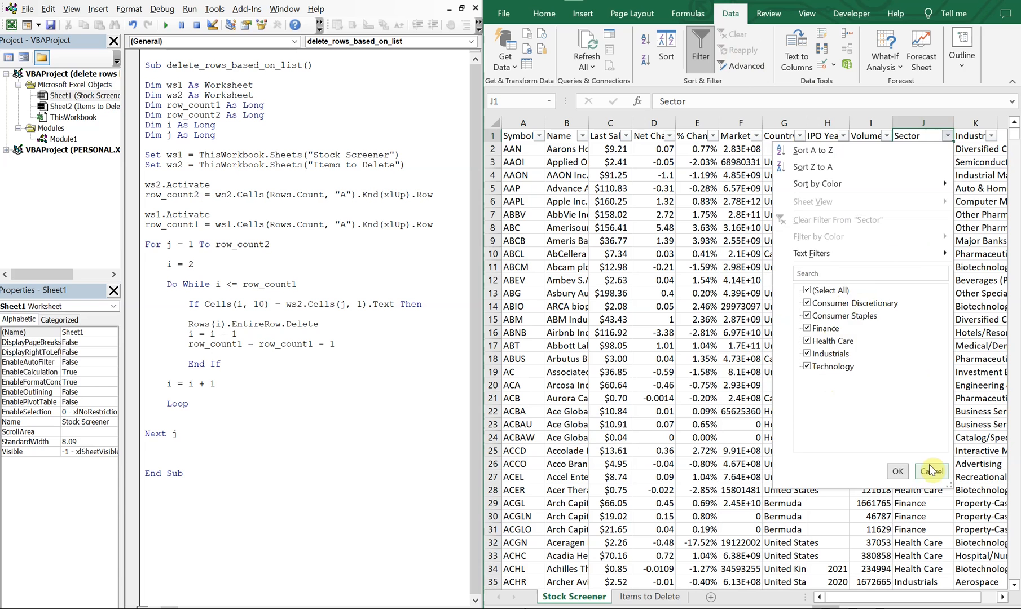
{"action": "left_click", "coordinate": [931, 471]}
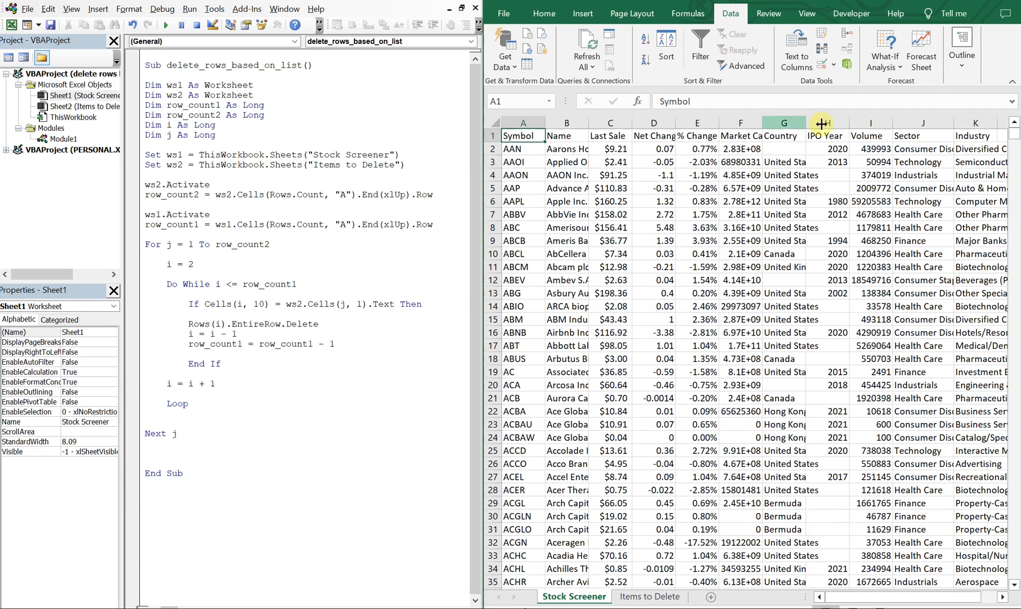
Copy the Sector column into Items to Delete, remove duplicates, and select Industrials through Consumer Staples.
{"action": "left_click", "coordinate": [923, 123]}
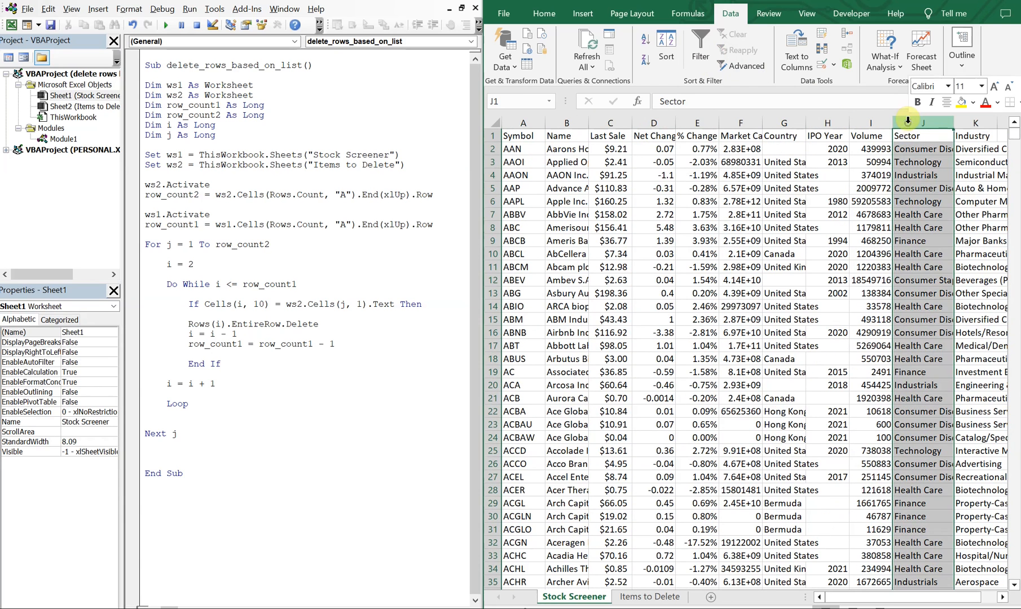
{"action": "right_click", "coordinate": [923, 123]}
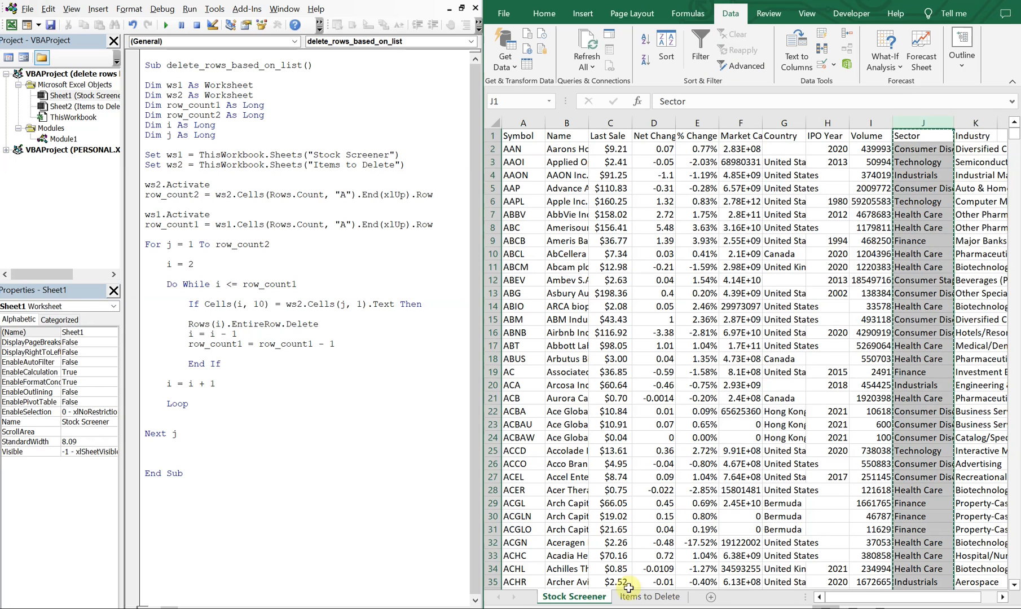
{"action": "left_click", "coordinate": [650, 597]}
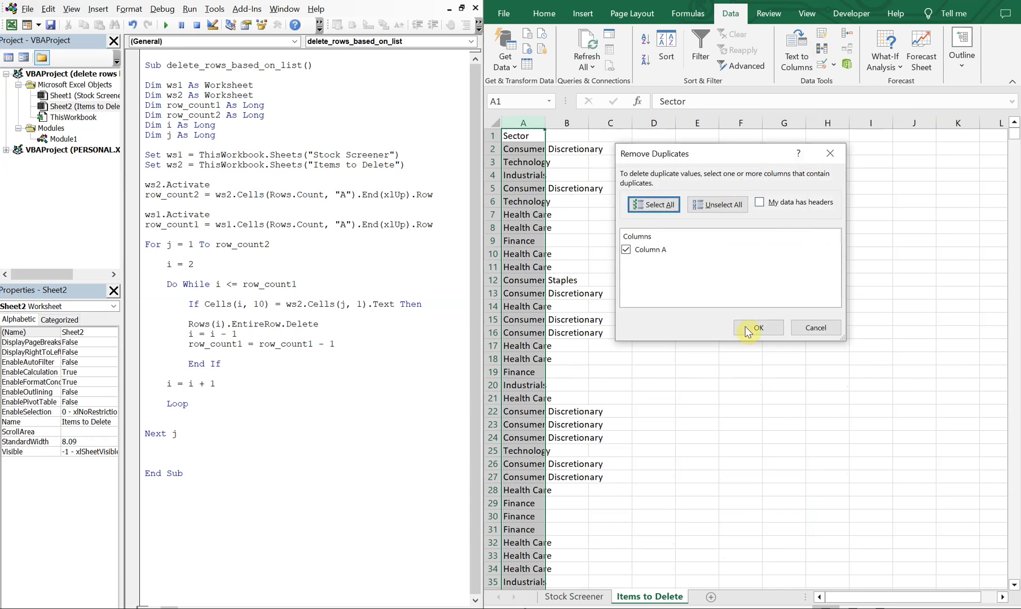
{"action": "left_click", "coordinate": [758, 328]}
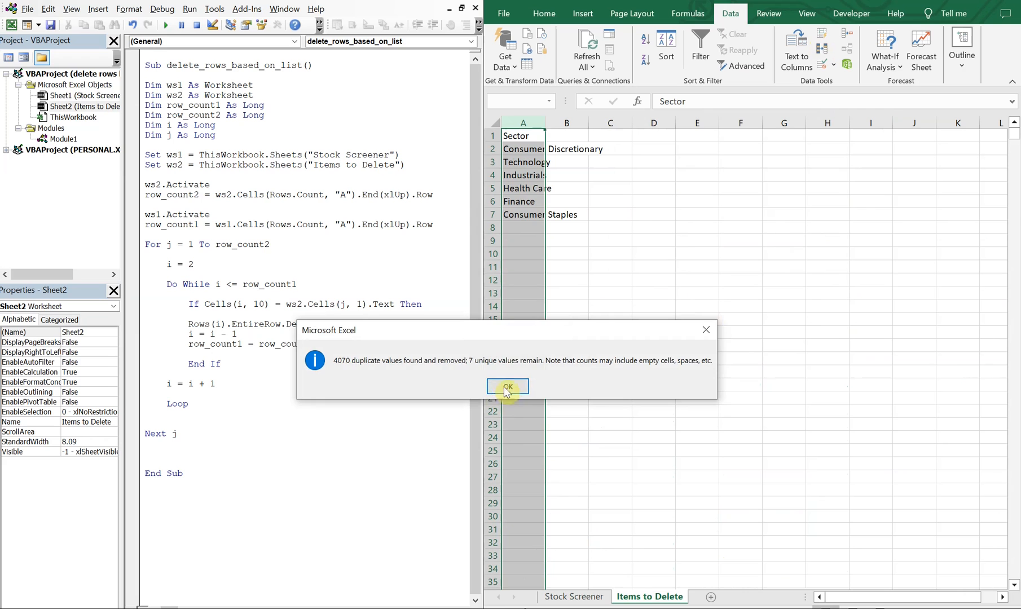
{"action": "left_click", "coordinate": [507, 387]}
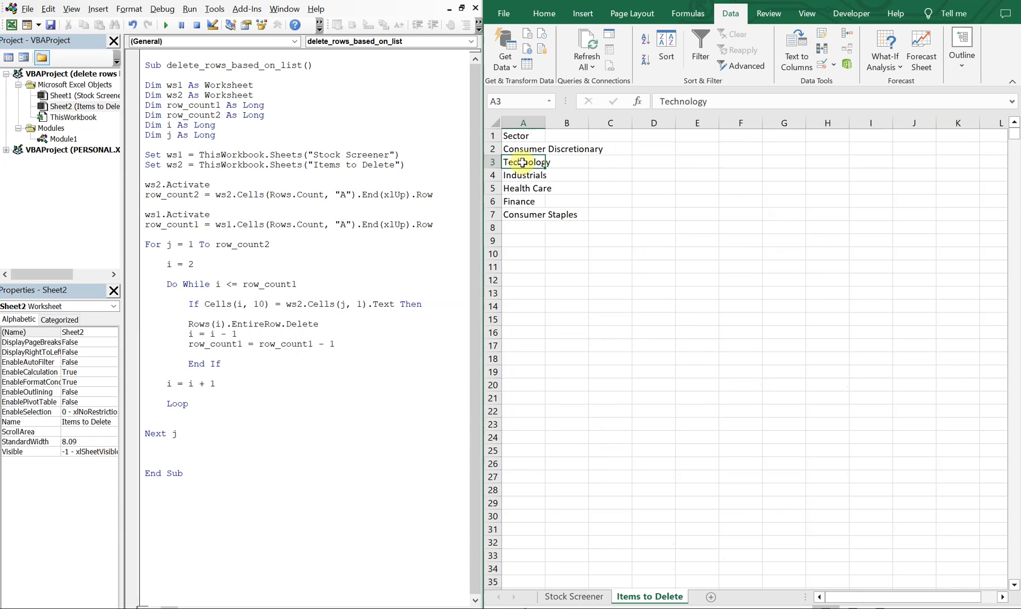
{"action": "left_click_drag", "start_coordinate": [522, 175], "coordinate": [522, 215]}
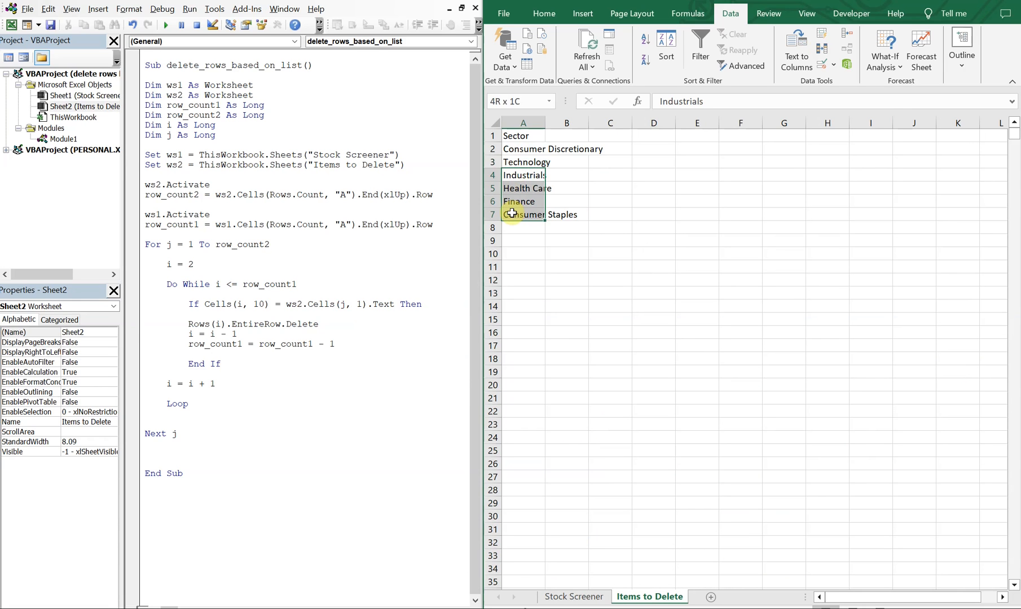
{"action": "right_click", "coordinate": [523, 175]}
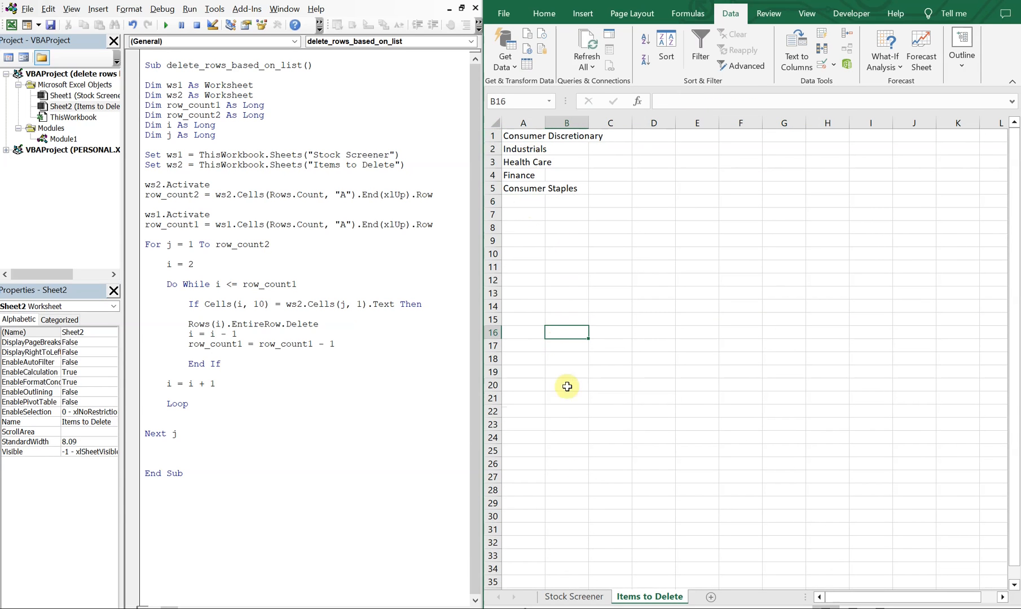
Run delete_rows_based_on_list and confirm only Technology stocks remain, starting with AAOI.
{"action": "left_click", "coordinate": [573, 597]}
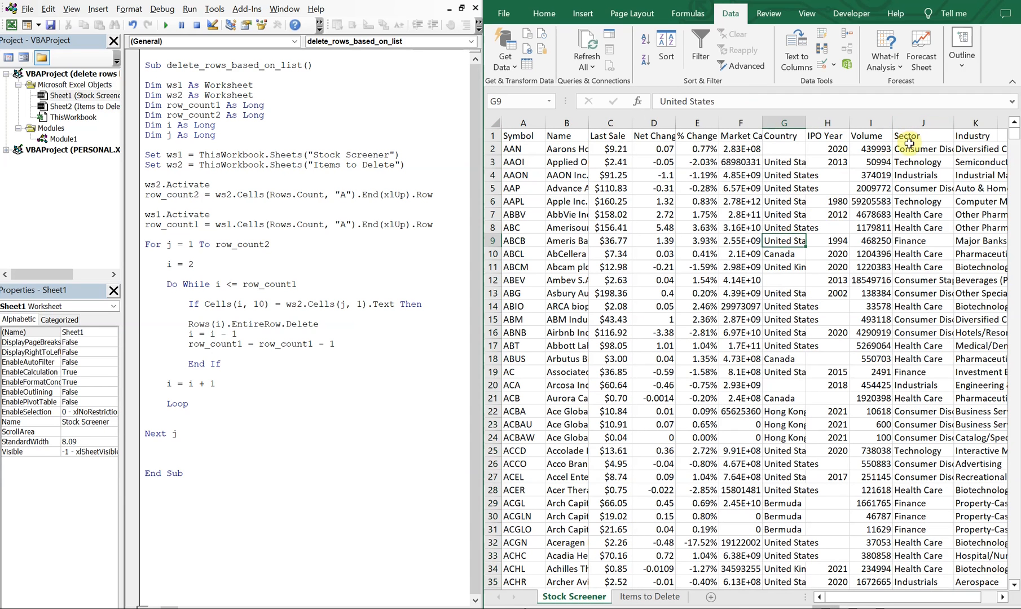
{"action": "left_click", "coordinate": [166, 26]}
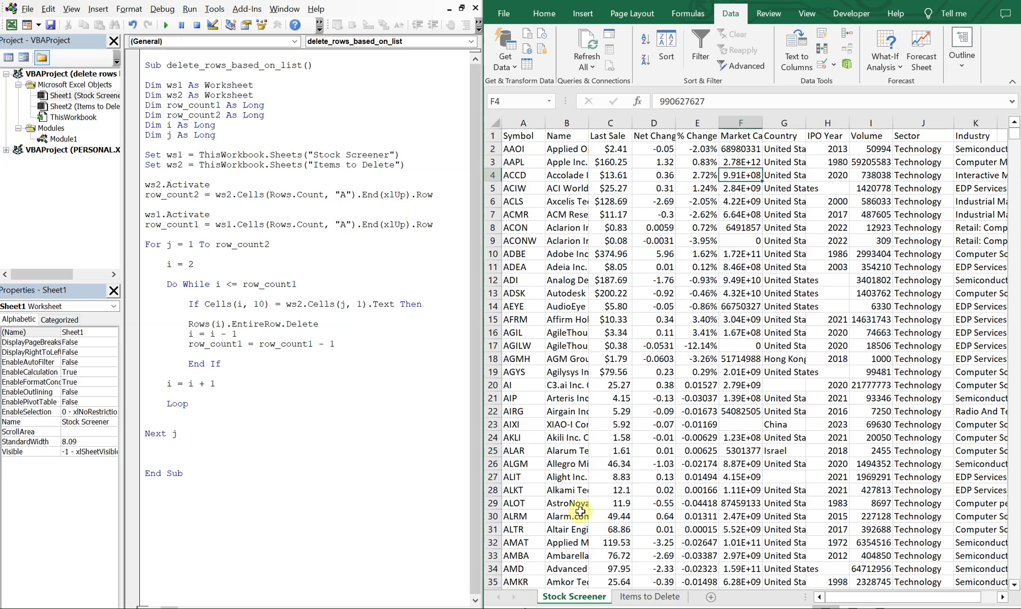
{"action": "left_click", "coordinate": [649, 597]}
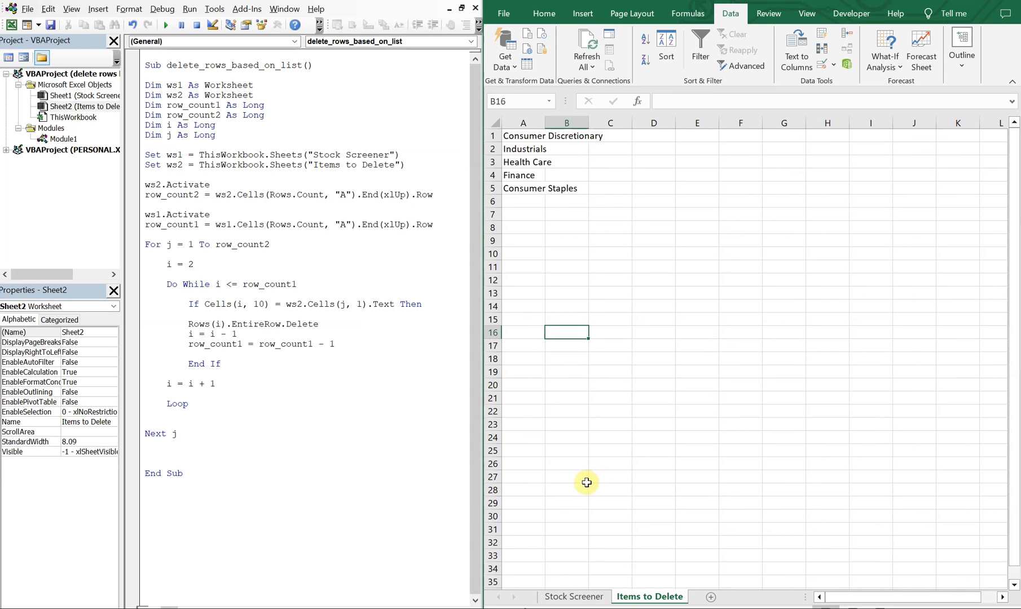
{"action": "mouse_move", "coordinate": [564, 386]}
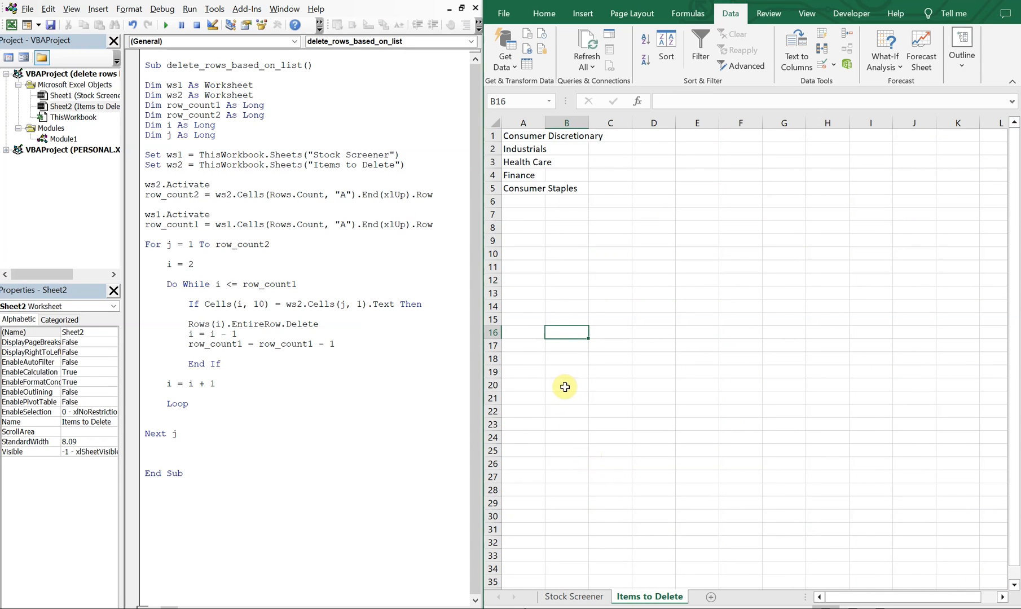
{"action": "mouse_move", "coordinate": [544, 272]}
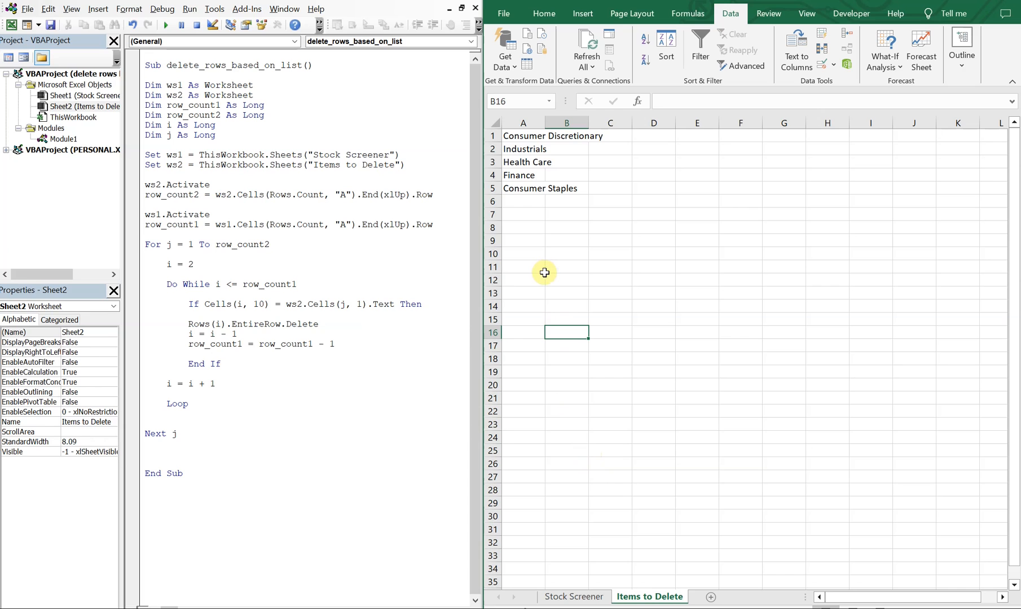
{"action": "mouse_move", "coordinate": [561, 360]}
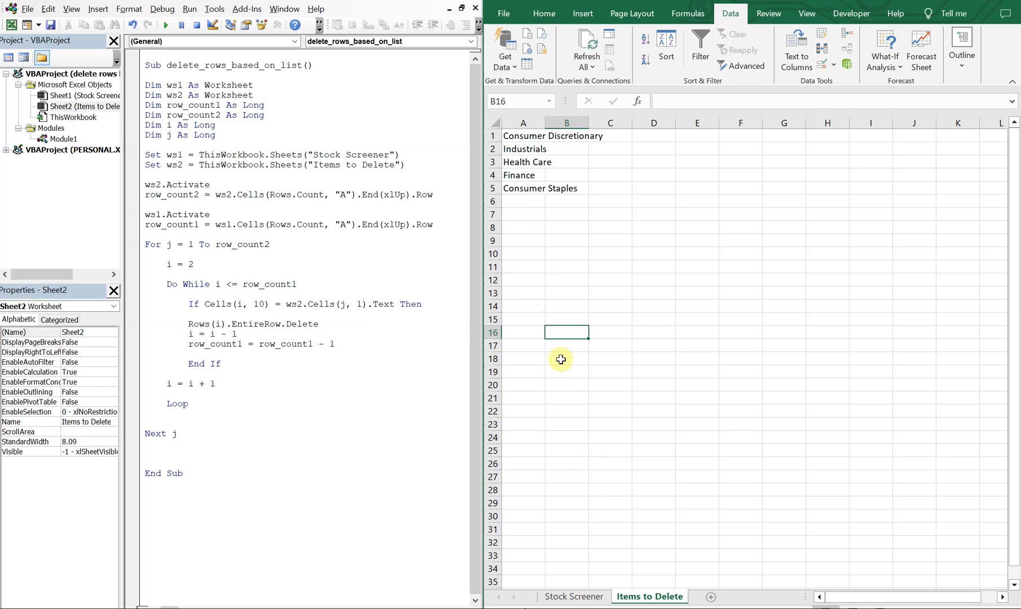
{"action": "mouse_move", "coordinate": [567, 552]}
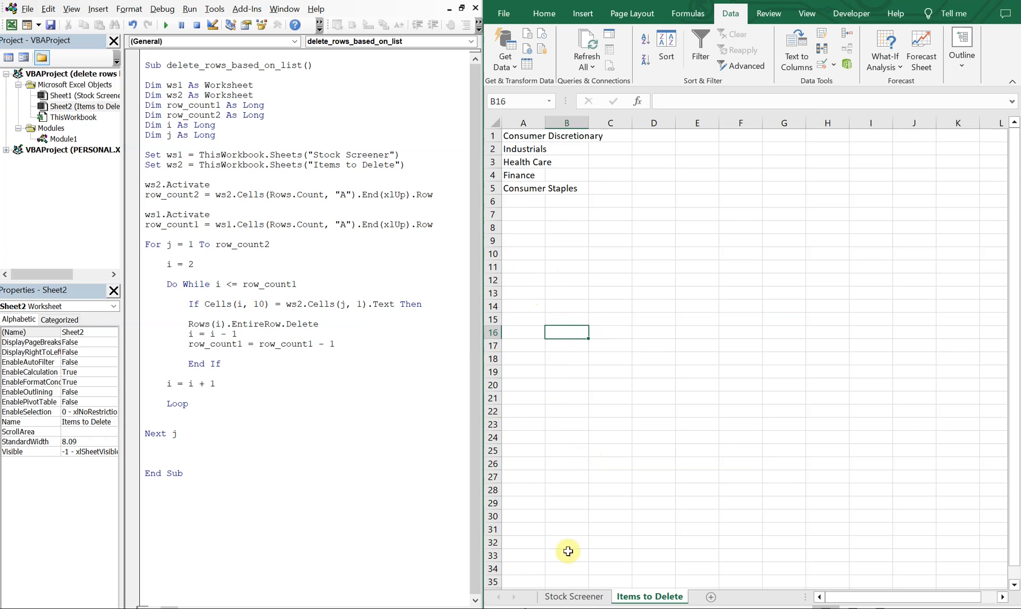
{"action": "left_click", "coordinate": [573, 596]}
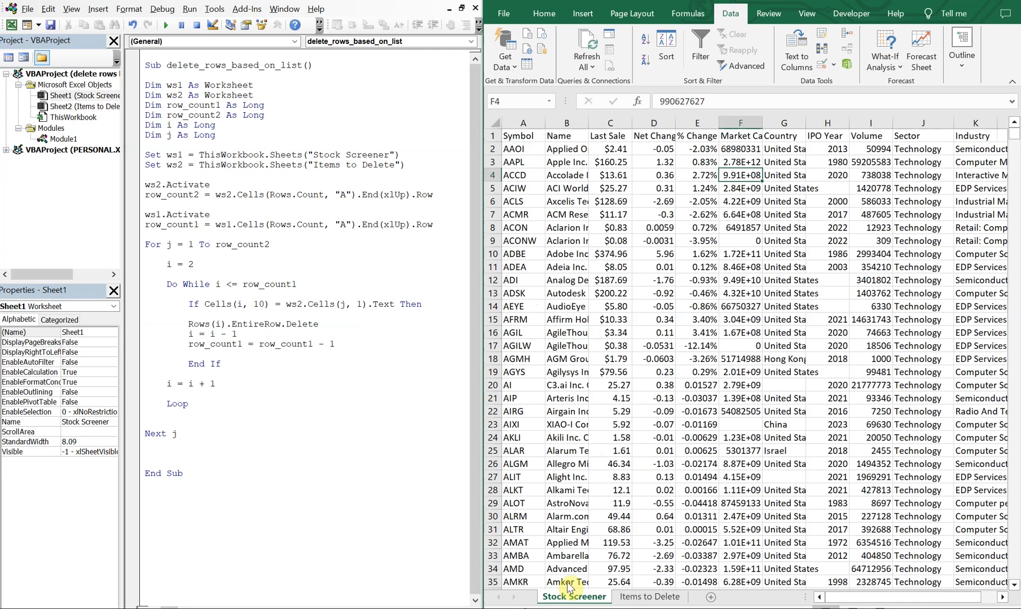
{"action": "mouse_move", "coordinate": [751, 258]}
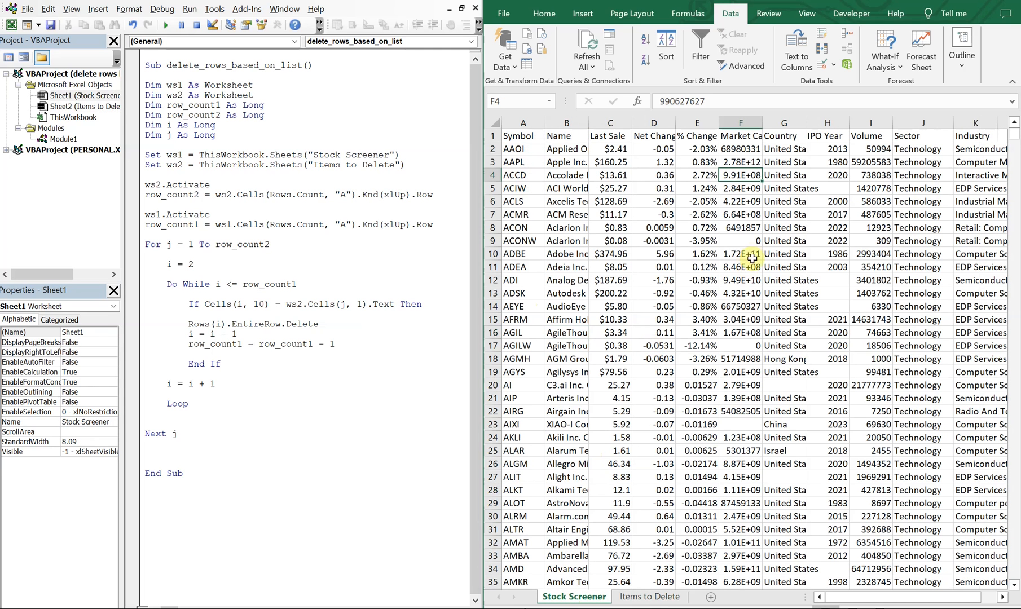
{"action": "left_click", "coordinate": [740, 254]}
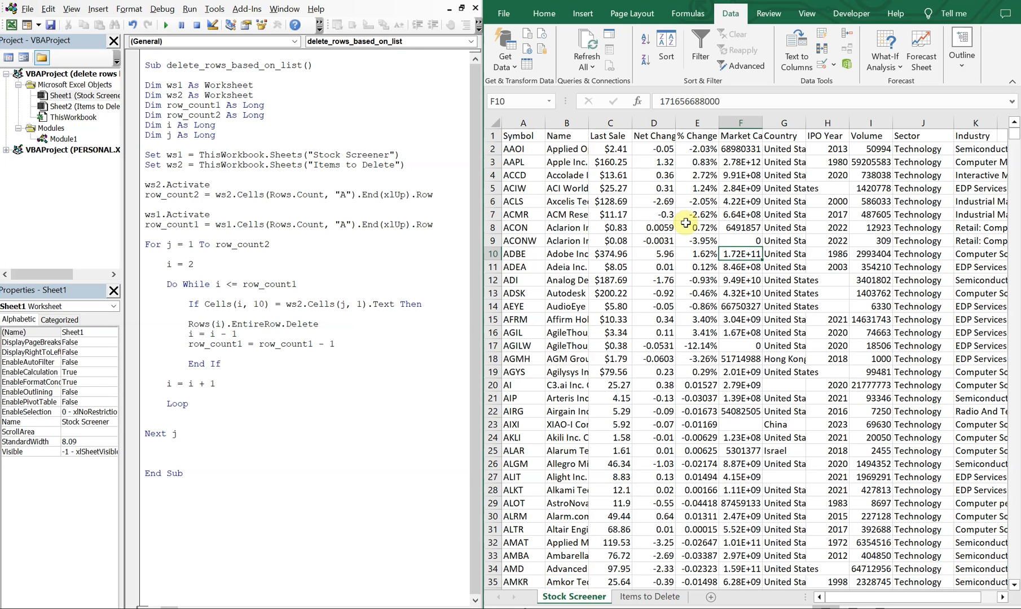
{"action": "left_click", "coordinate": [653, 175]}
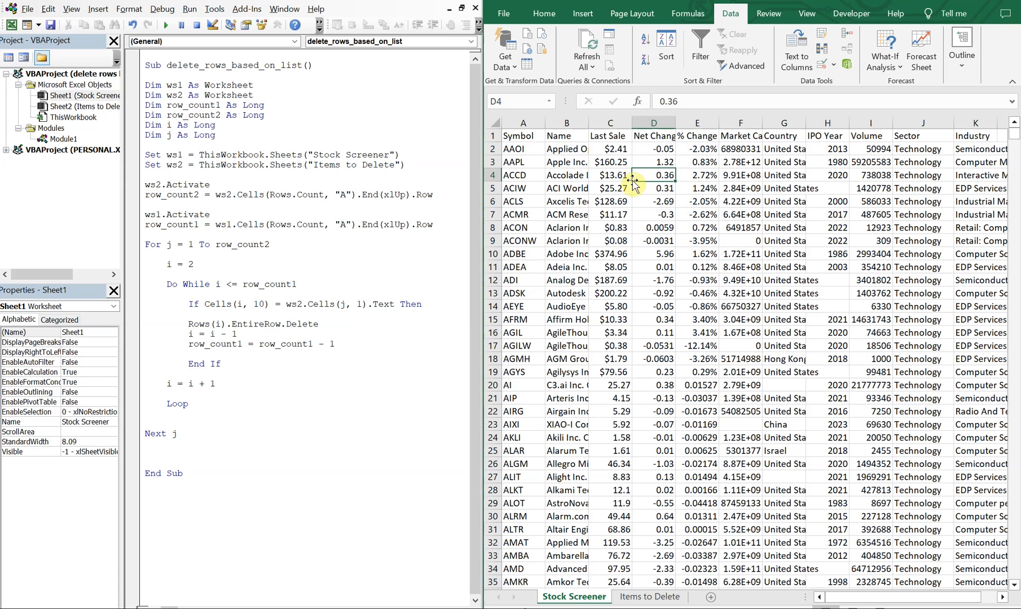